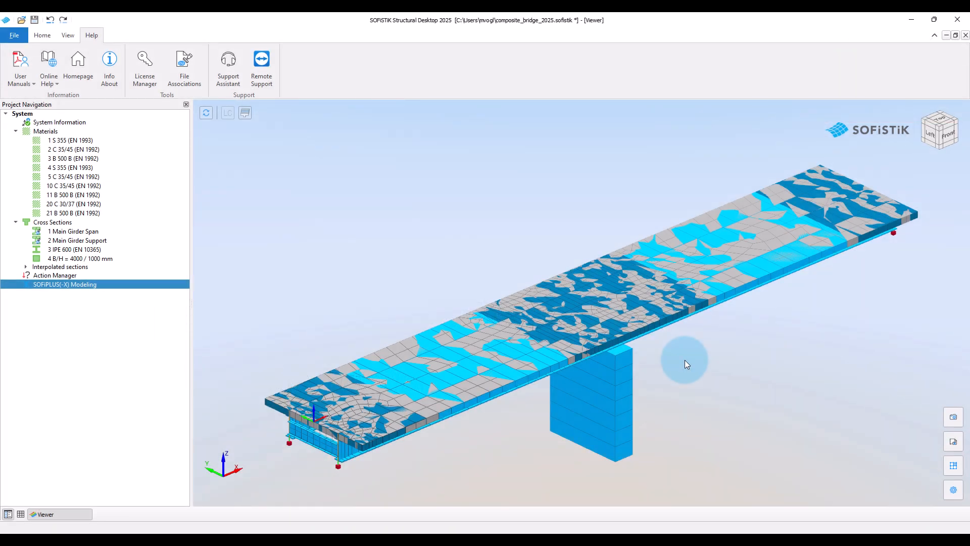
mouse_move(691, 365)
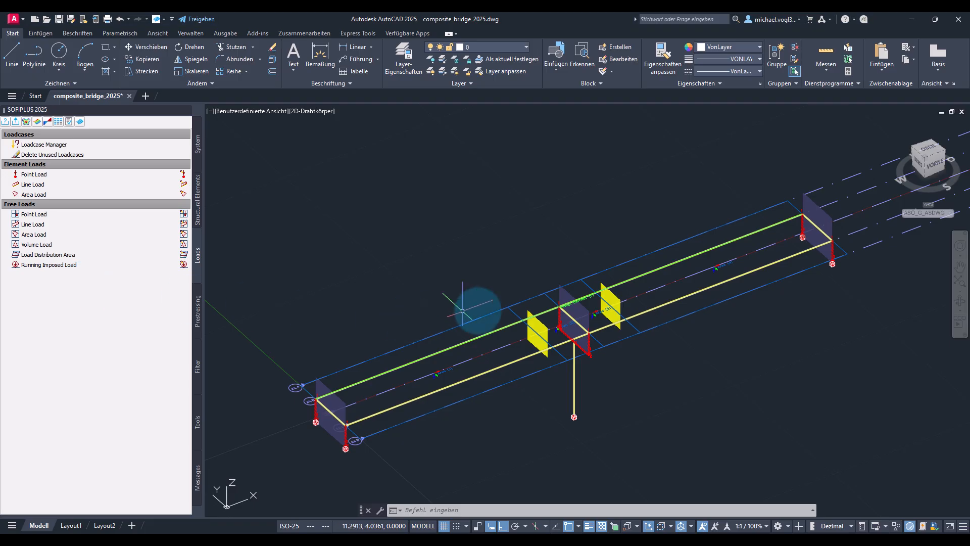
mouse_move(712, 390)
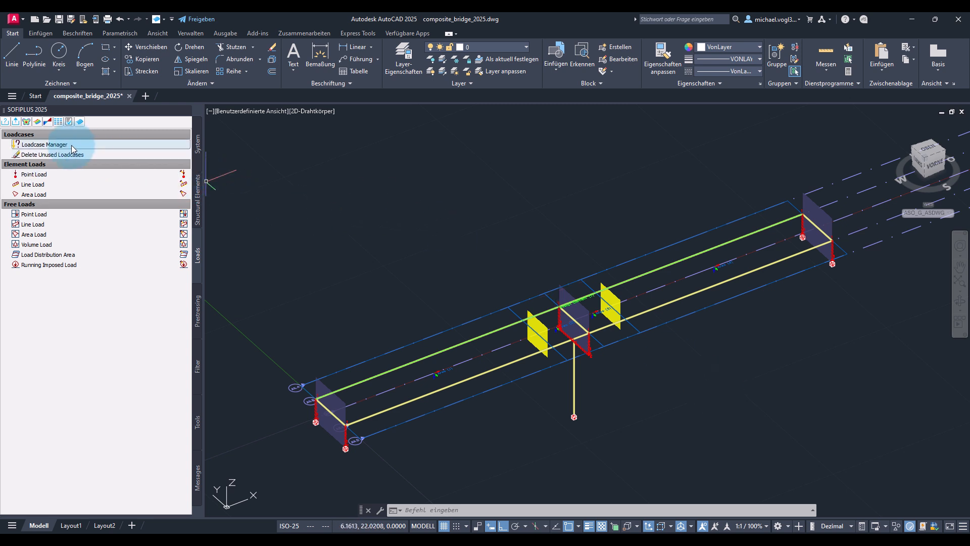
Open the Action and Loadcase Manager showing the five EN 1990 bridge actions
left_click(44, 144)
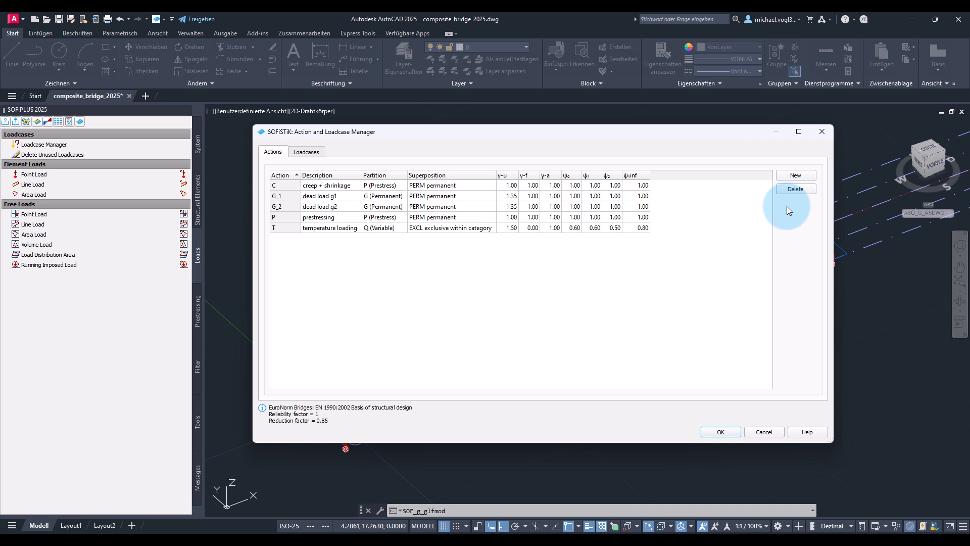
mouse_move(789, 210)
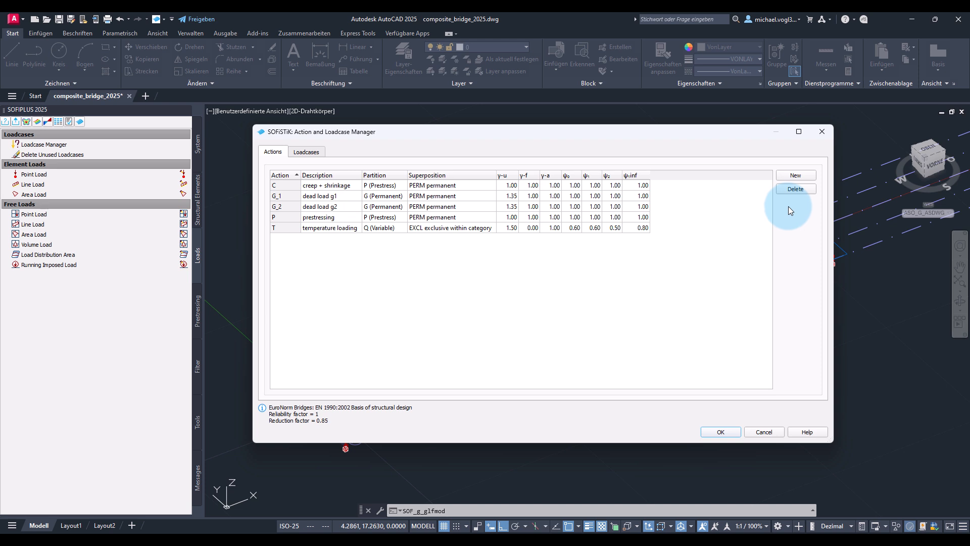
mouse_move(384, 181)
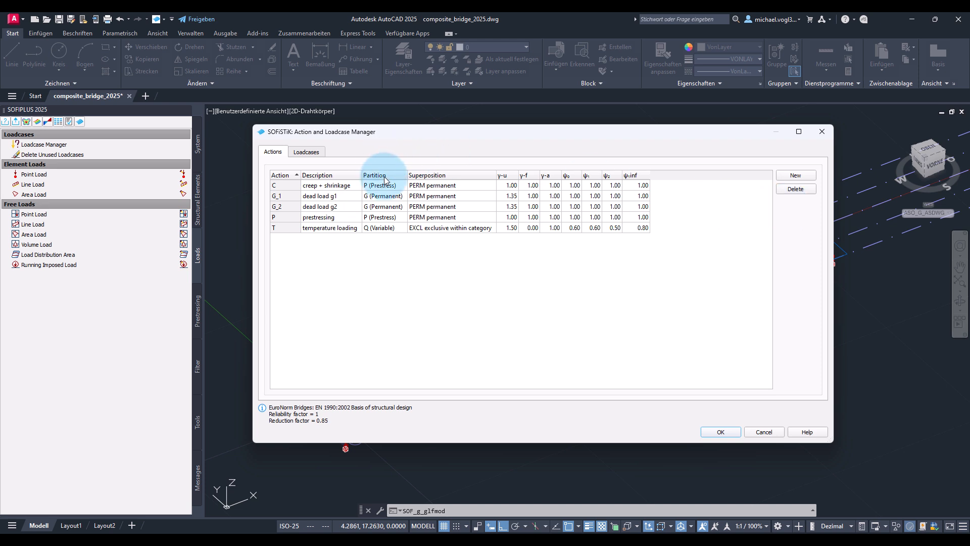
mouse_move(356, 190)
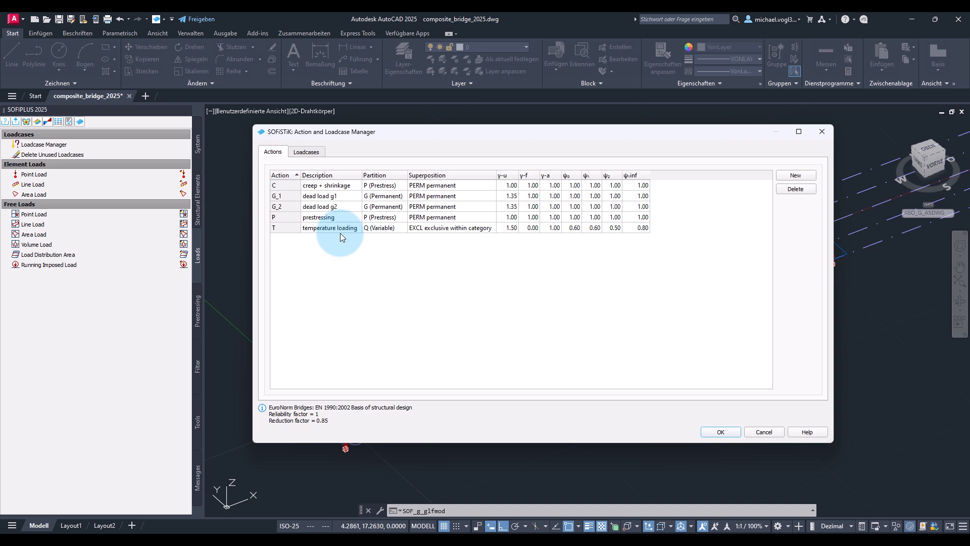
mouse_move(427, 254)
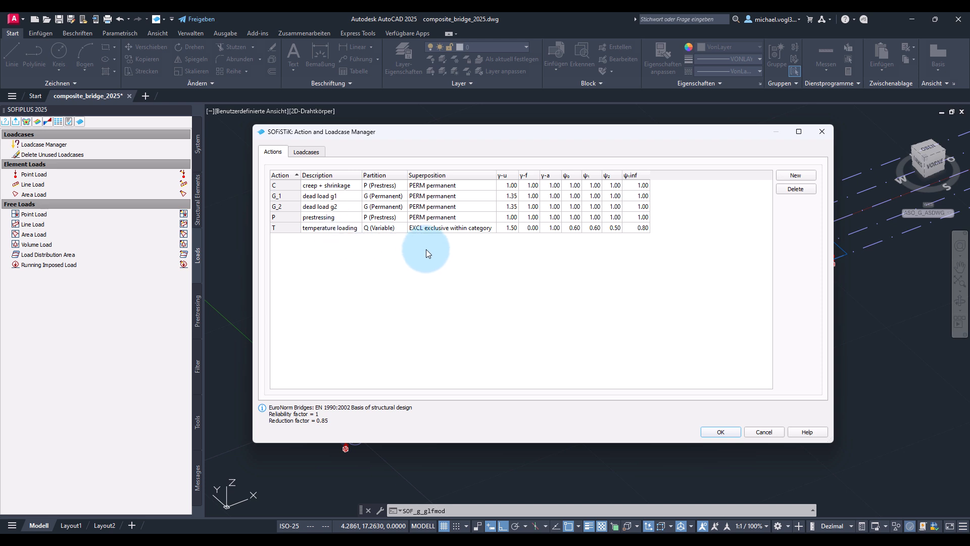
mouse_move(785, 181)
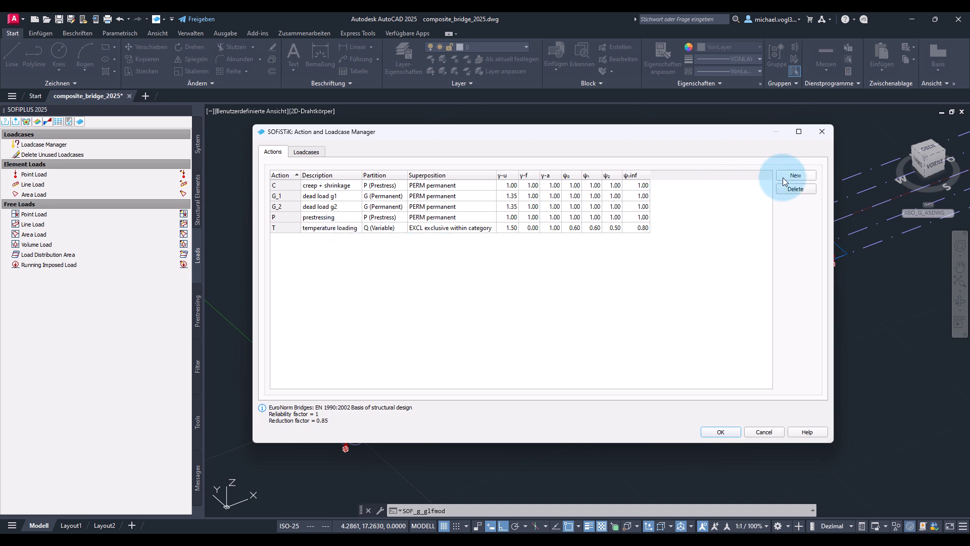
Add the predefined settlement action F
left_click(795, 175)
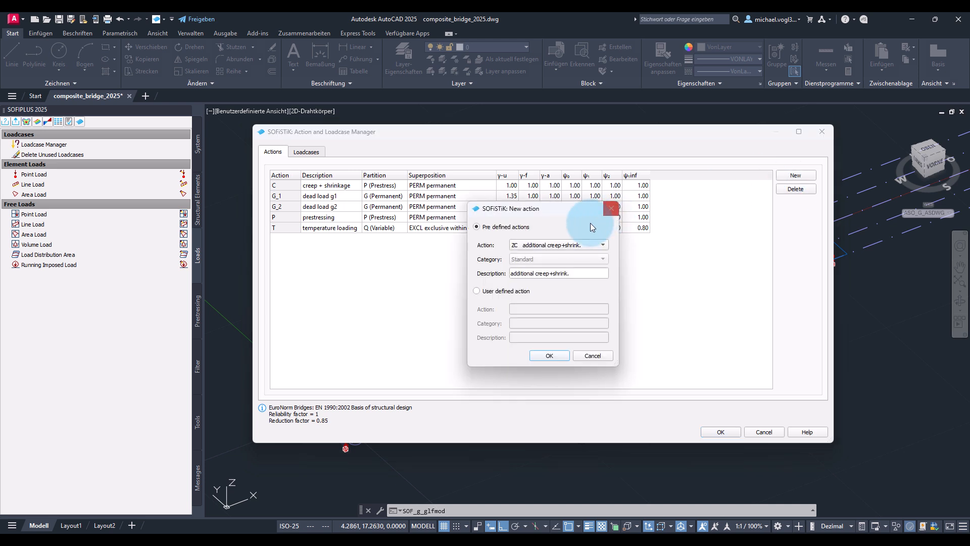
left_click(602, 244)
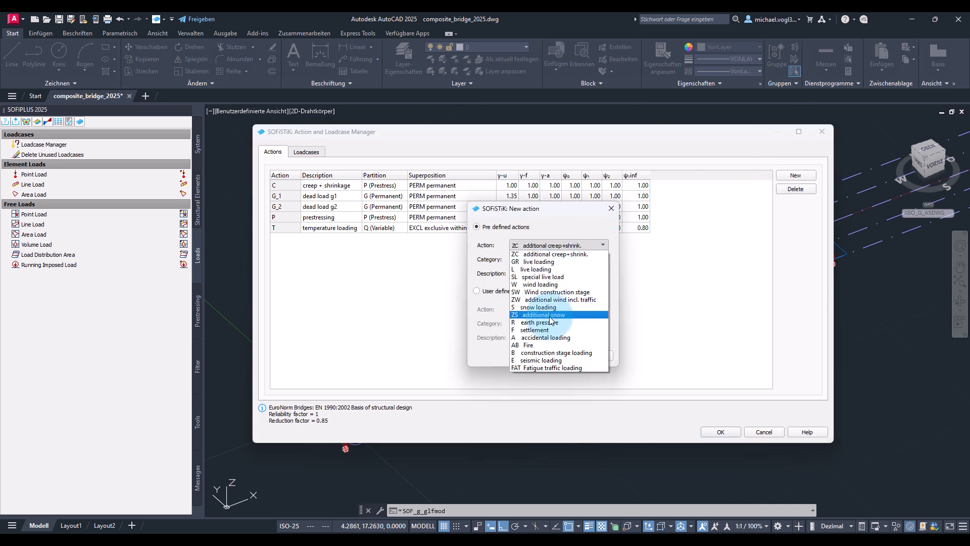
left_click(537, 329)
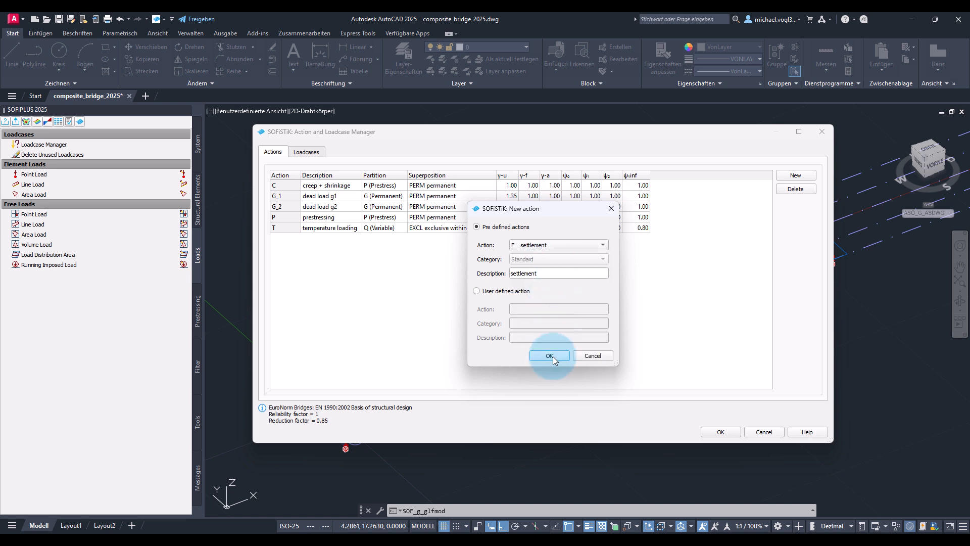
left_click(549, 356)
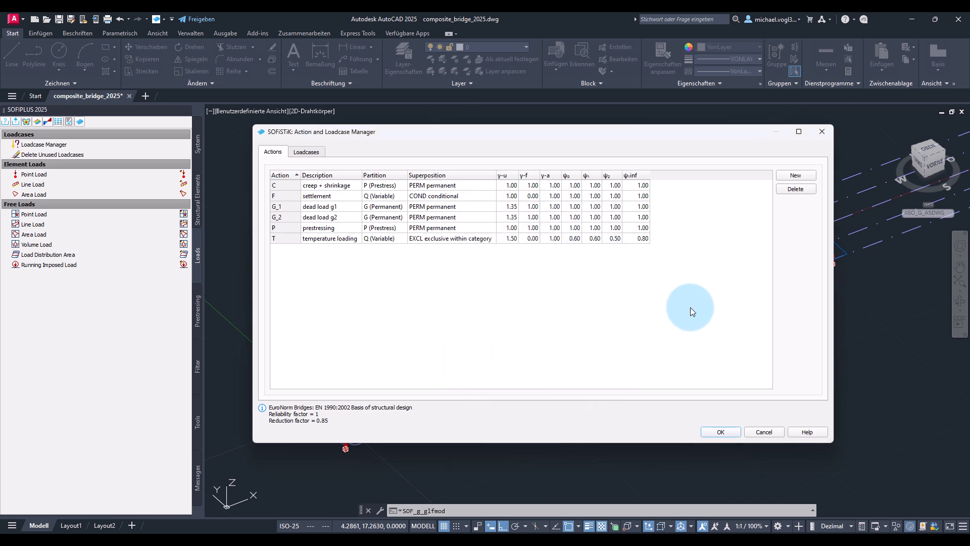
Add live-loading action GR_T with category T gr1a LM1
left_click(796, 175)
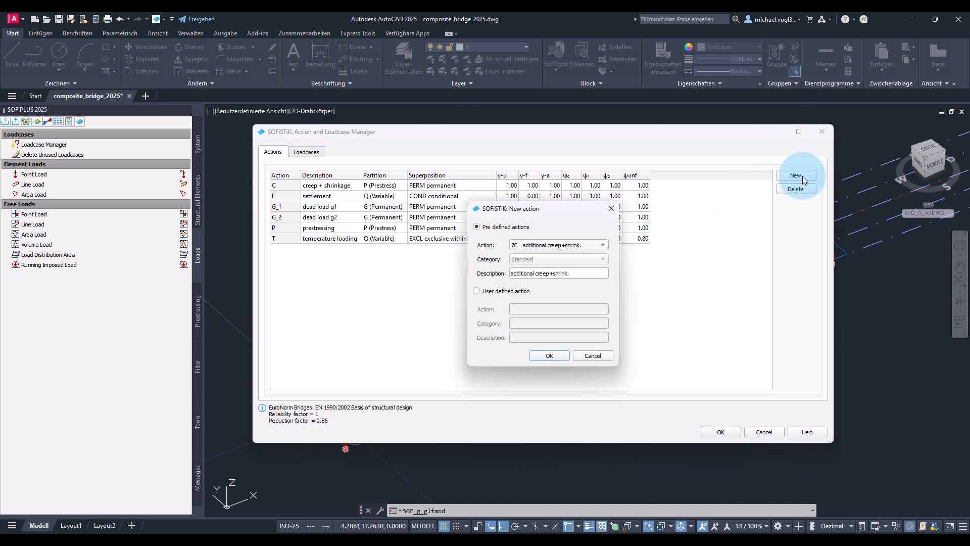
left_click(602, 245)
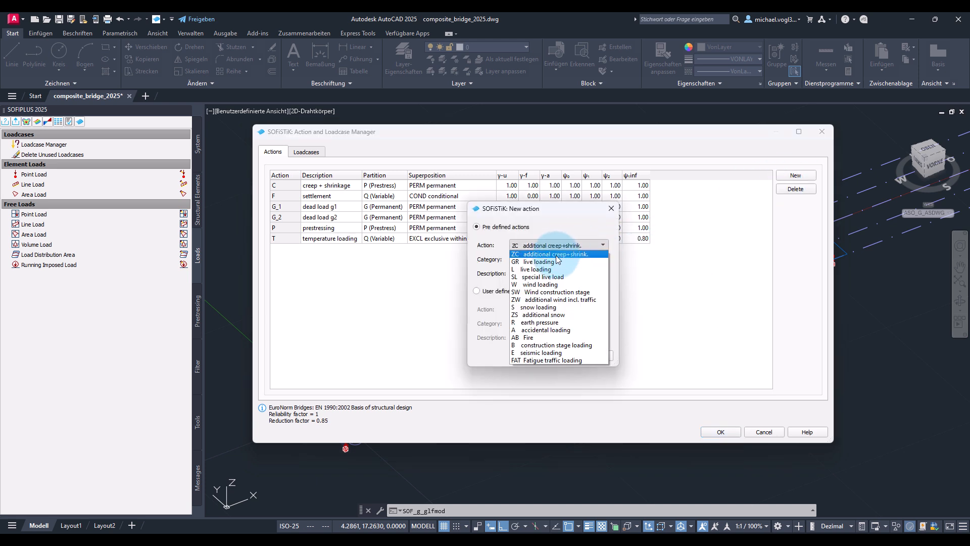
left_click(544, 261)
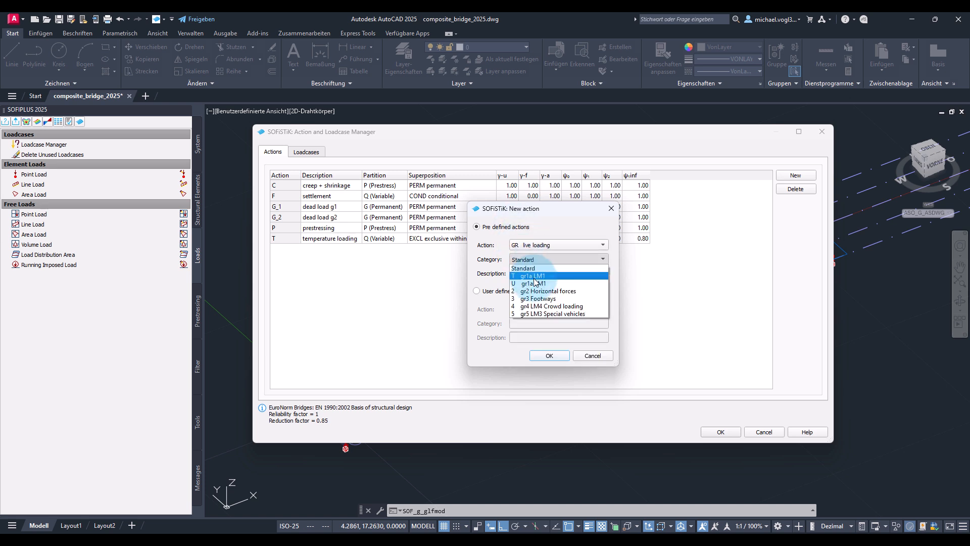
left_click(534, 276)
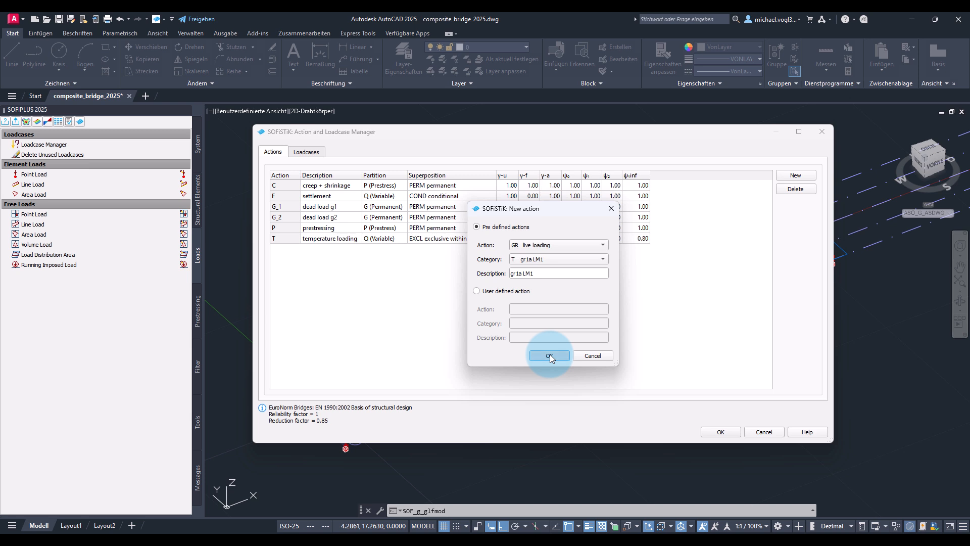
left_click(549, 356)
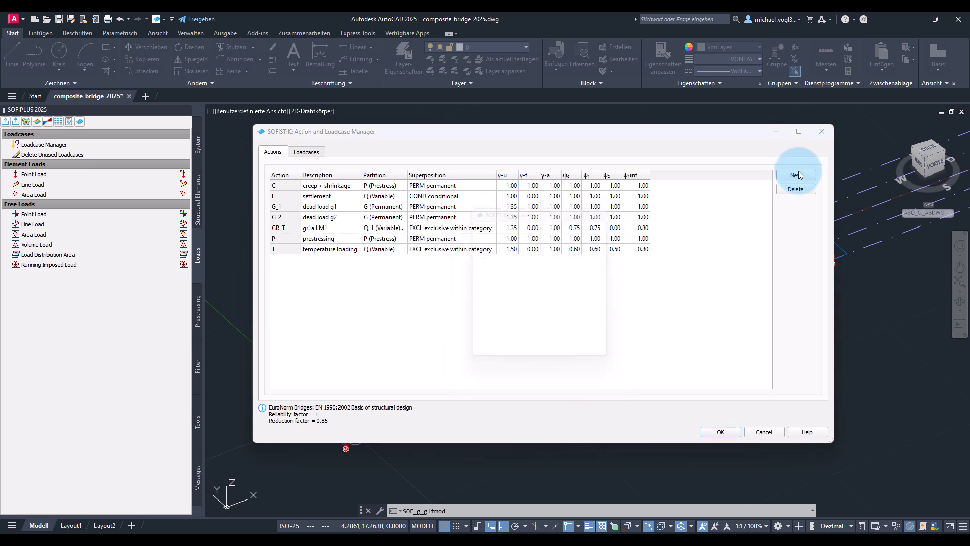
Add live-loading action GR_U with category U gr1a LM1
left_click(796, 175)
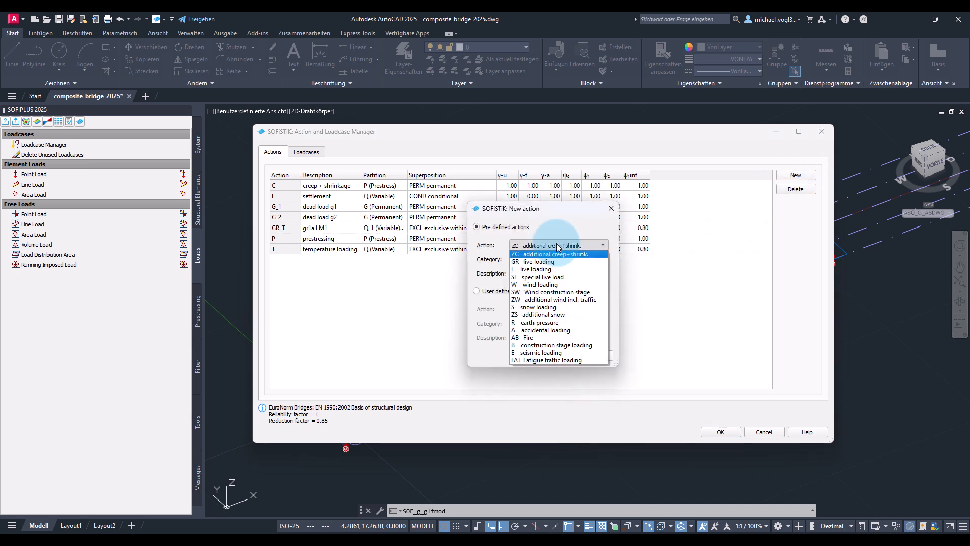
left_click(538, 261)
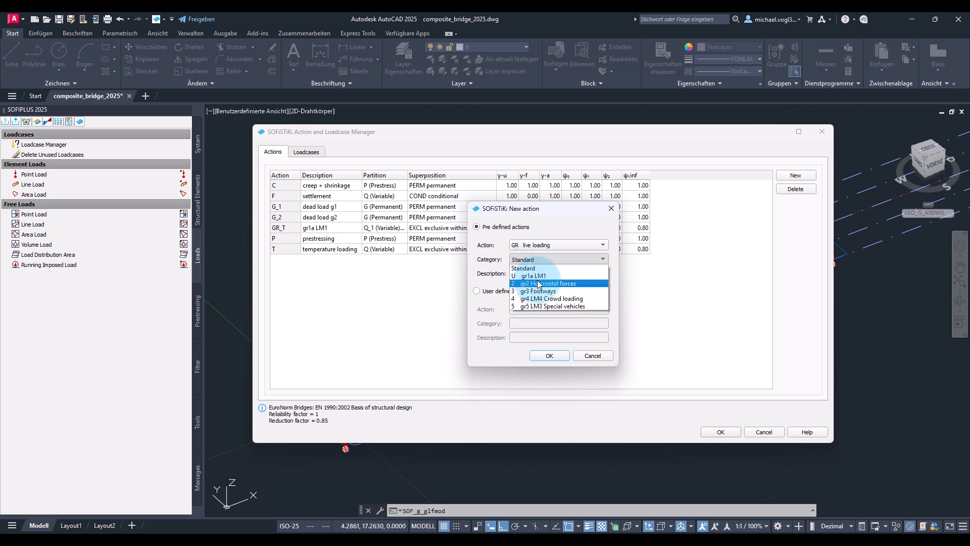
left_click(533, 275)
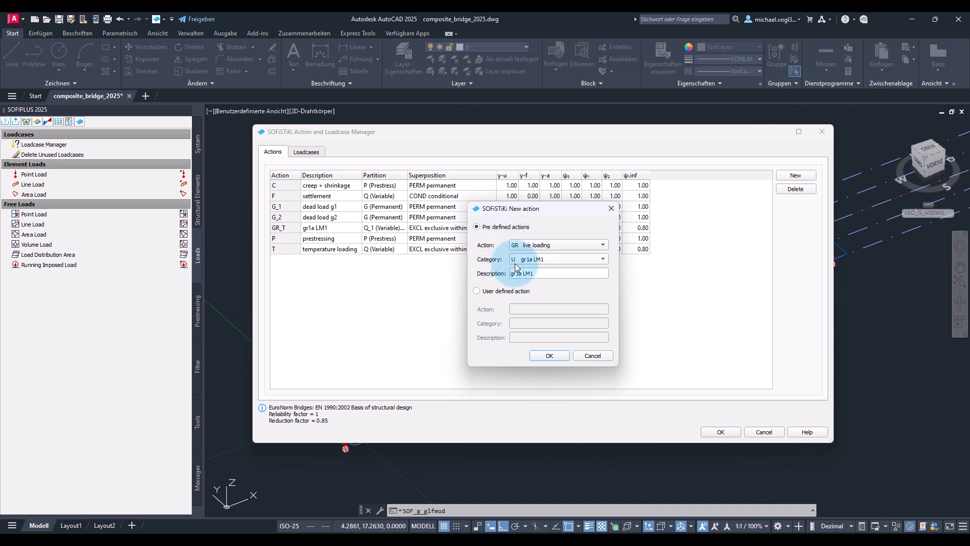
left_click(548, 353)
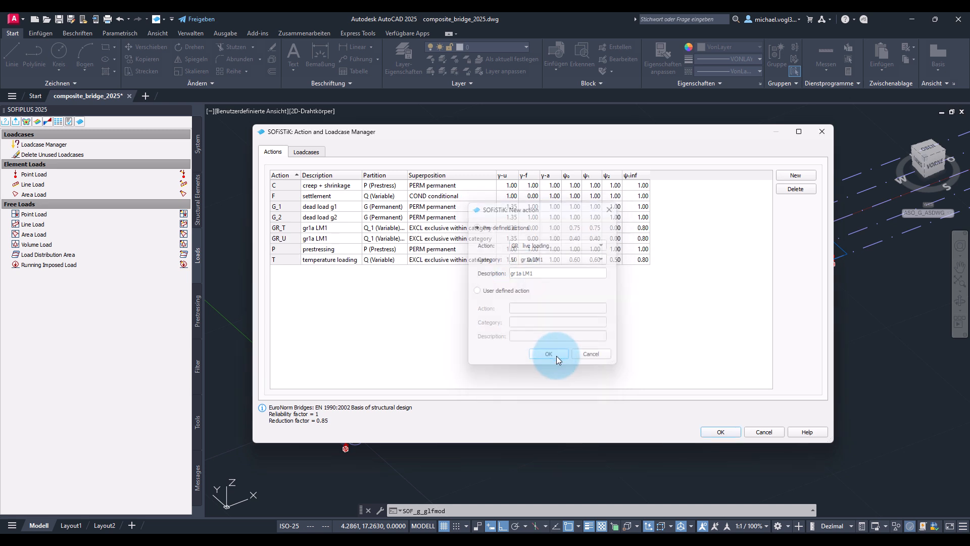
left_click(546, 353)
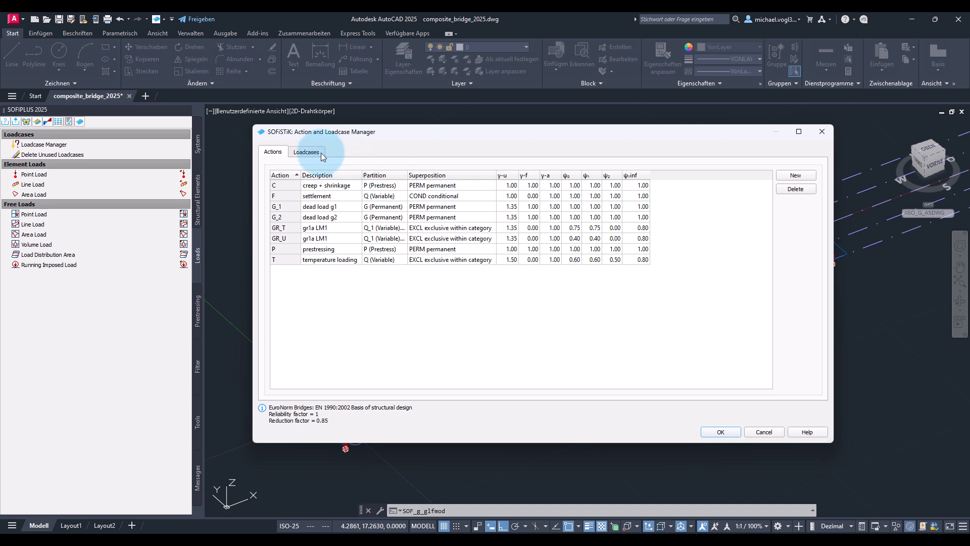
Create a load case titled 'additional dead load' and confirm the manager
left_click(306, 152)
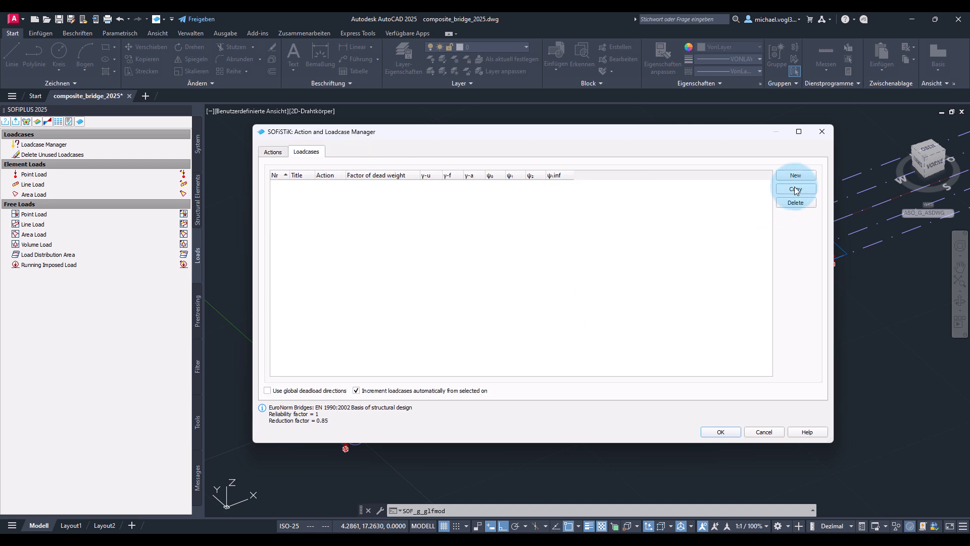
left_click(794, 175)
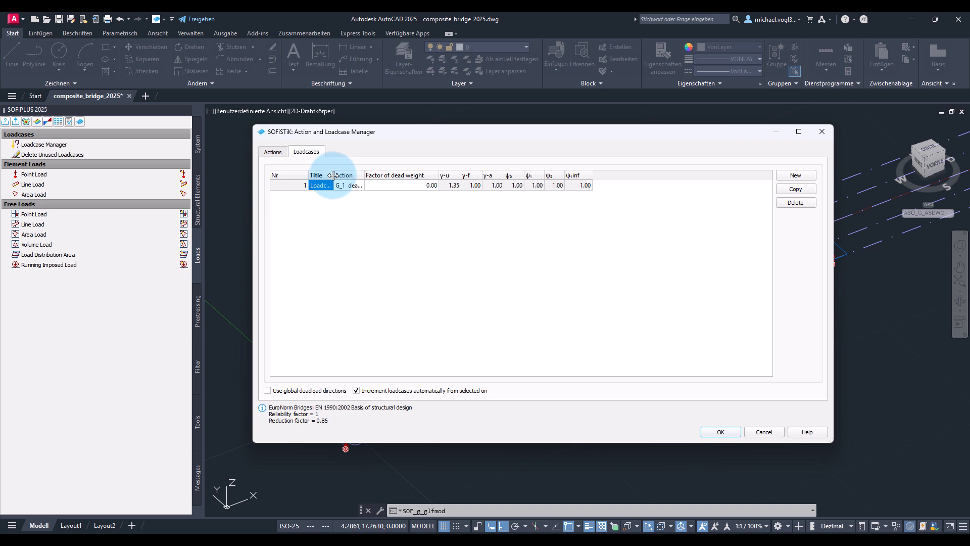
type("a")
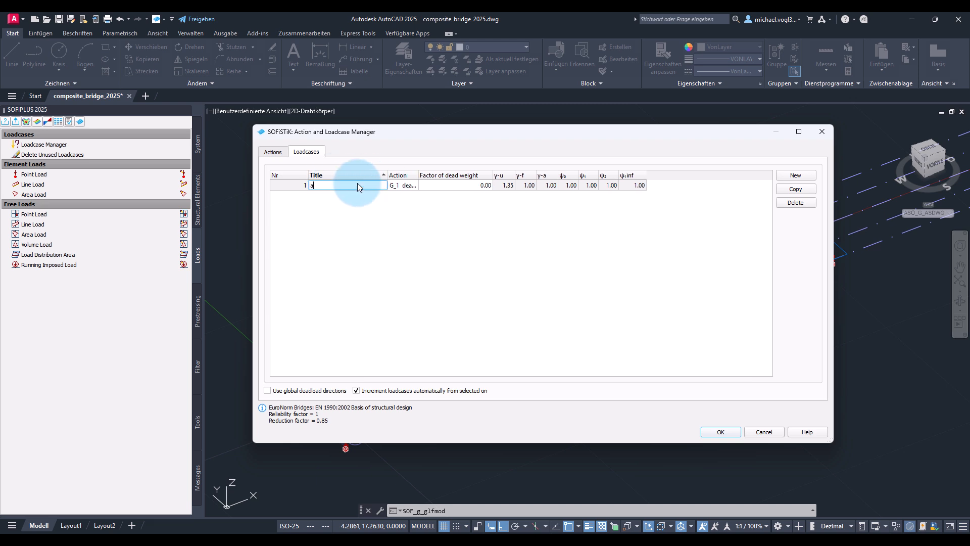
type("dditional dead")
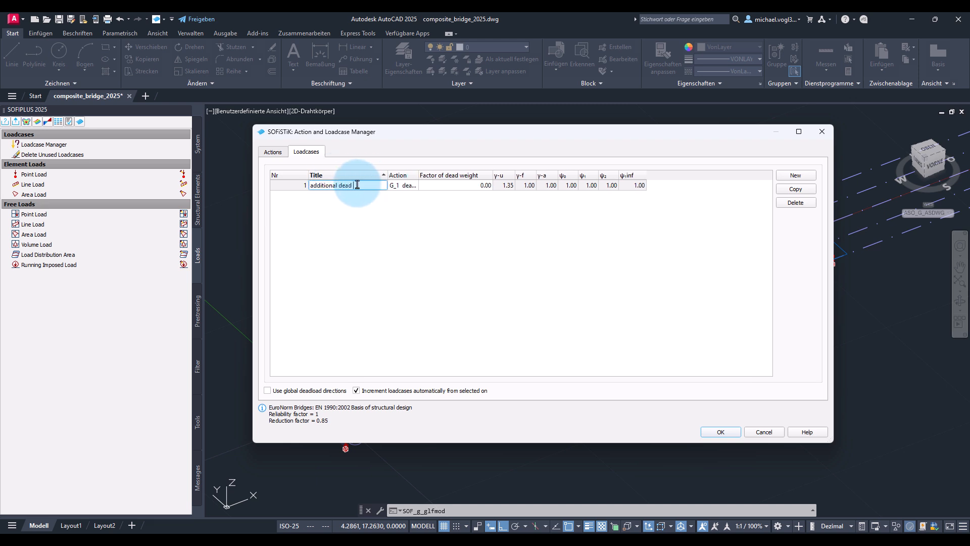
type("load")
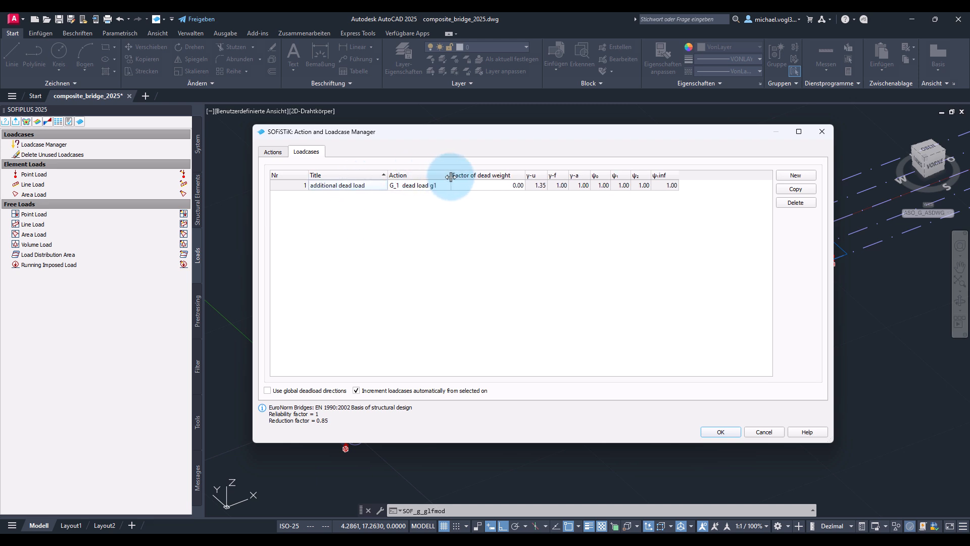
left_click(444, 185)
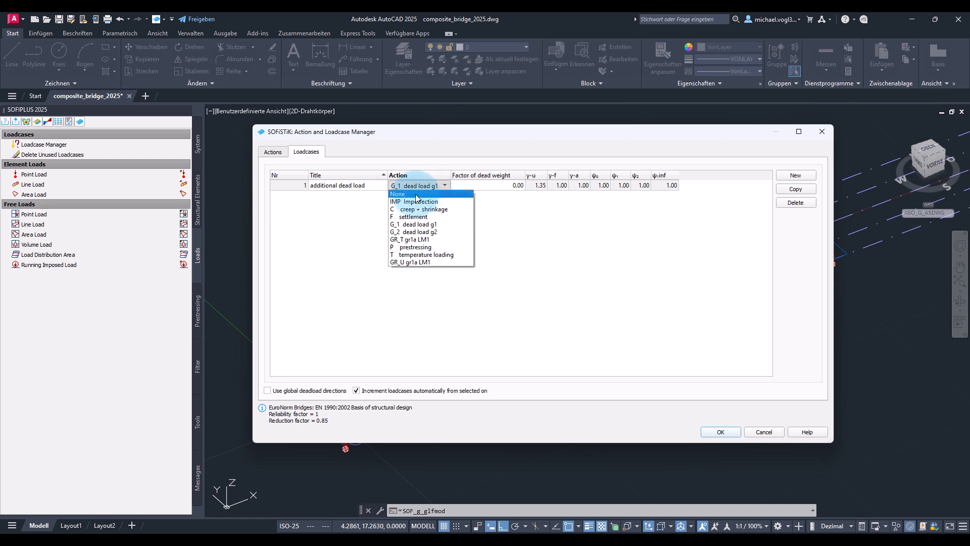
left_click(397, 194)
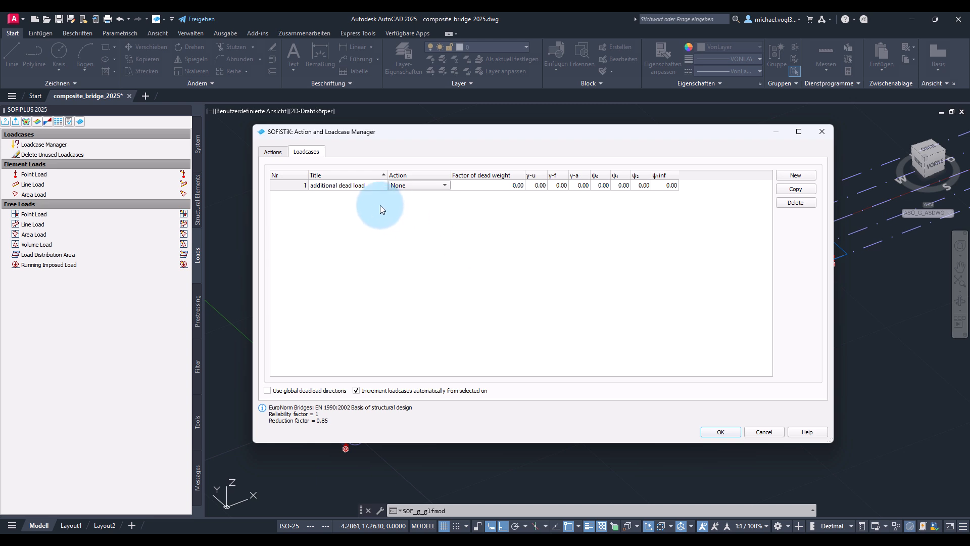
mouse_move(374, 206)
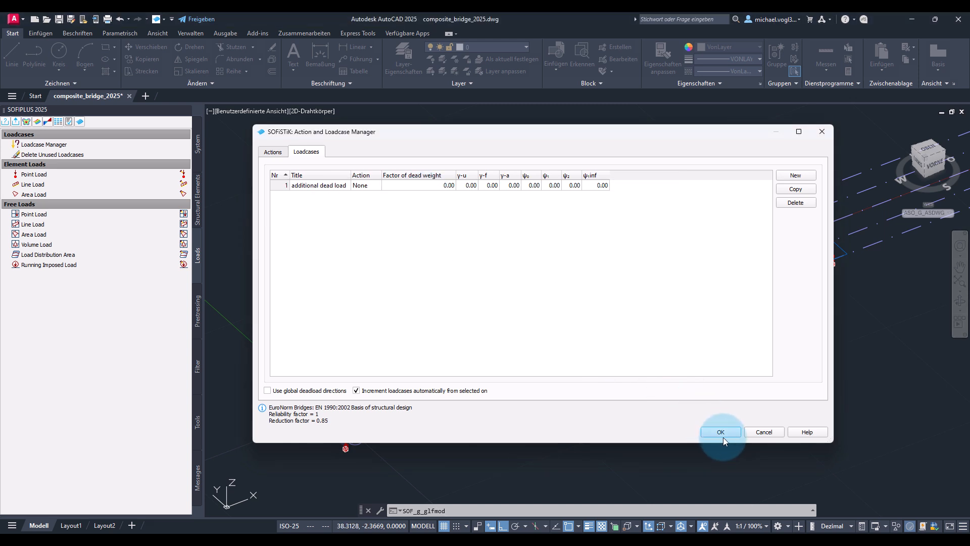
left_click(720, 431)
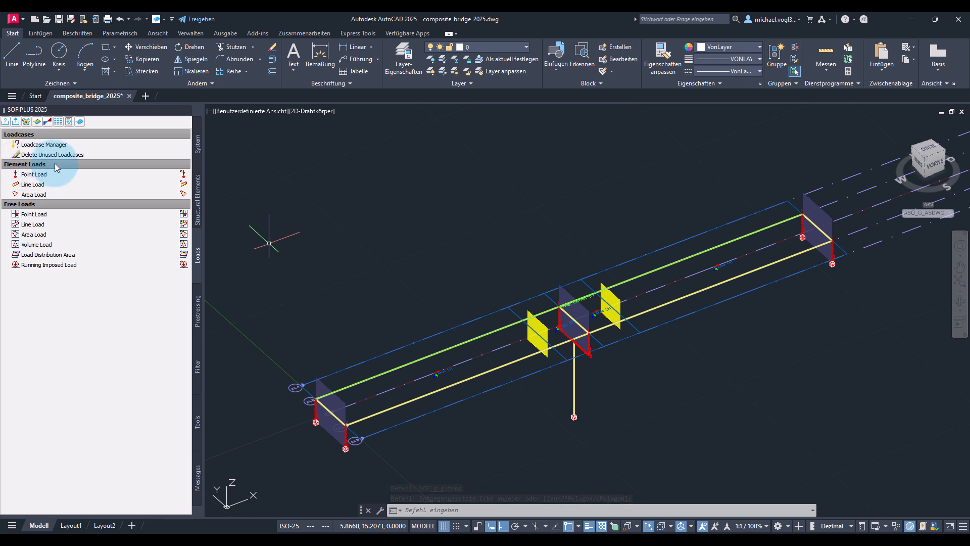
mouse_move(34, 194)
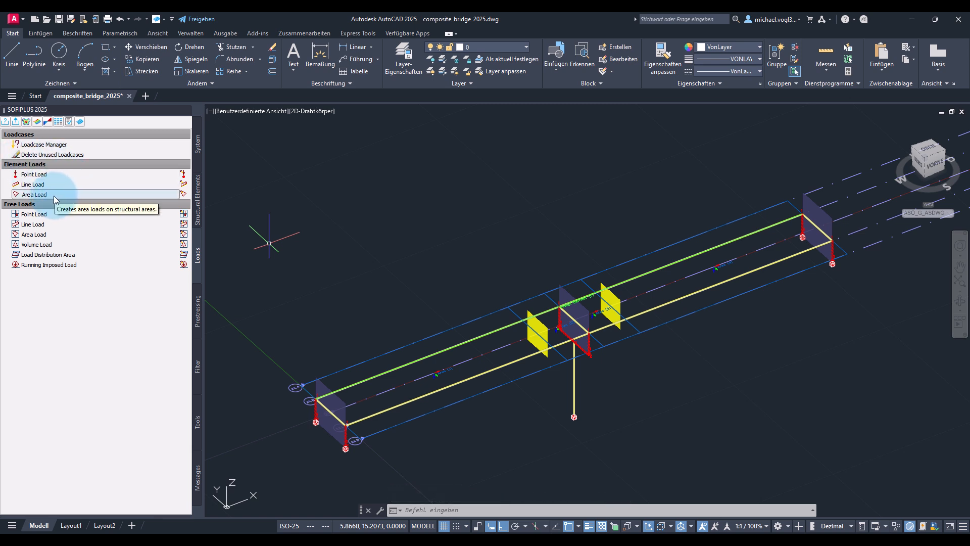
left_click(33, 194)
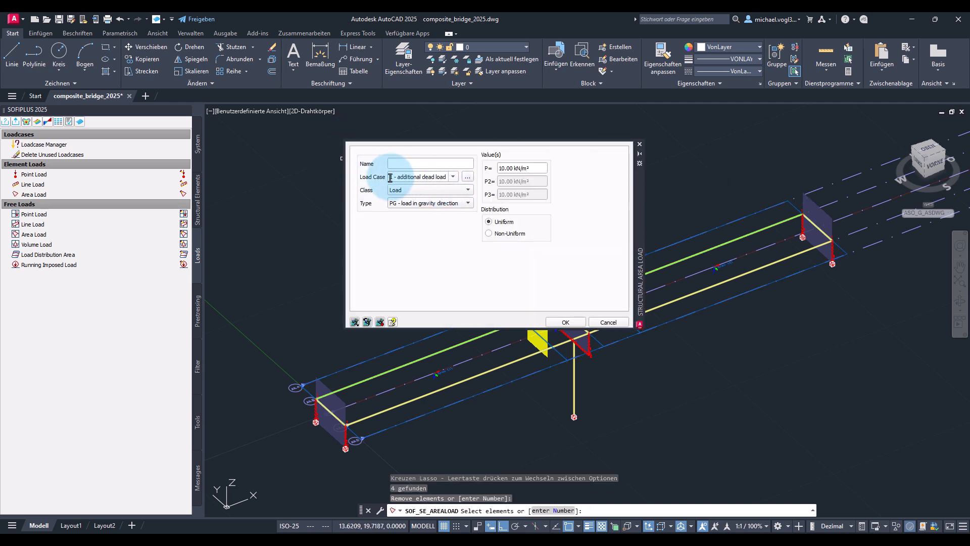
left_click(452, 177)
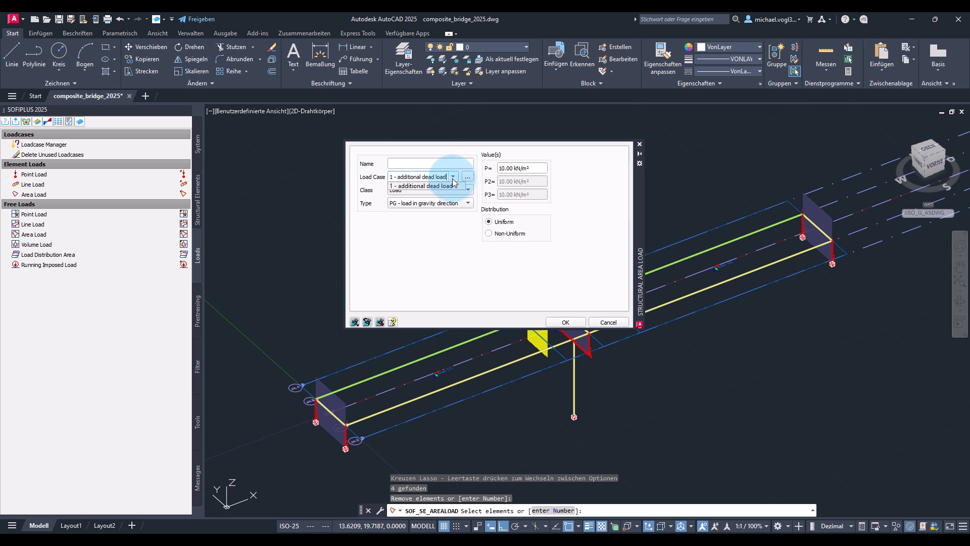
left_click(467, 190)
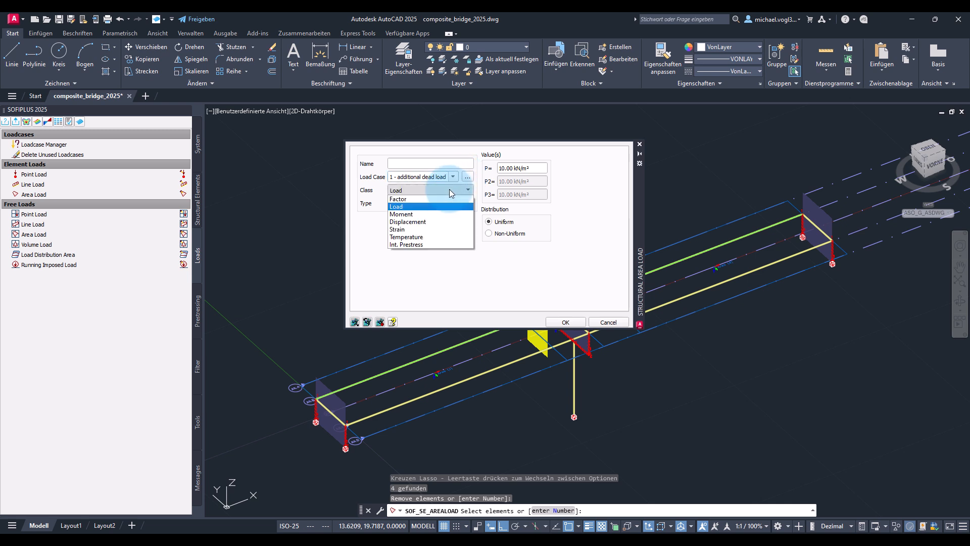
left_click(396, 206)
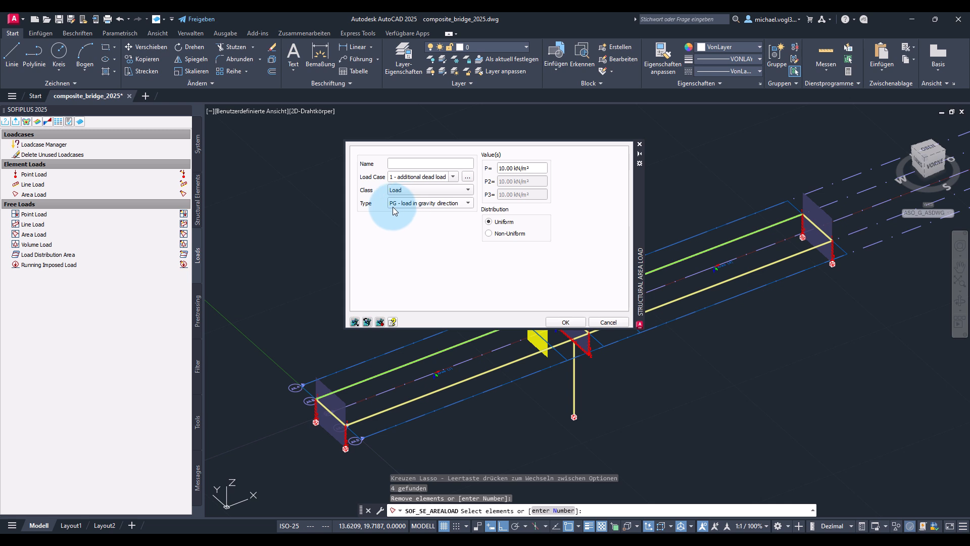
mouse_move(437, 215)
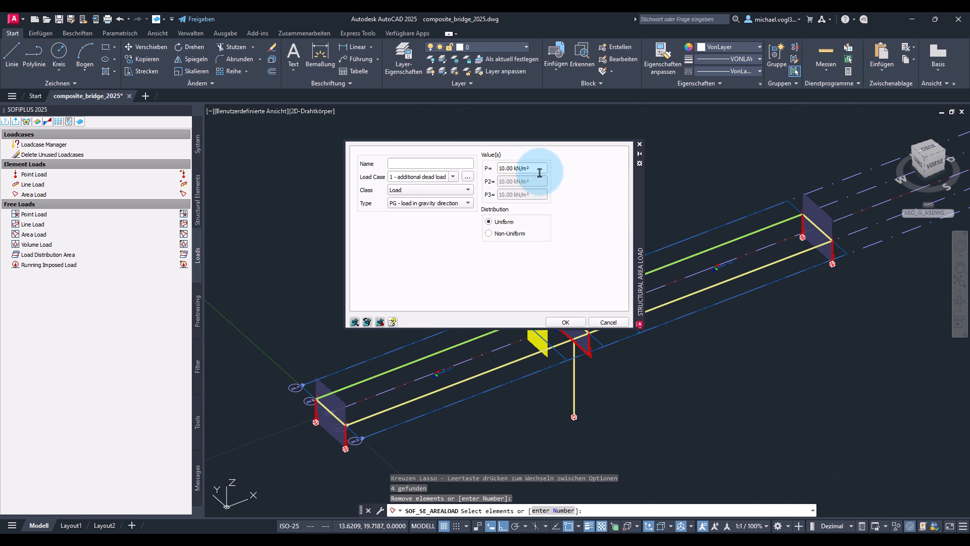
type("2.")
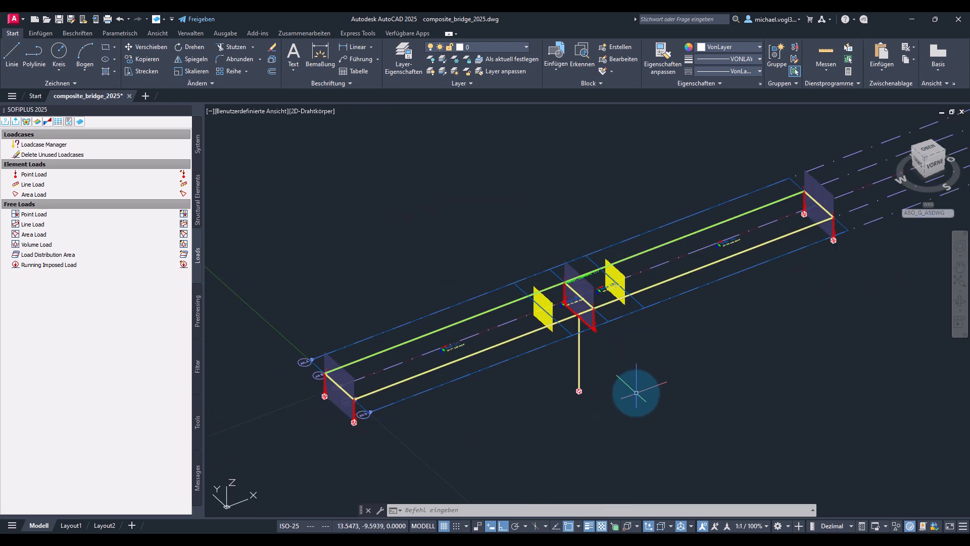
mouse_move(36, 243)
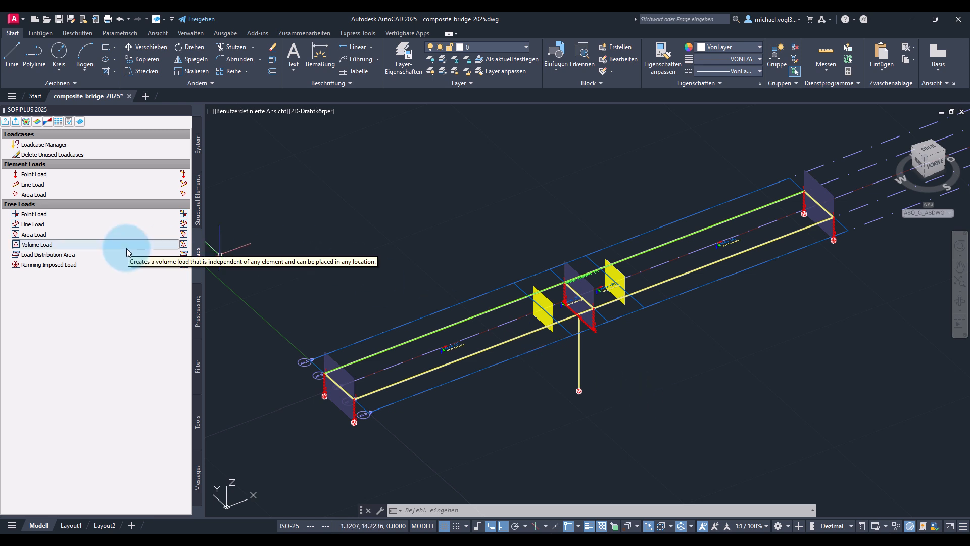
Start a 10 kN/m free line load in load case 1 from the bridge end
left_click(34, 224)
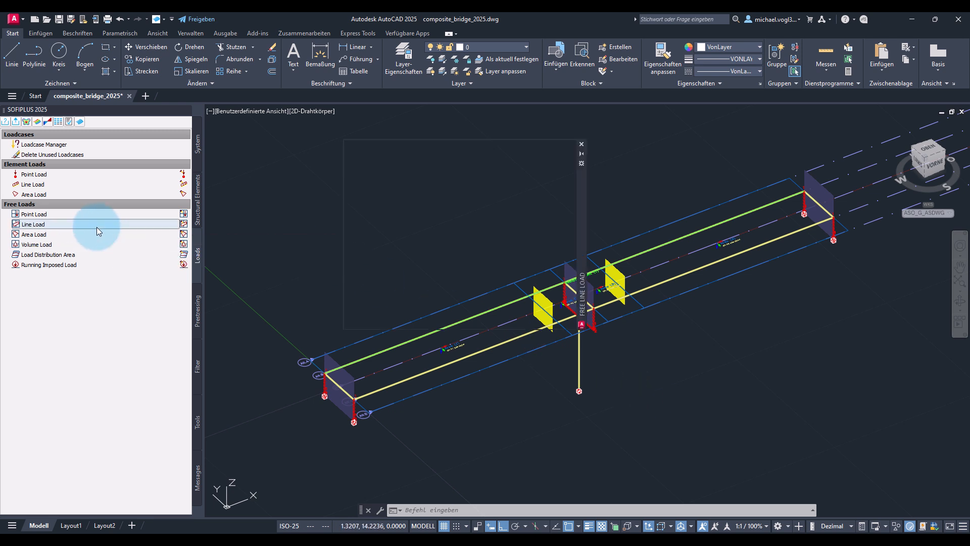
left_click(33, 223)
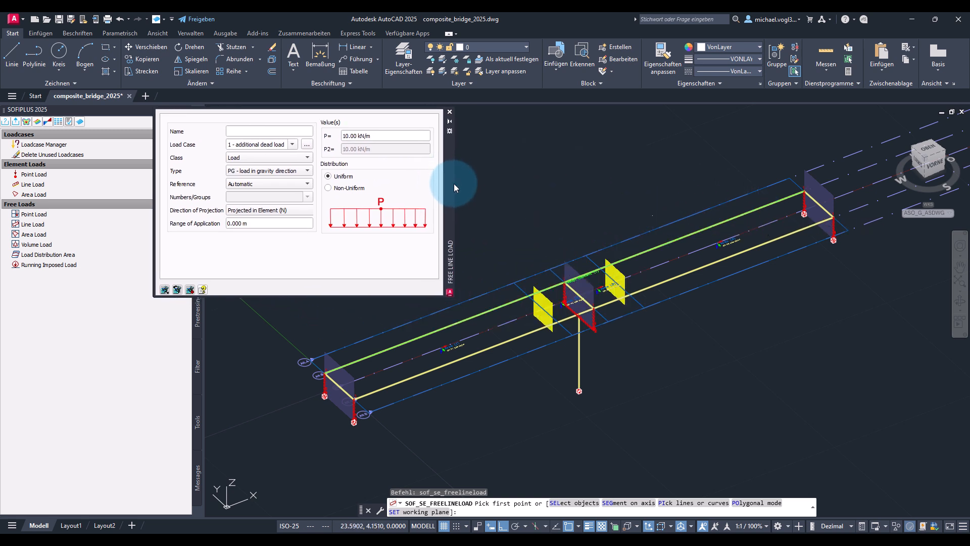
mouse_move(519, 238)
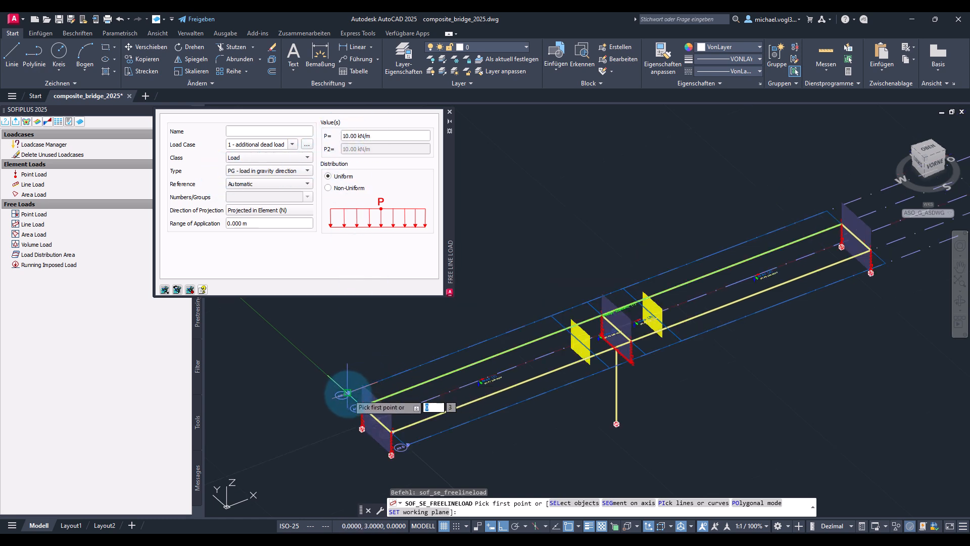
left_click(348, 394)
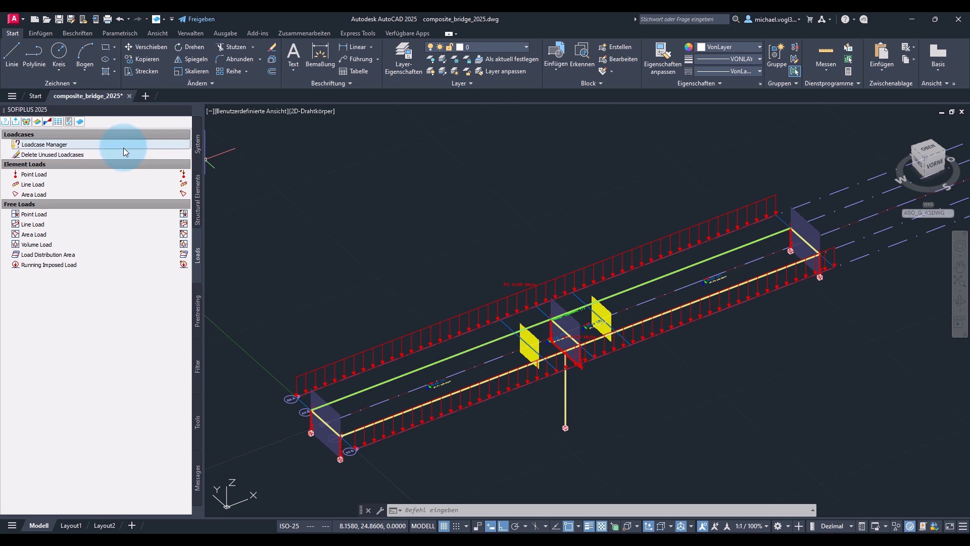
Reopen the load case manager and delete the unwanted new Loadcase 2
left_click(44, 144)
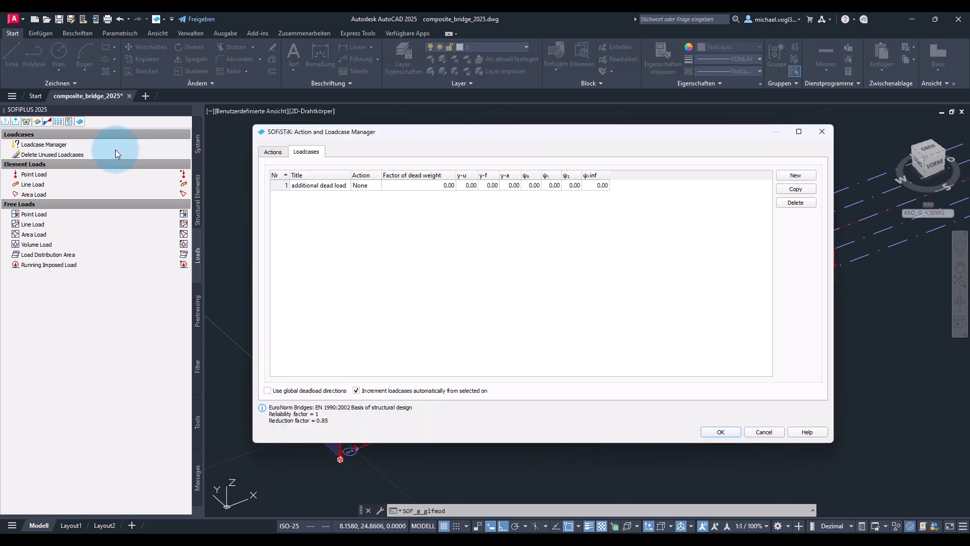
mouse_move(489, 244)
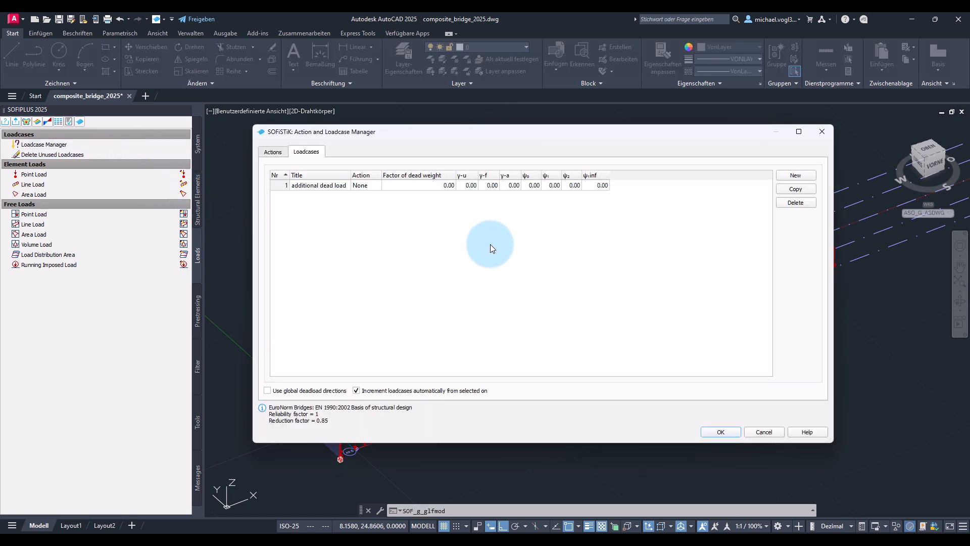
mouse_move(641, 213)
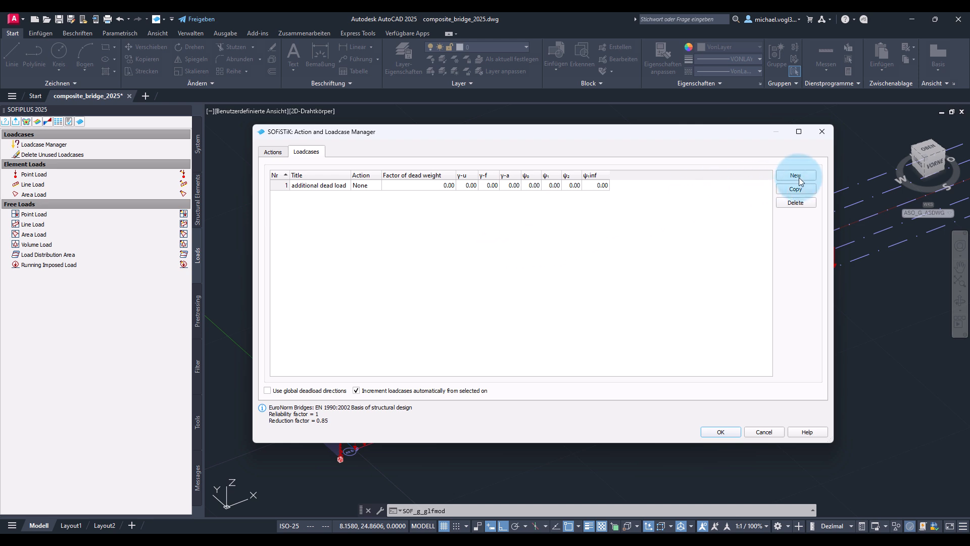
left_click(796, 175)
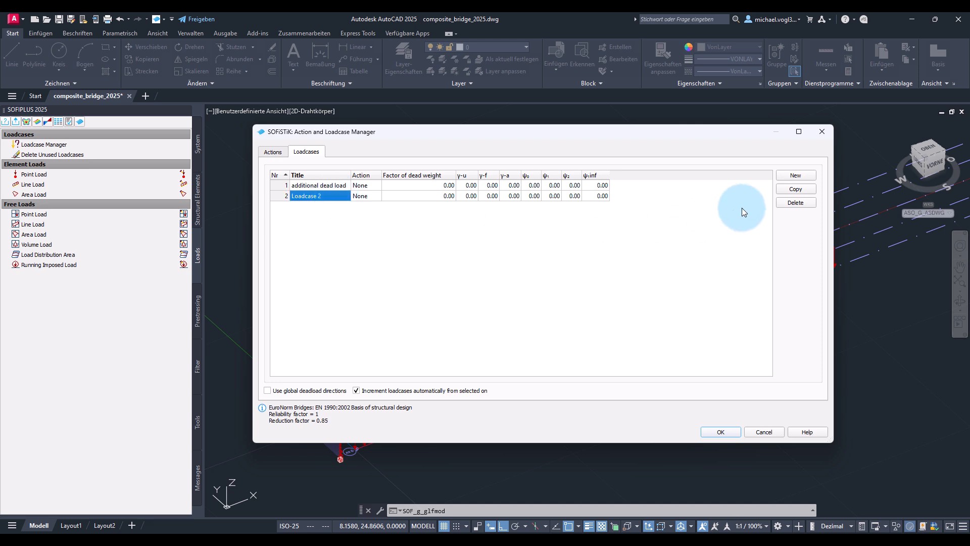
left_click(796, 202)
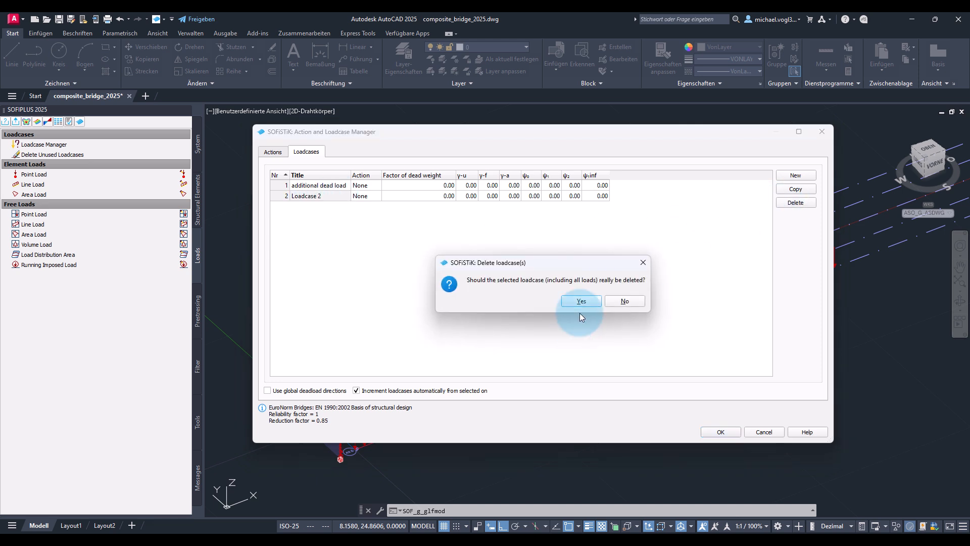
left_click(579, 301)
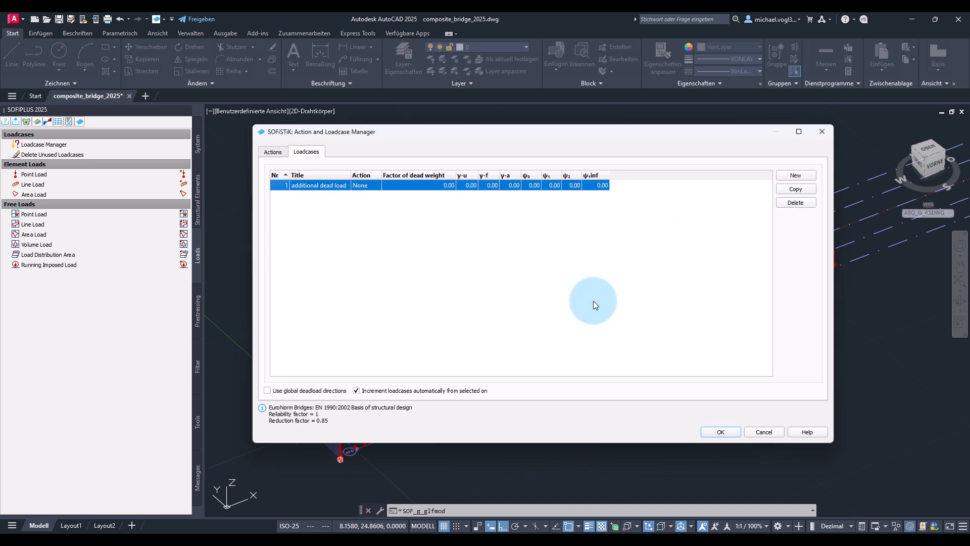
mouse_move(413, 365)
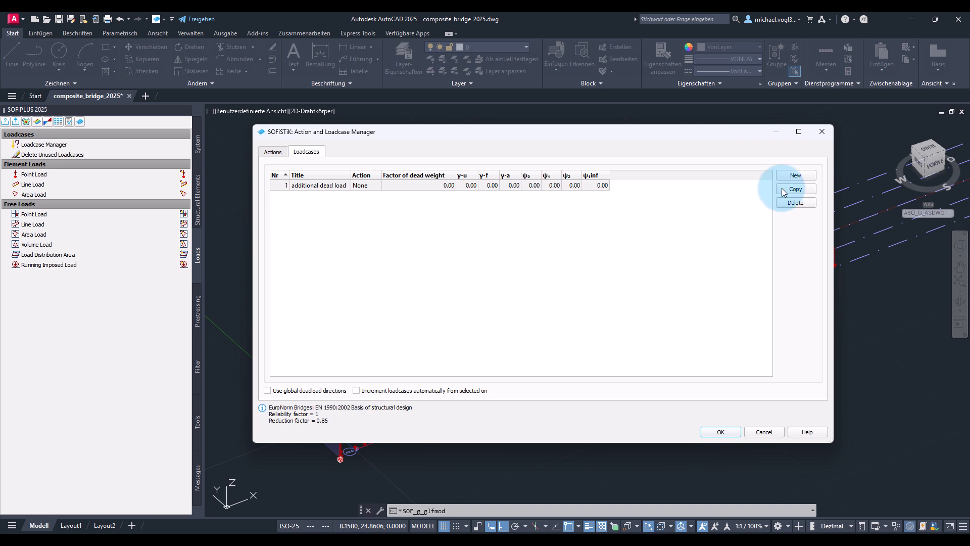
Copy additional dead load into load case 51 'settlement' with action F, then duplicate it
left_click(795, 189)
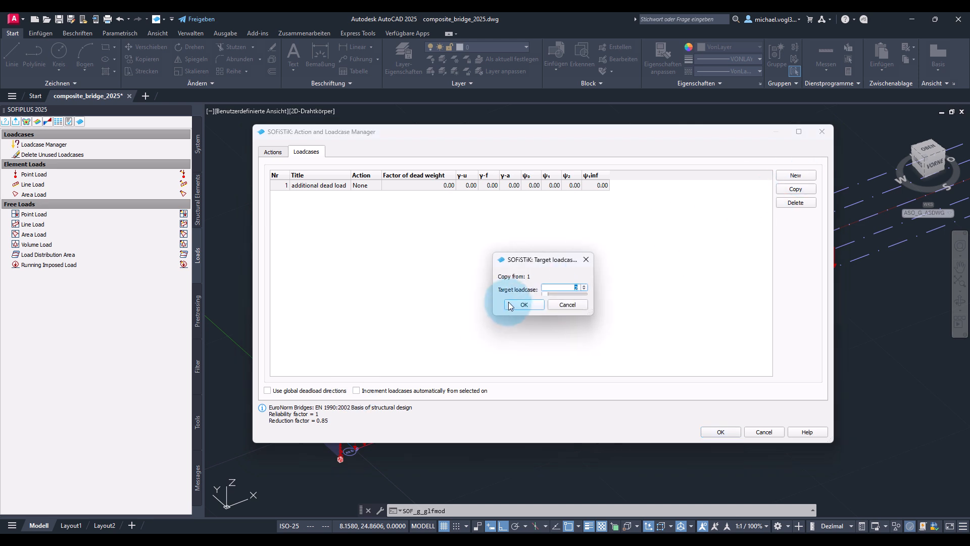
type("51")
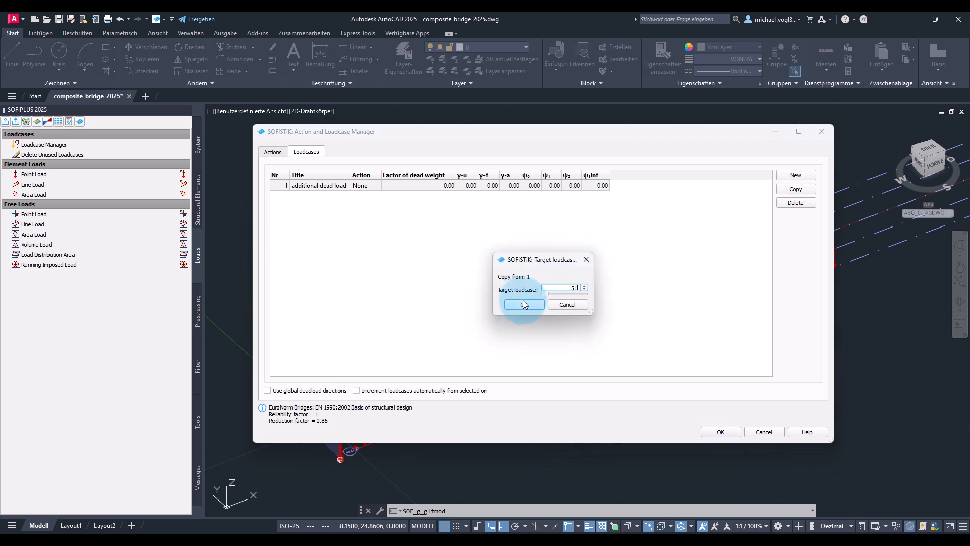
left_click(523, 305)
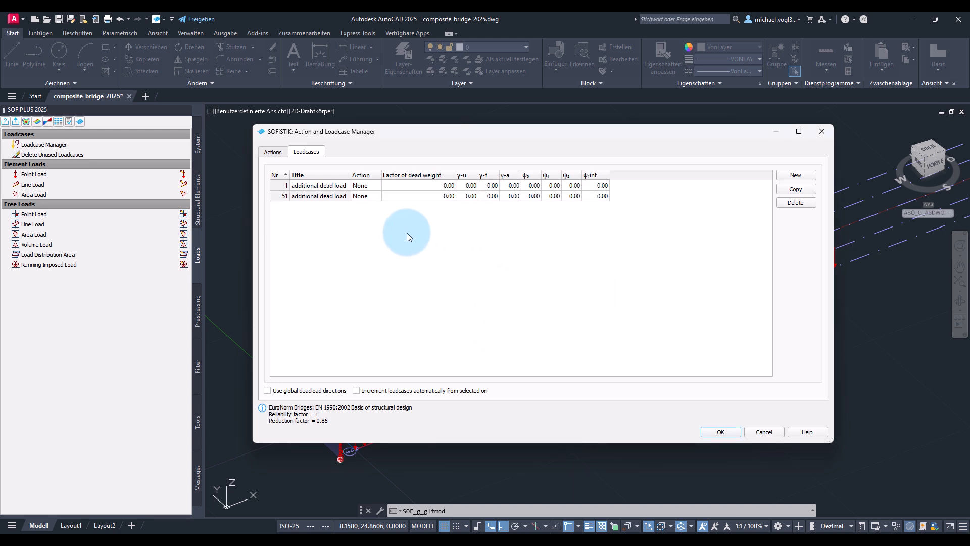
type("settlement")
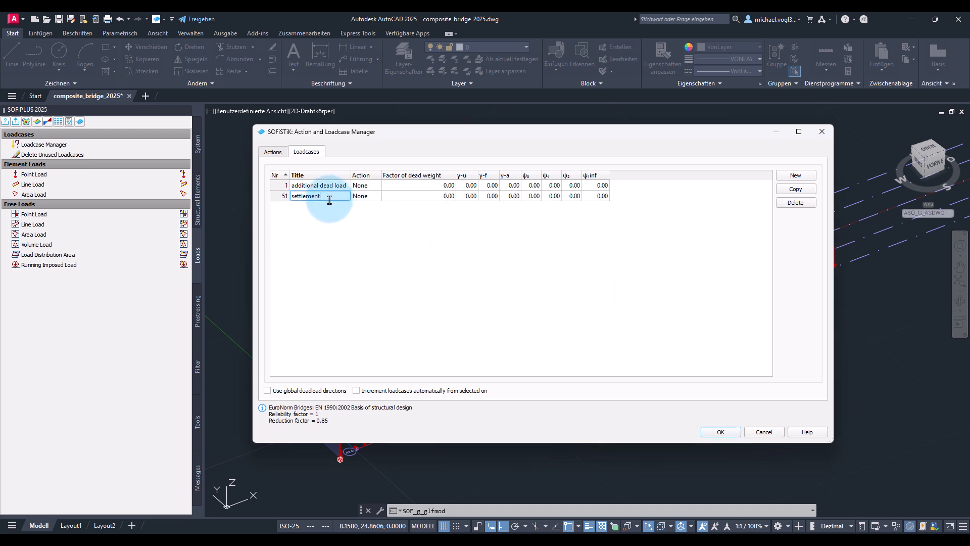
left_click(376, 195)
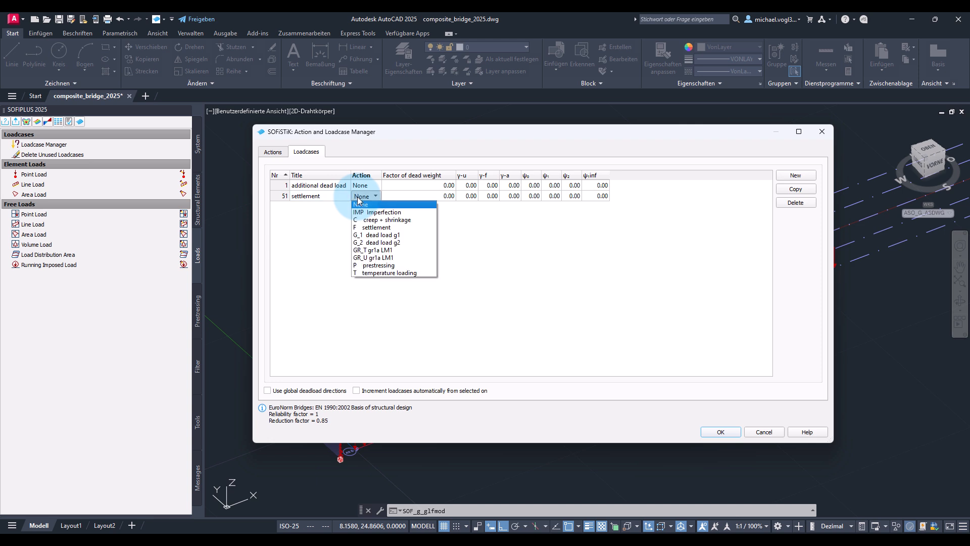
mouse_move(375, 227)
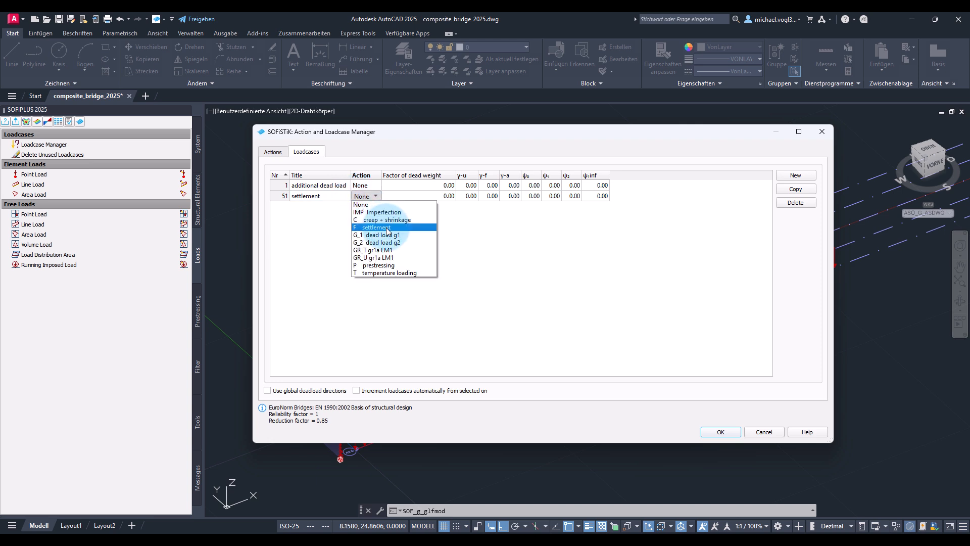
left_click(376, 227)
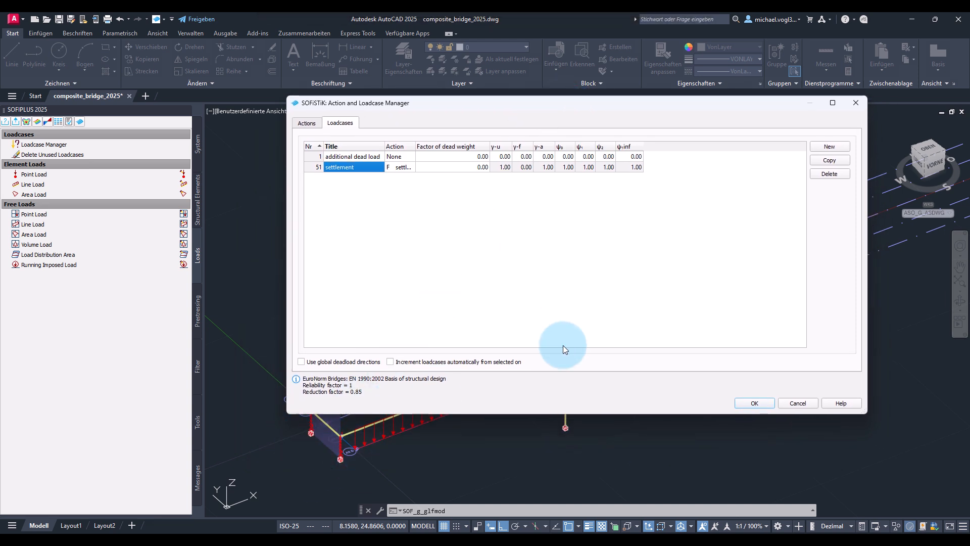
mouse_move(695, 134)
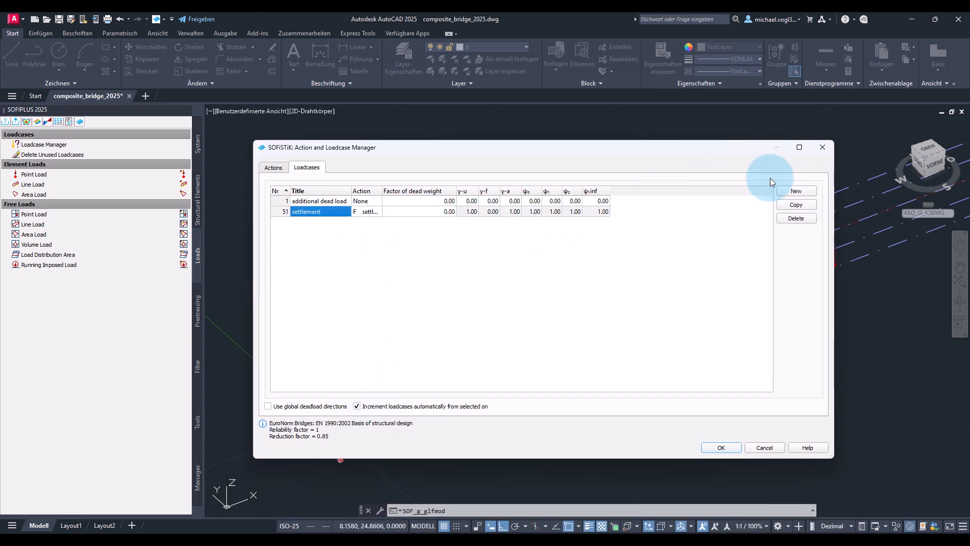
left_click(796, 204)
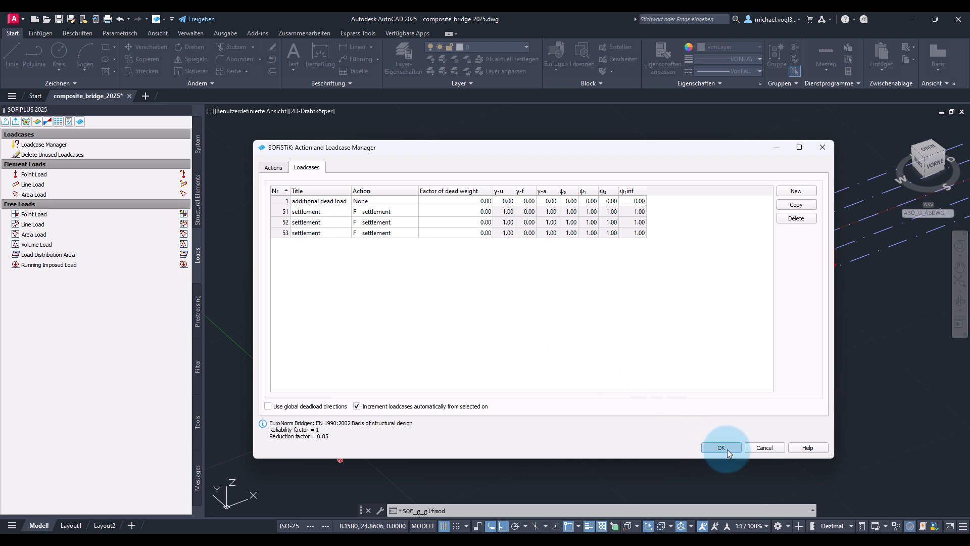
Apply a -20 WZZ displacement in load case 51 to the AX.B and AX.D support nodes
left_click(721, 447)
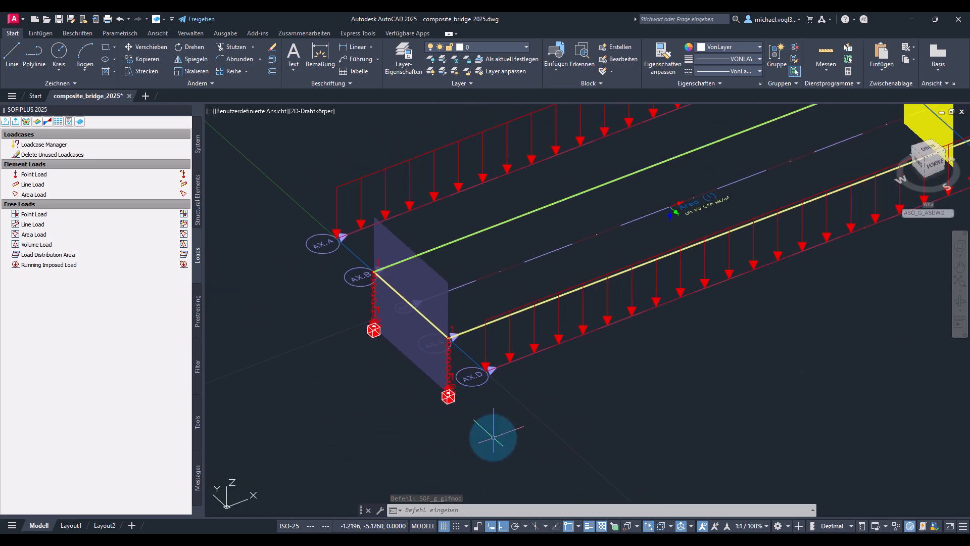
left_click(34, 174)
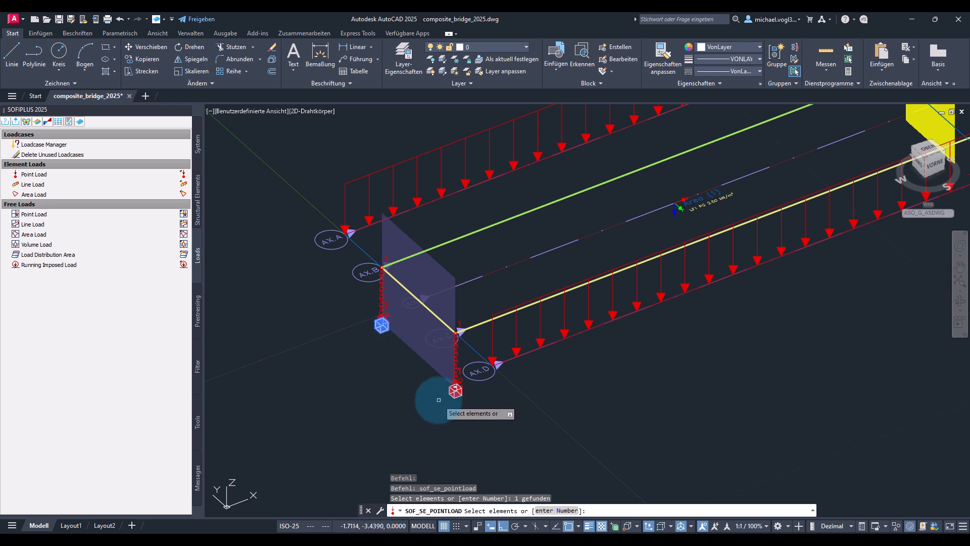
left_click(455, 389)
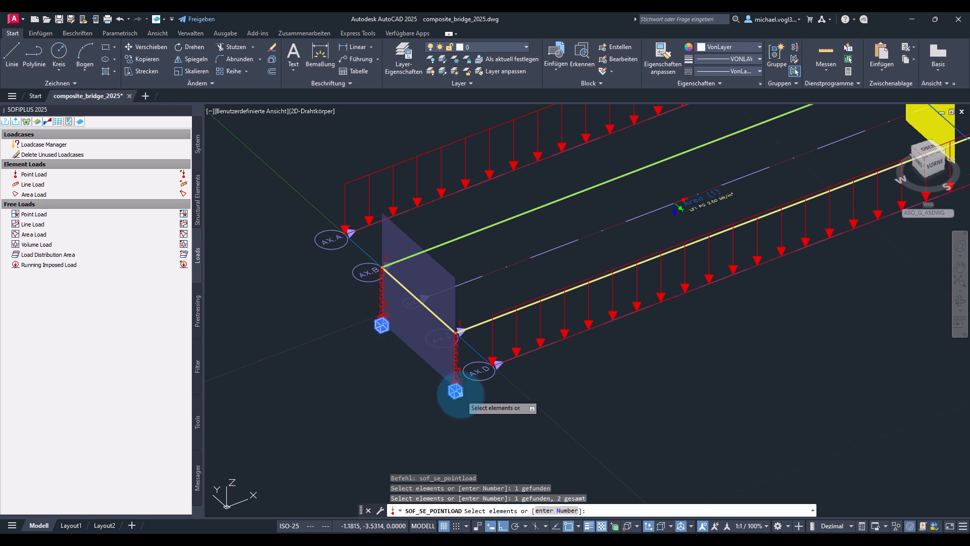
left_click(262, 144)
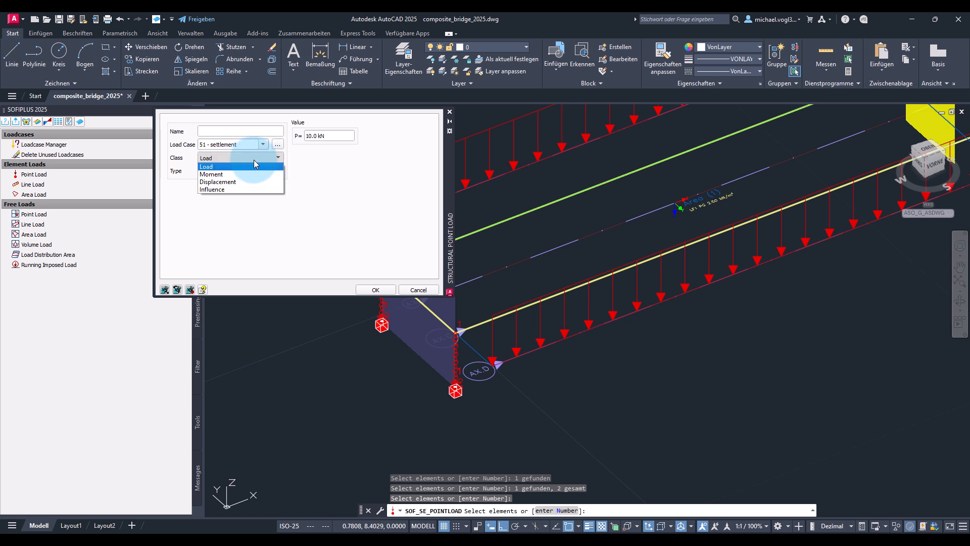
left_click(218, 182)
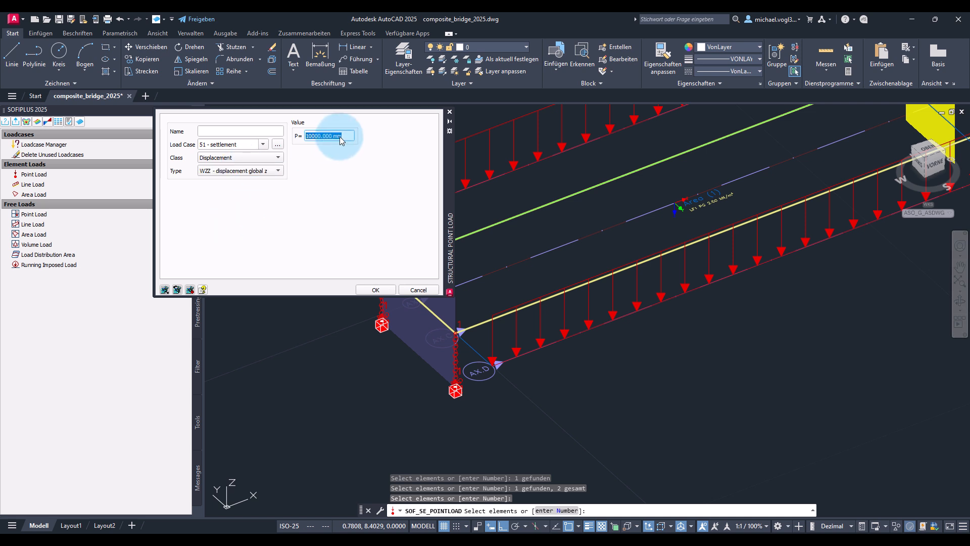
type("-20")
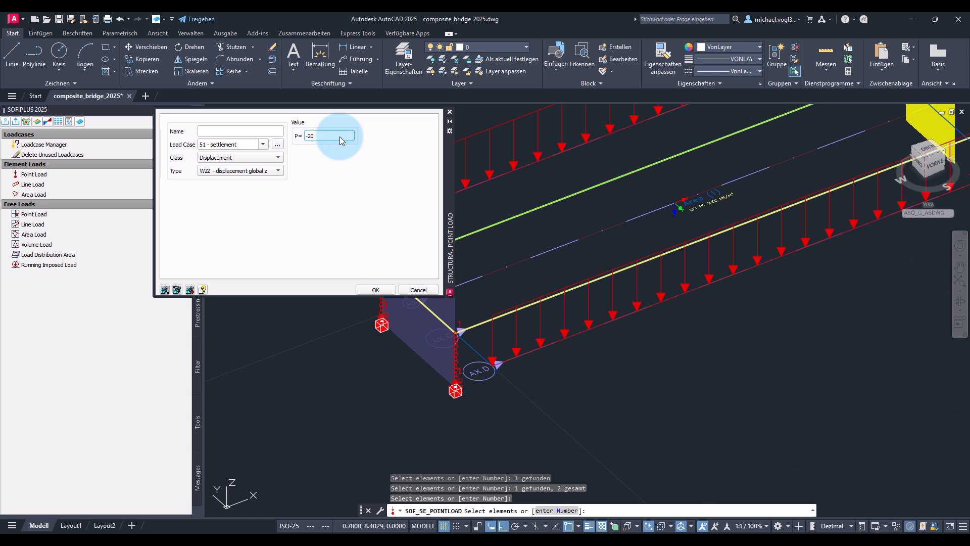
left_click(375, 289)
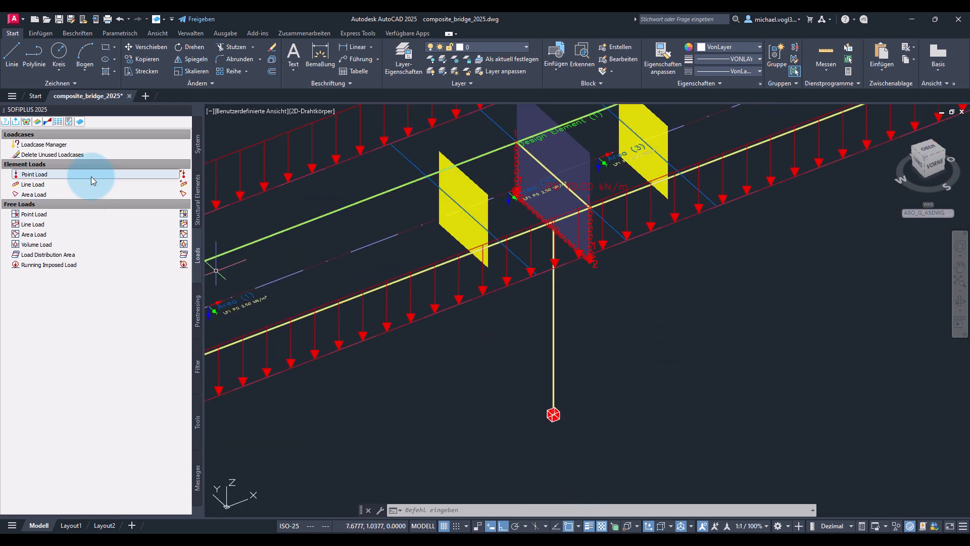
Apply a -20 WZZ displacement to the middle pier's base node in load case 52
left_click(34, 173)
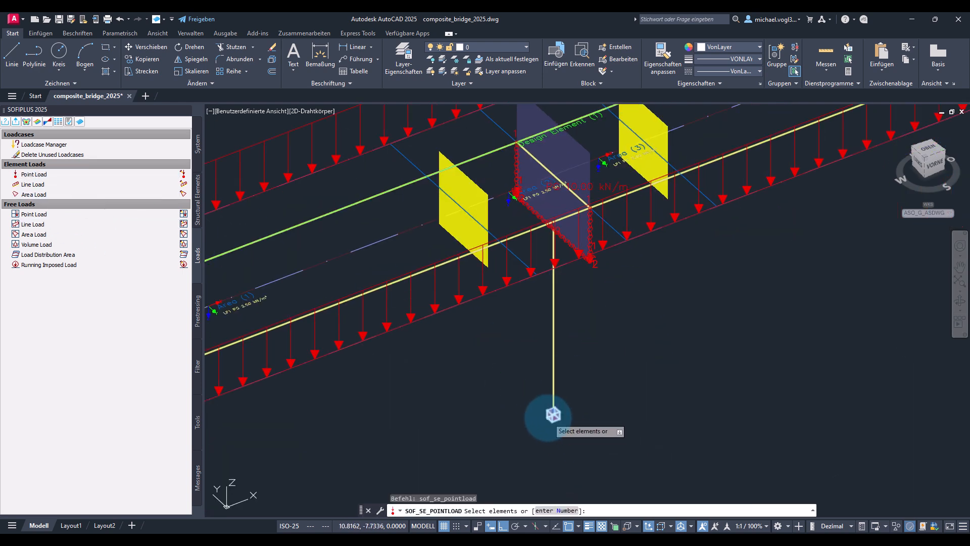
left_click(552, 414)
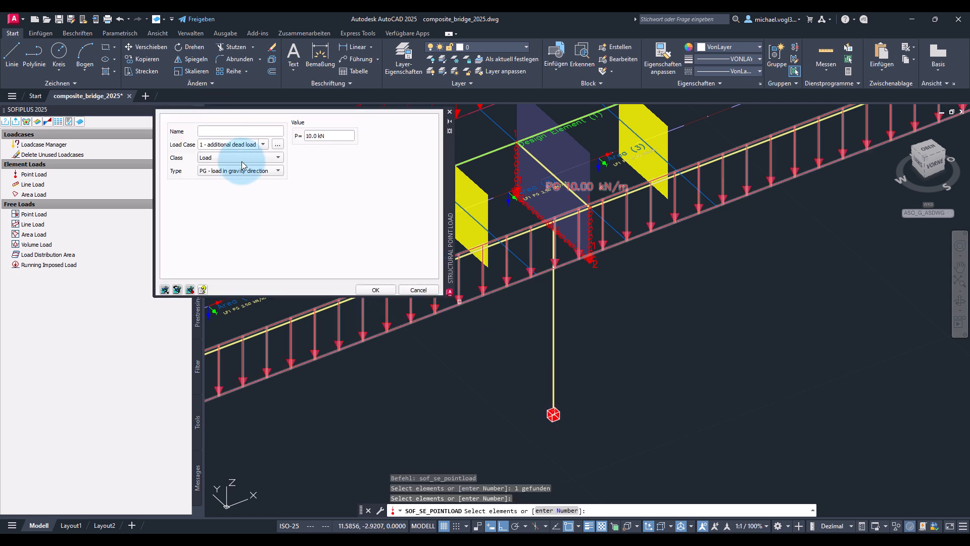
left_click(262, 145)
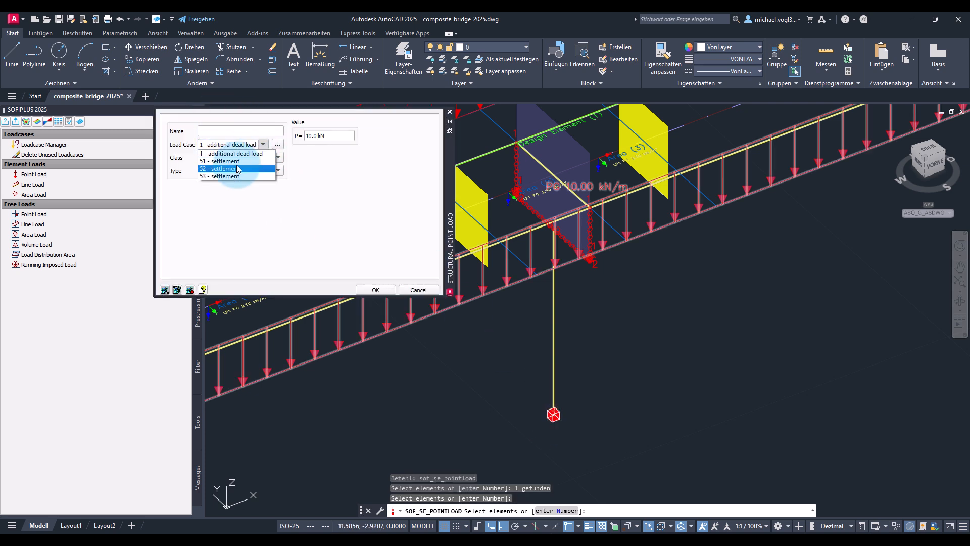
left_click(220, 168)
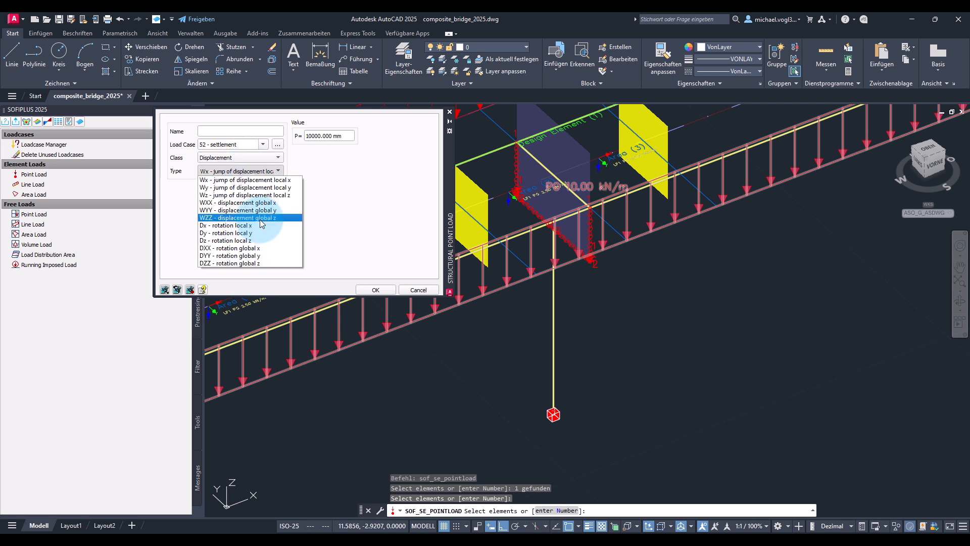
left_click(239, 218)
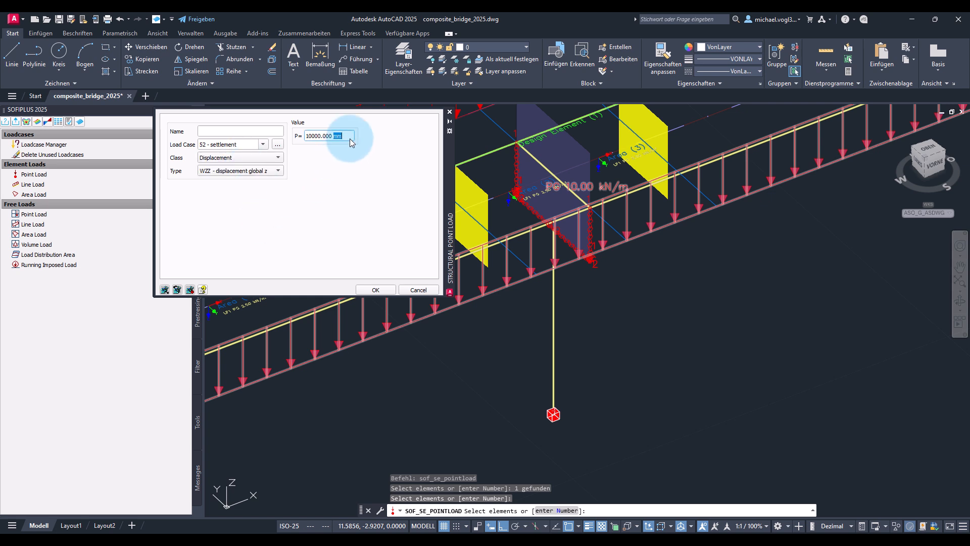
type("-20")
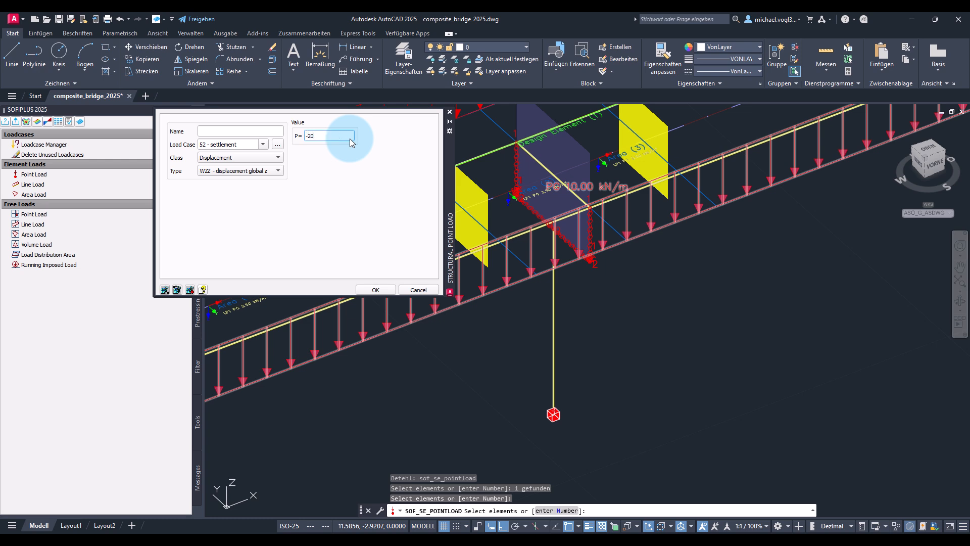
left_click(375, 290)
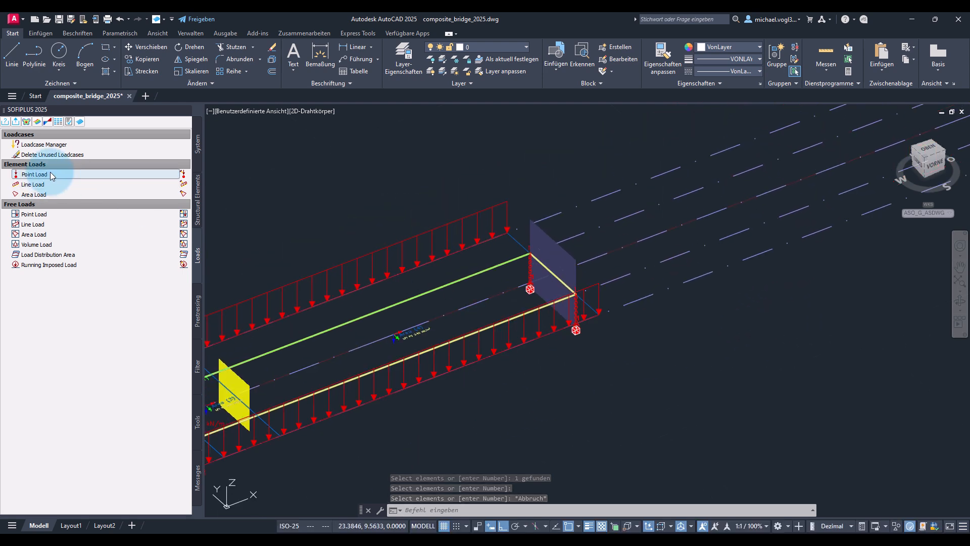
Apply a WZZ displacement point load to the far-end support nodes in load case 53
left_click(34, 174)
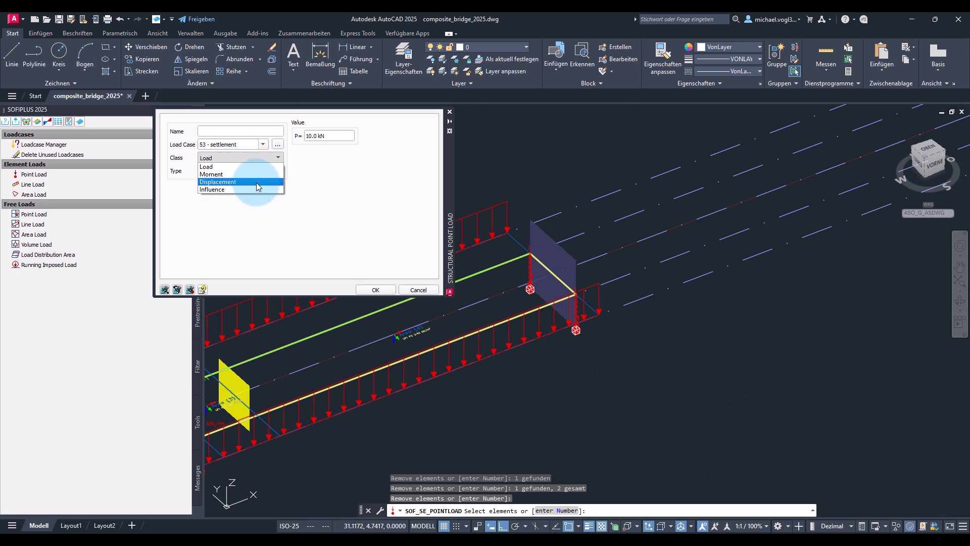
left_click(218, 182)
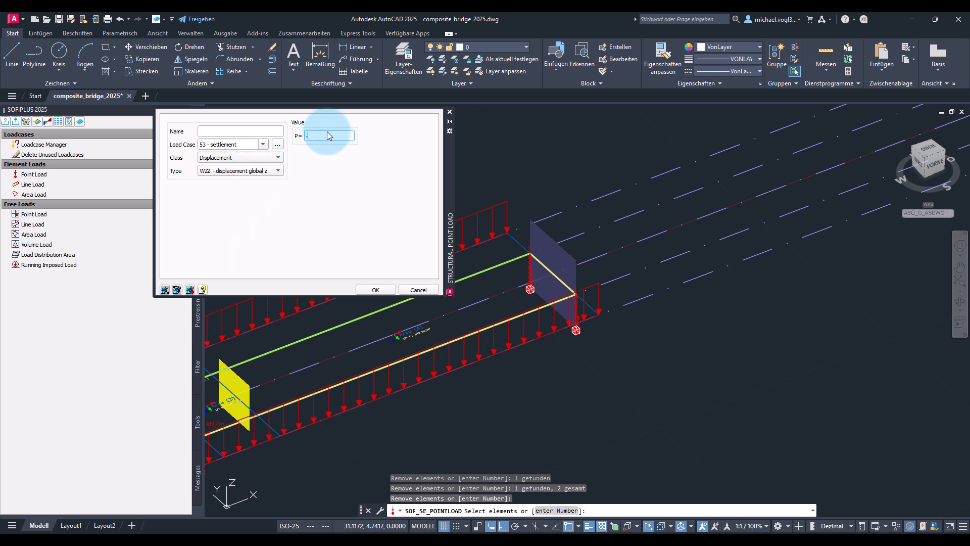
left_click(418, 290)
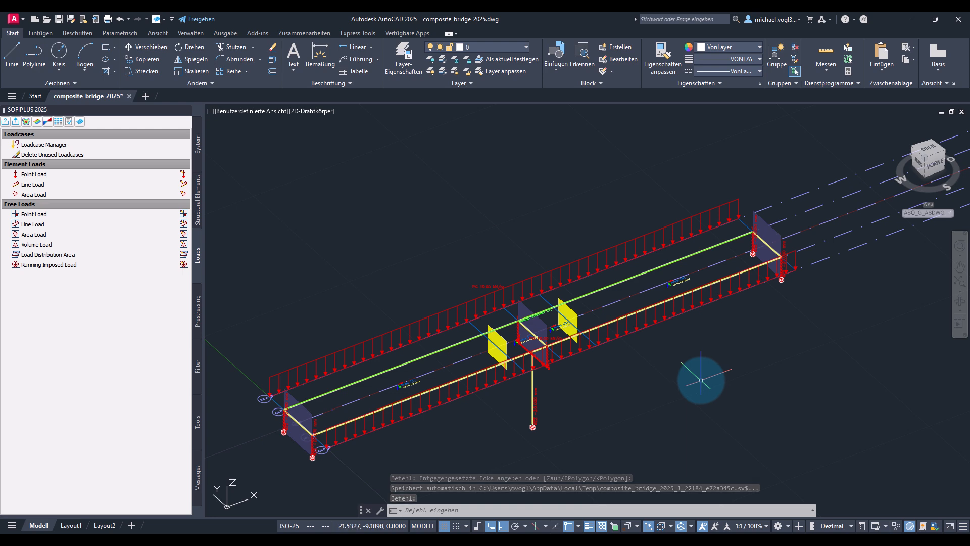
left_click(44, 144)
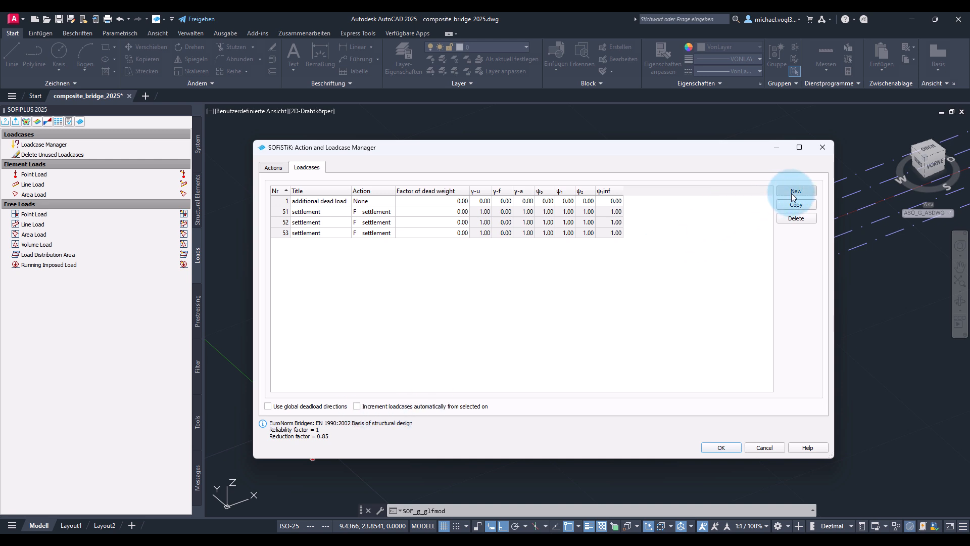
Create temperature load cases 81 dTN+ and 82 dTN-
left_click(796, 204)
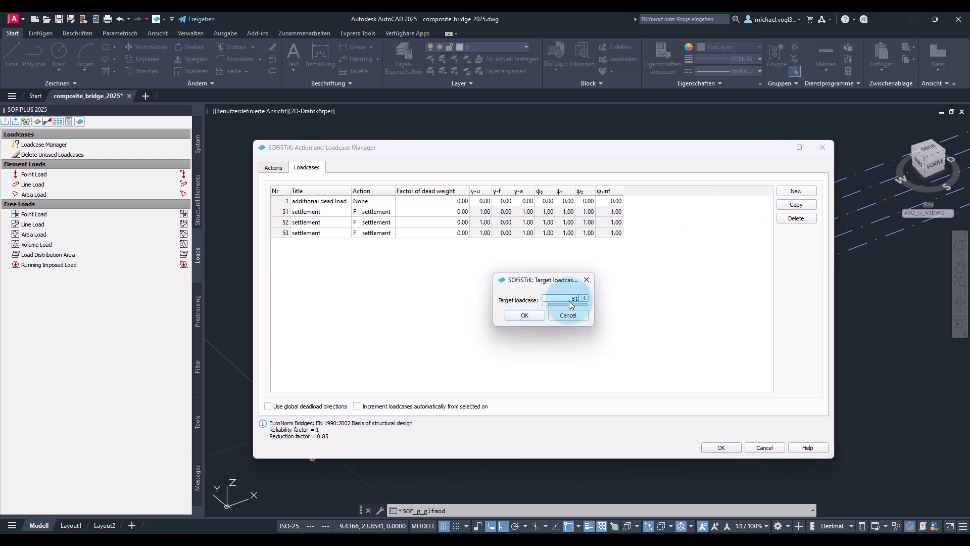
left_click(524, 315)
type("d")
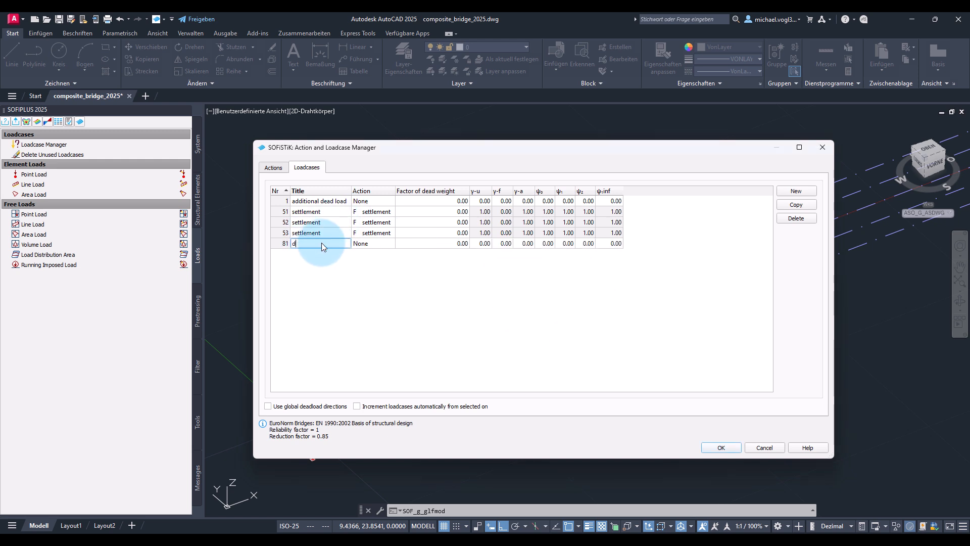
type("TN")
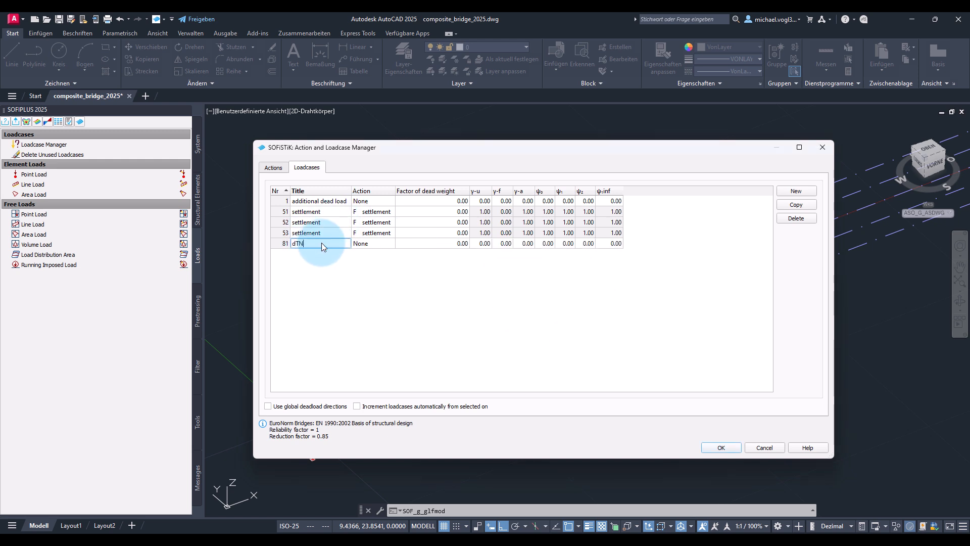
type("+")
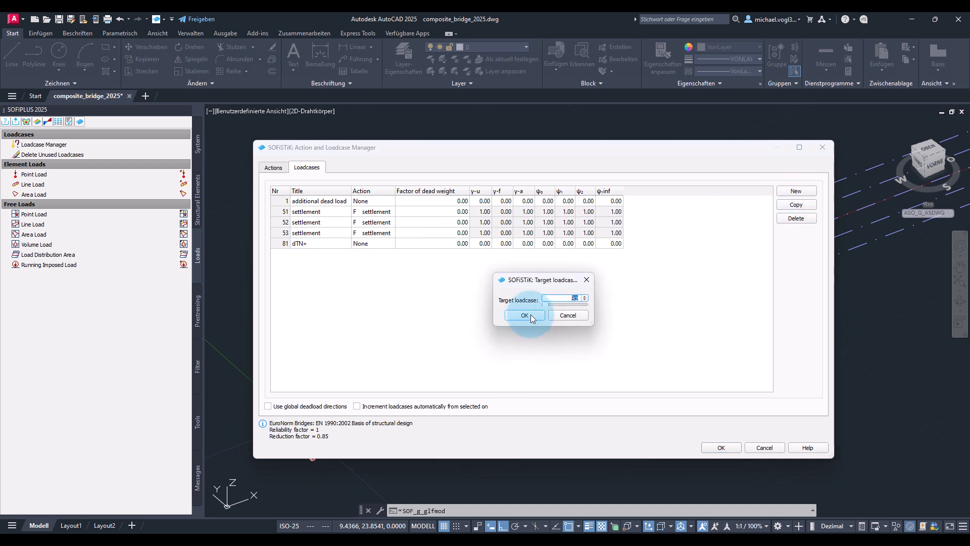
left_click(525, 315)
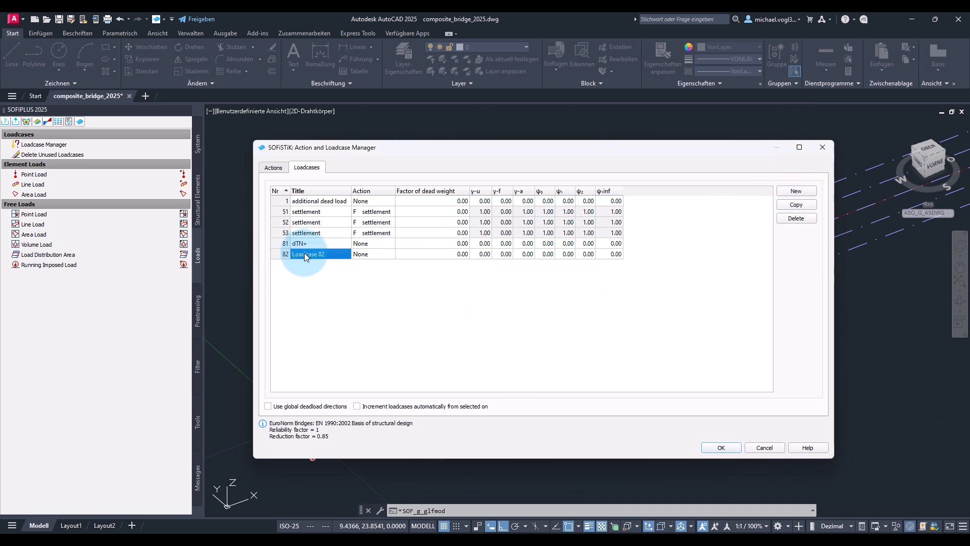
type("dtN")
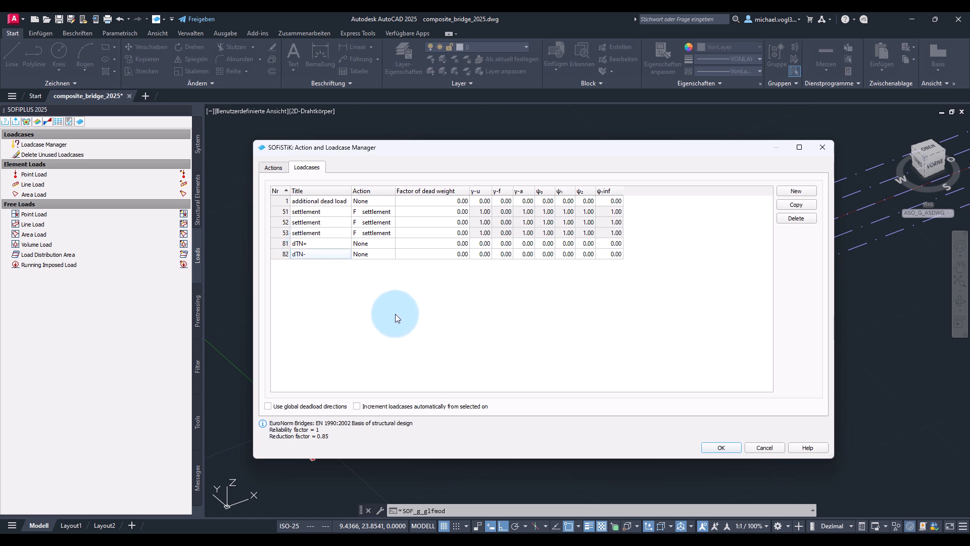
mouse_move(399, 317)
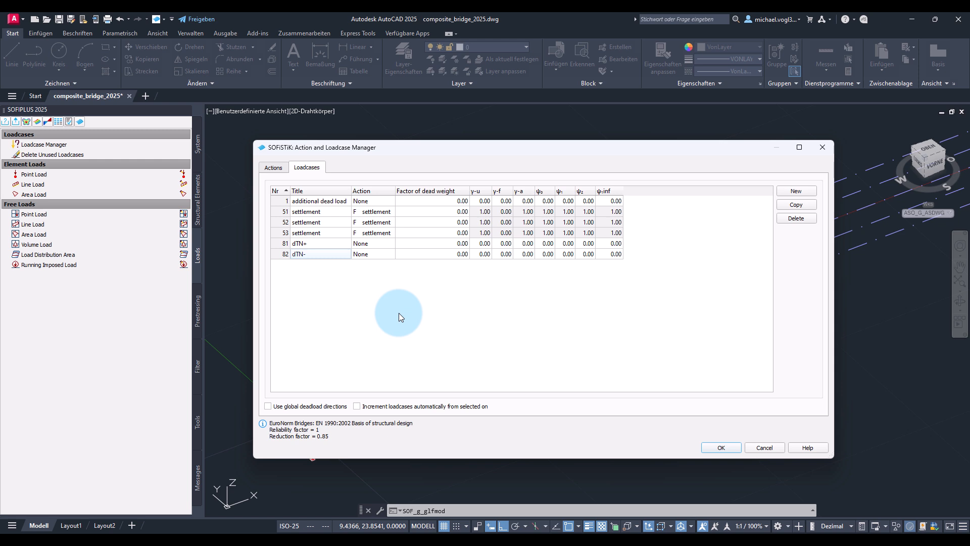
Create load cases 83 dTM+ and 84 dTM-, then close the manager
left_click(796, 204)
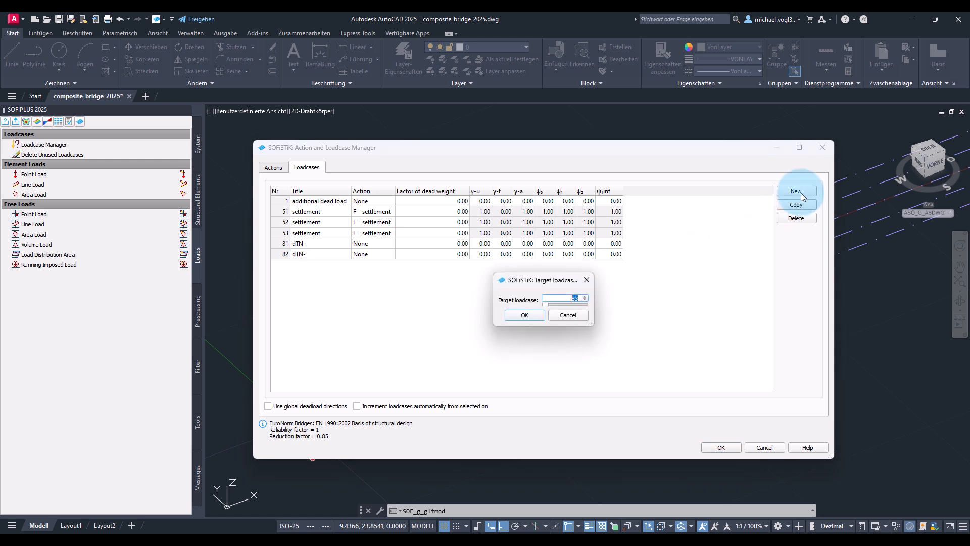
left_click(523, 315)
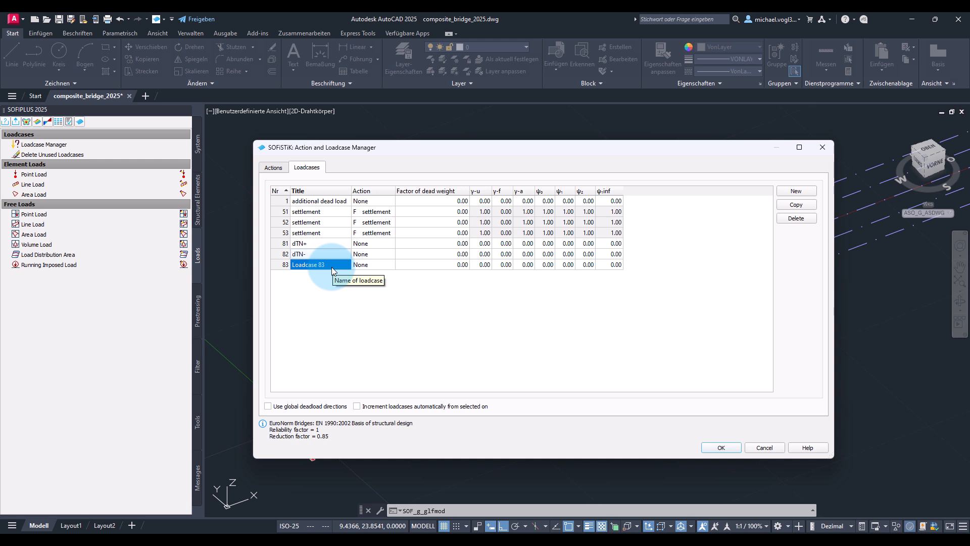
type("dT")
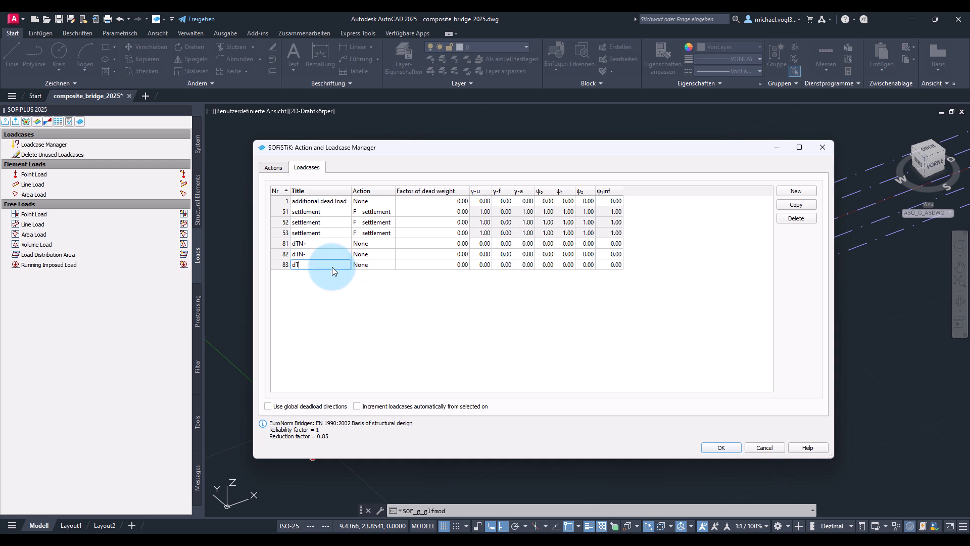
type("TM+")
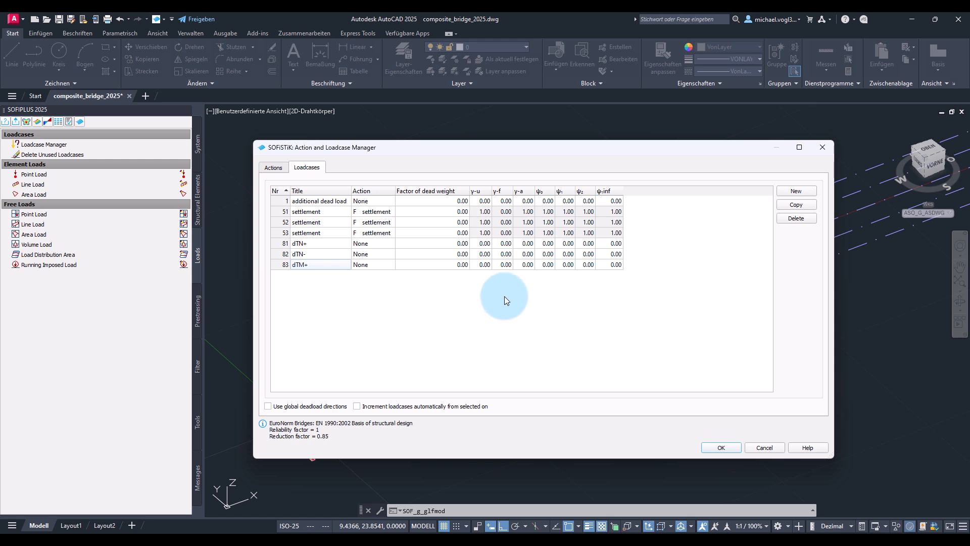
left_click(796, 190)
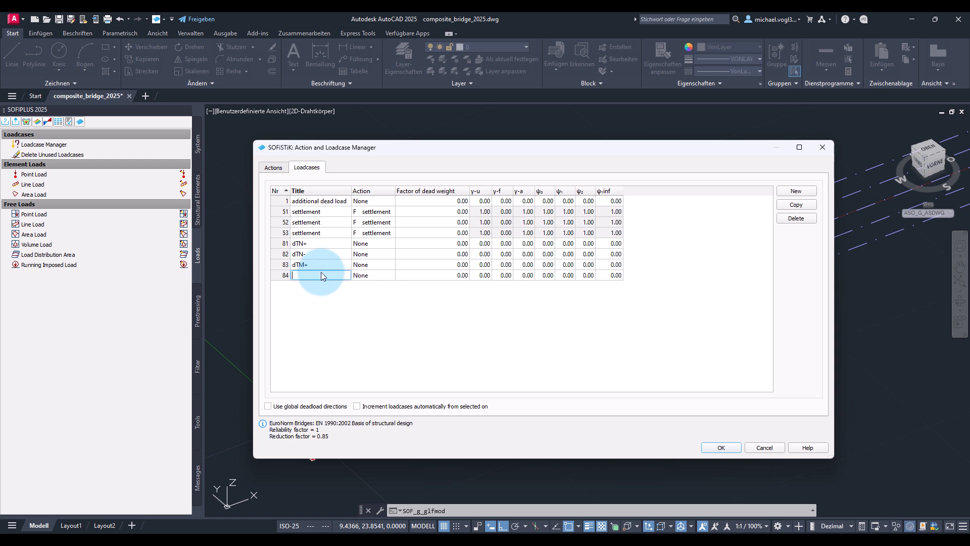
type("dTM-")
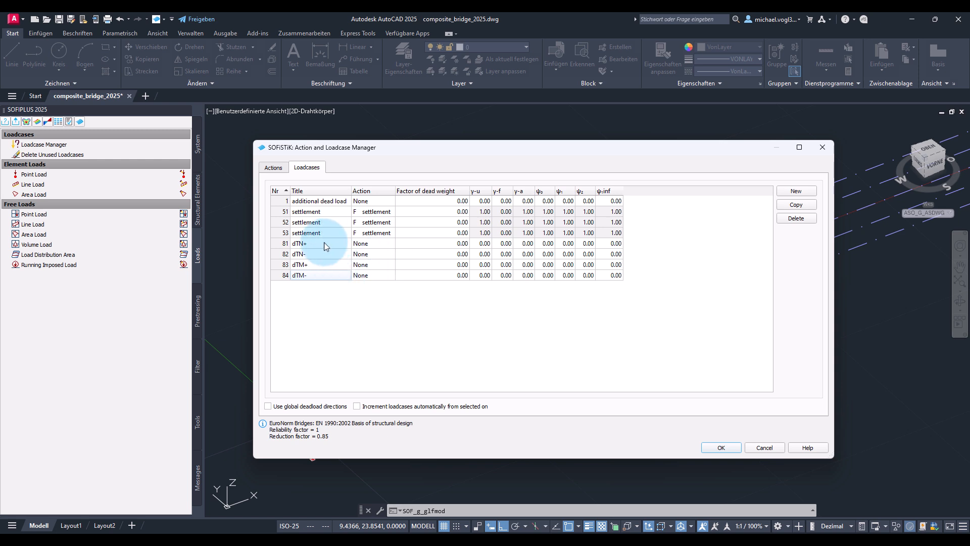
mouse_move(288, 274)
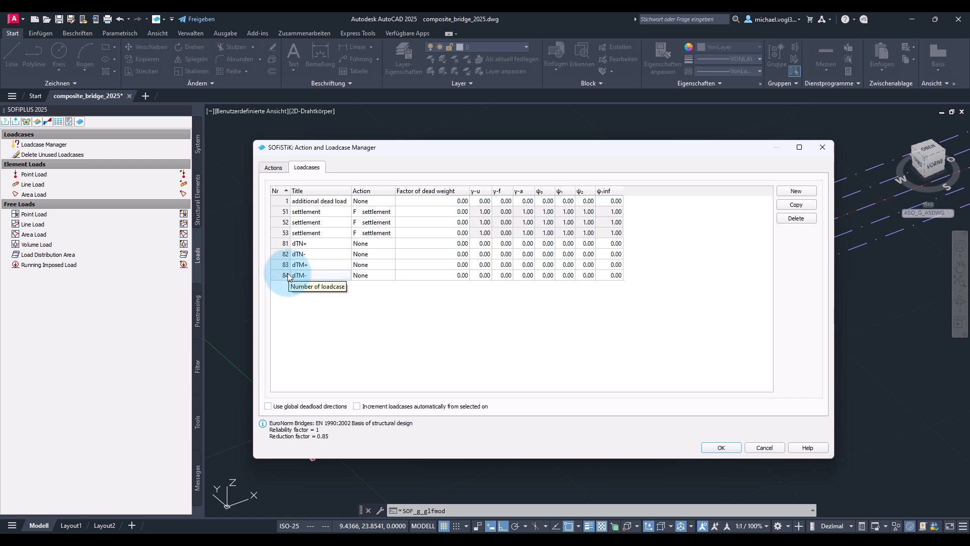
mouse_move(347, 302)
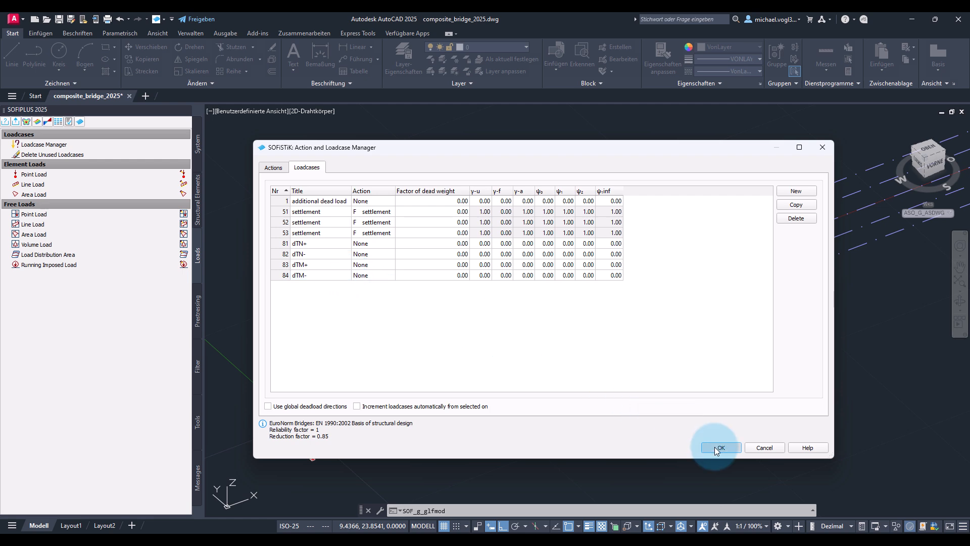
left_click(720, 448)
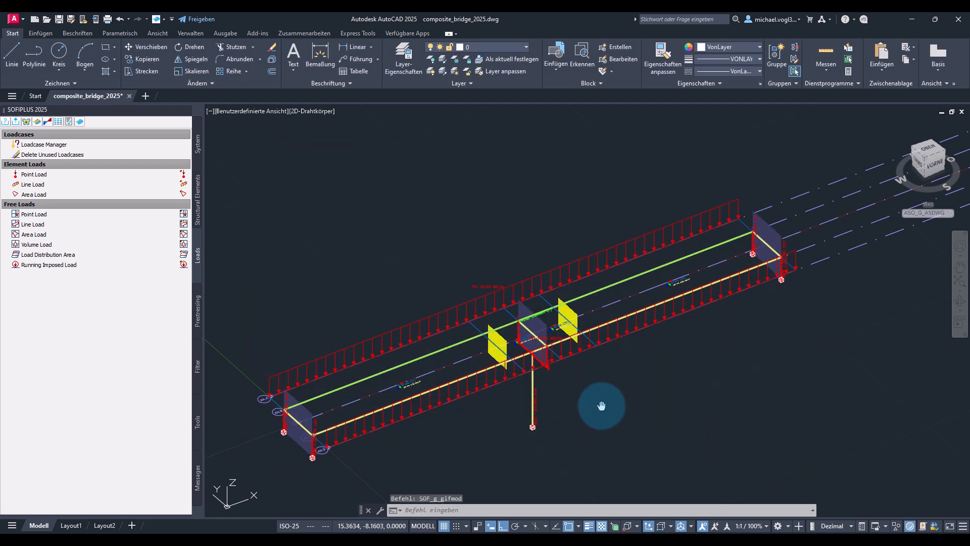
Start modifying structural areas and window-select the four deck areas
left_click_drag(600, 406, 684, 381)
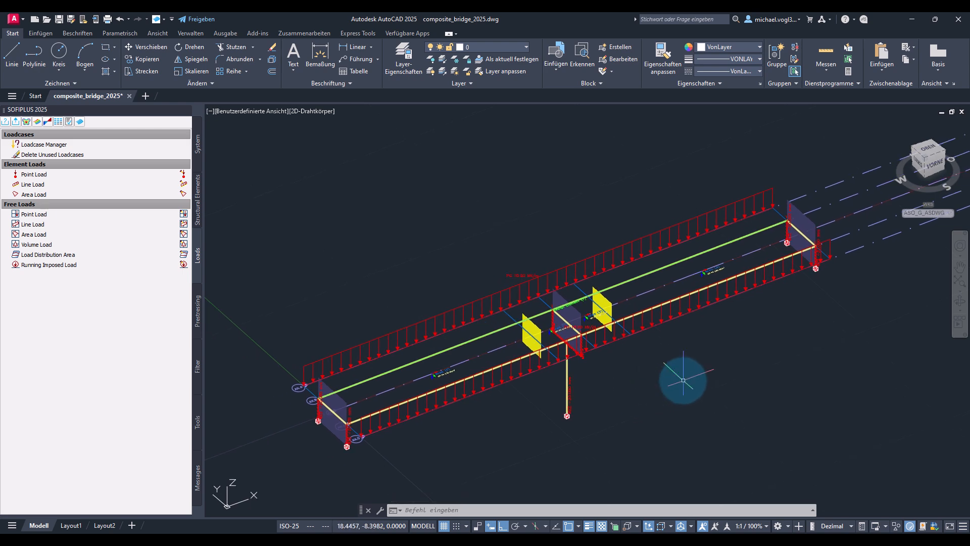
left_click(196, 192)
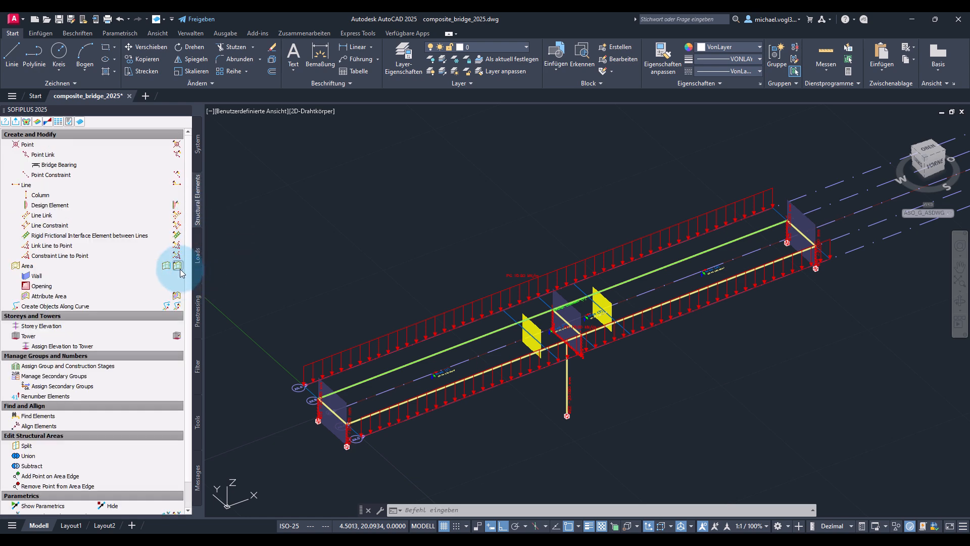
mouse_move(179, 267)
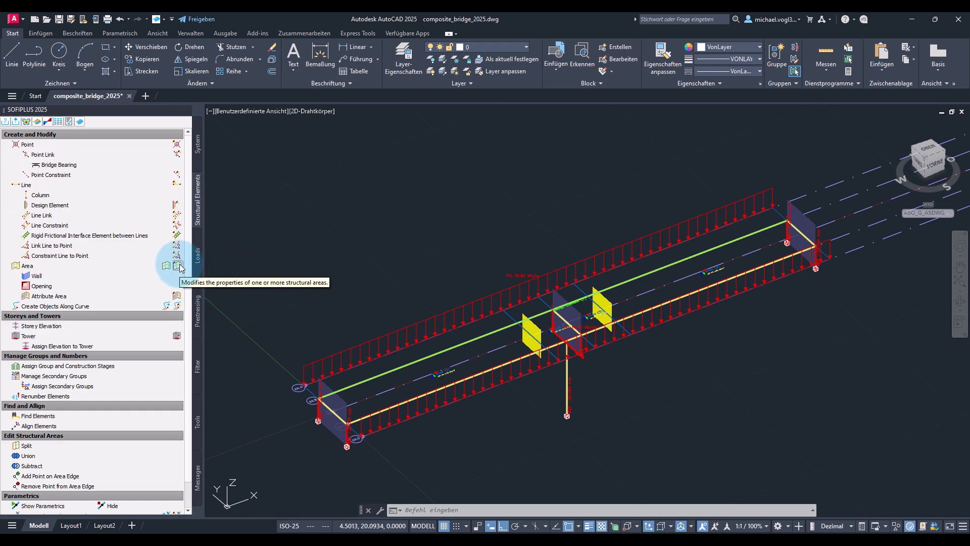
left_click(180, 267)
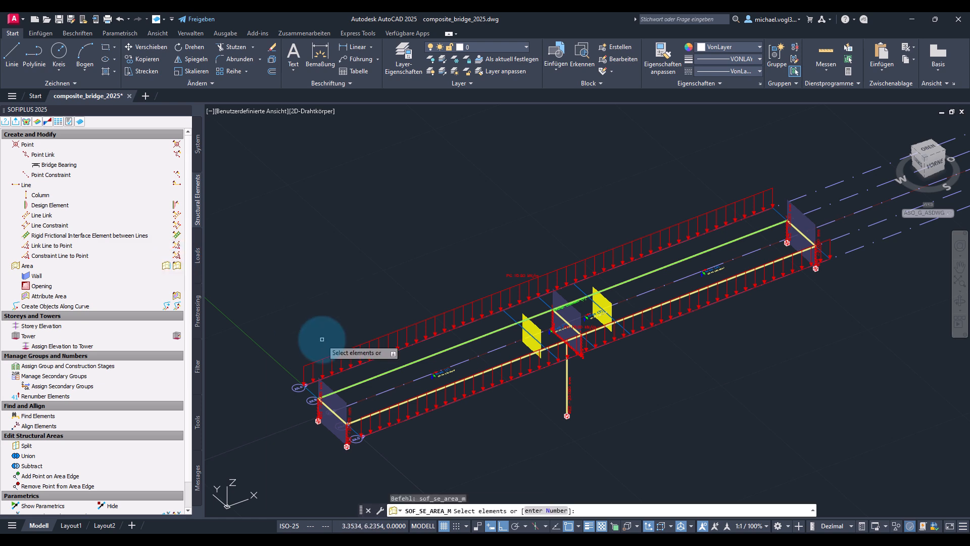
left_click_drag(322, 339, 866, 316)
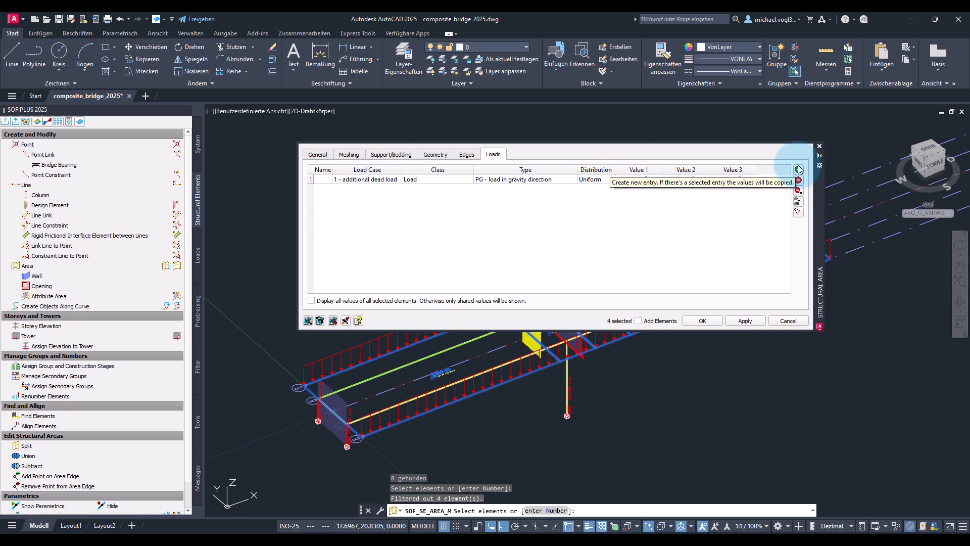
Add two area load entries for cases 81 dTN+ and 82 dTN-, class Temperature
left_click(798, 170)
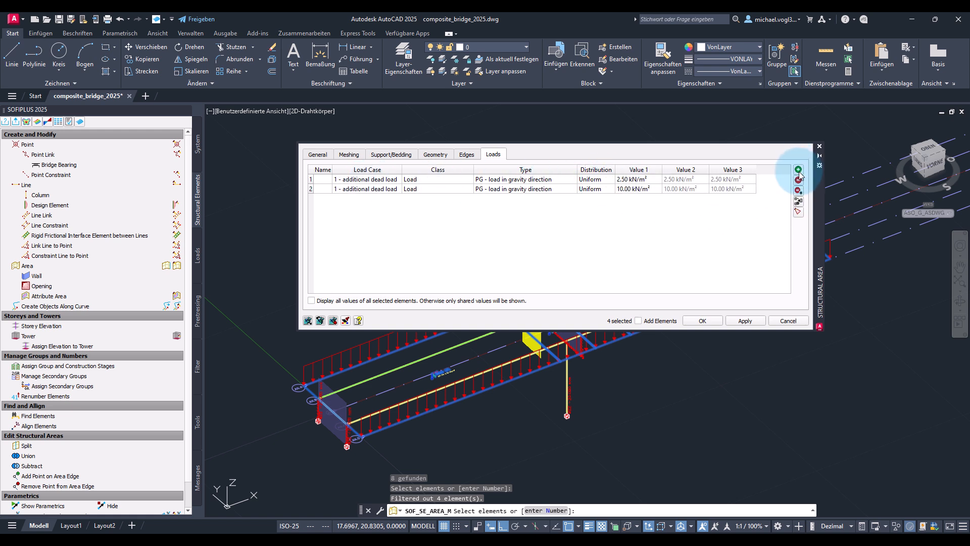
left_click(798, 169)
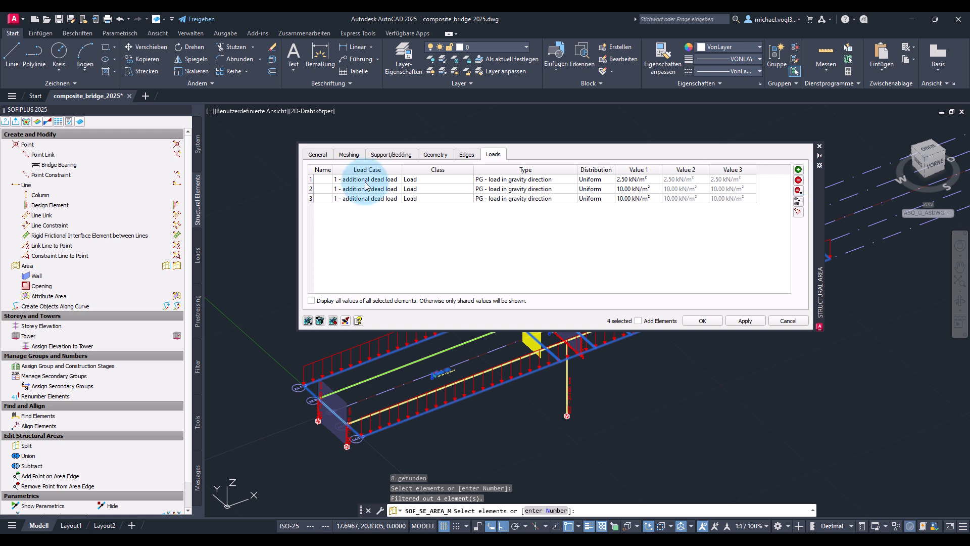
left_click(395, 189)
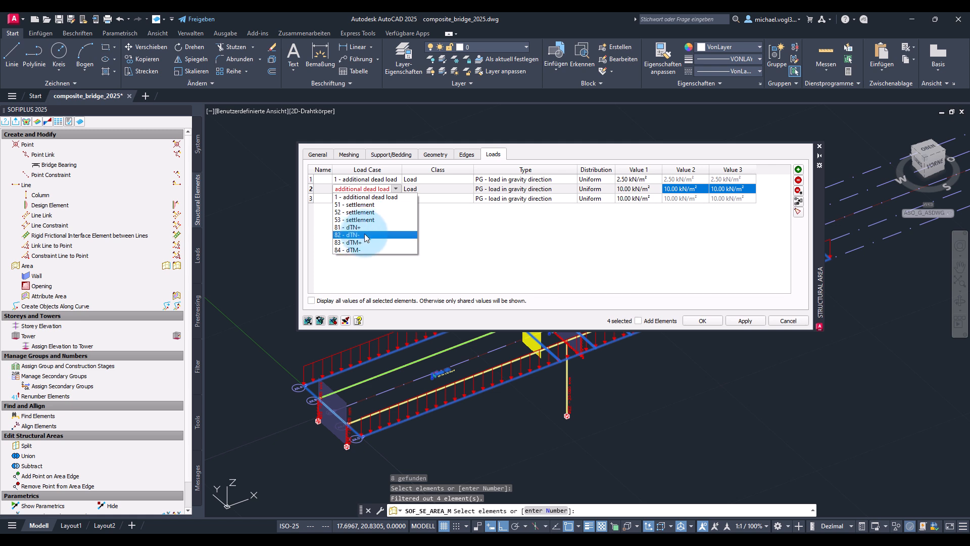
left_click(349, 227)
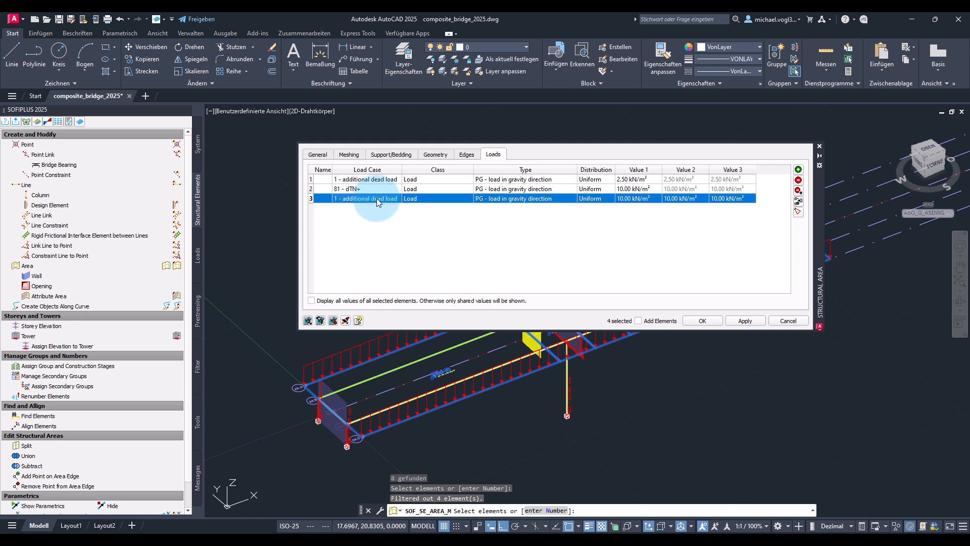
left_click(395, 198)
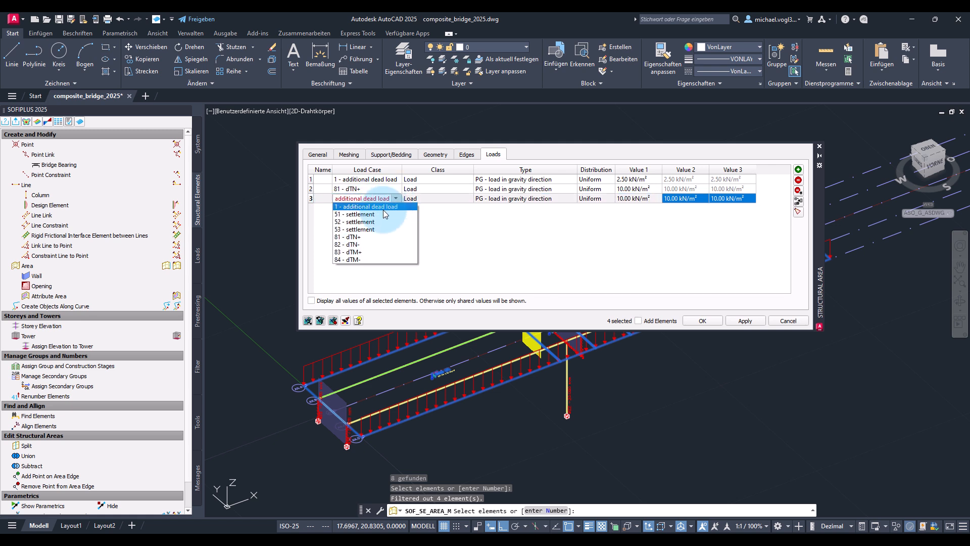
left_click(349, 237)
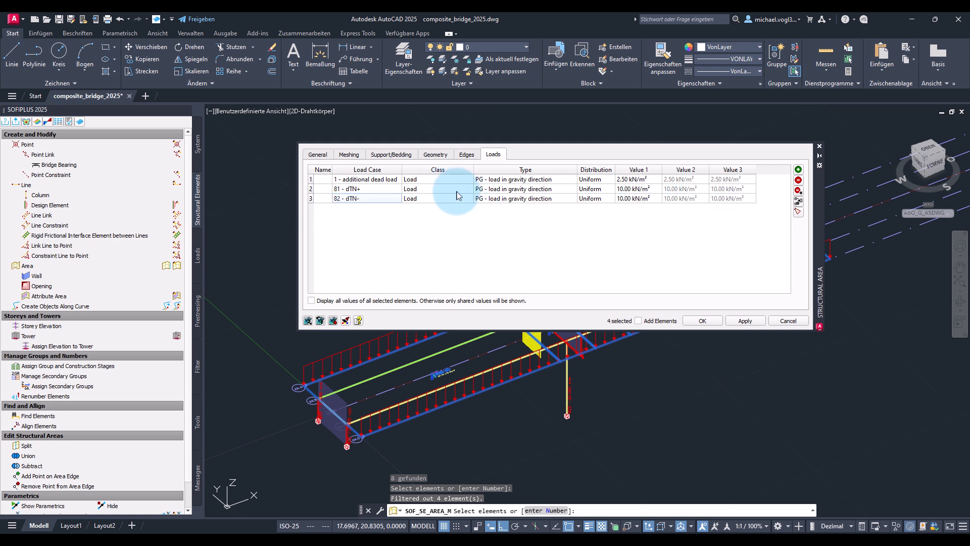
left_click(466, 189)
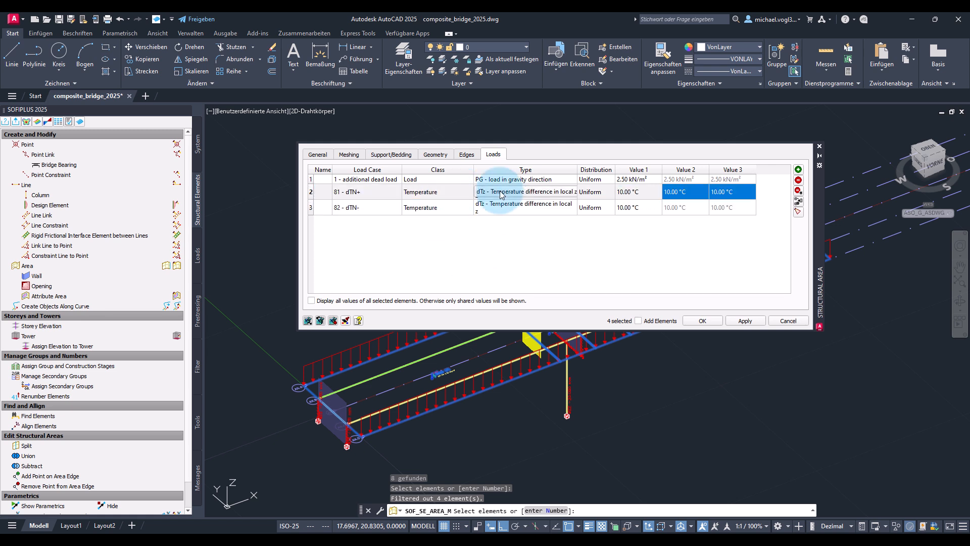
Set both entries to type dTxy with values 31 and -30 °C, and confirm
left_click(525, 208)
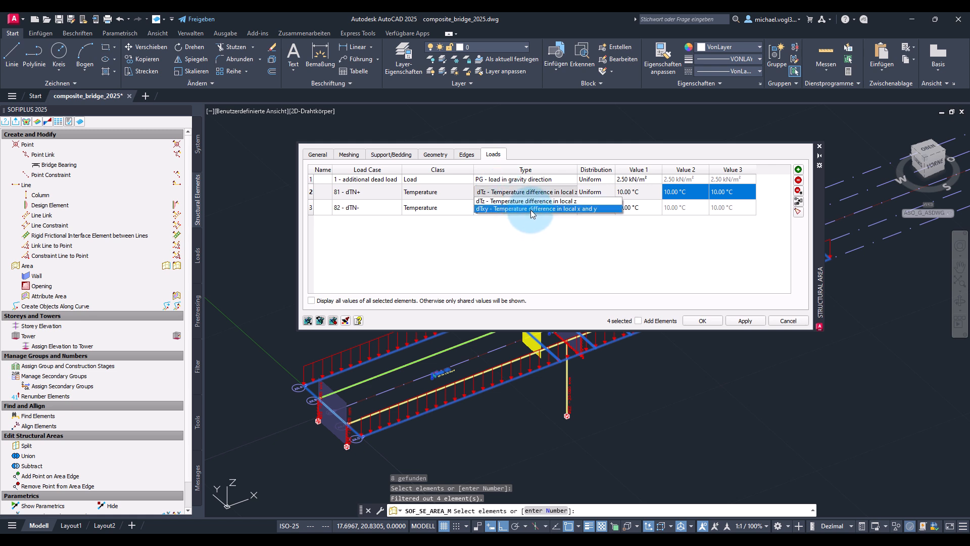
left_click(533, 209)
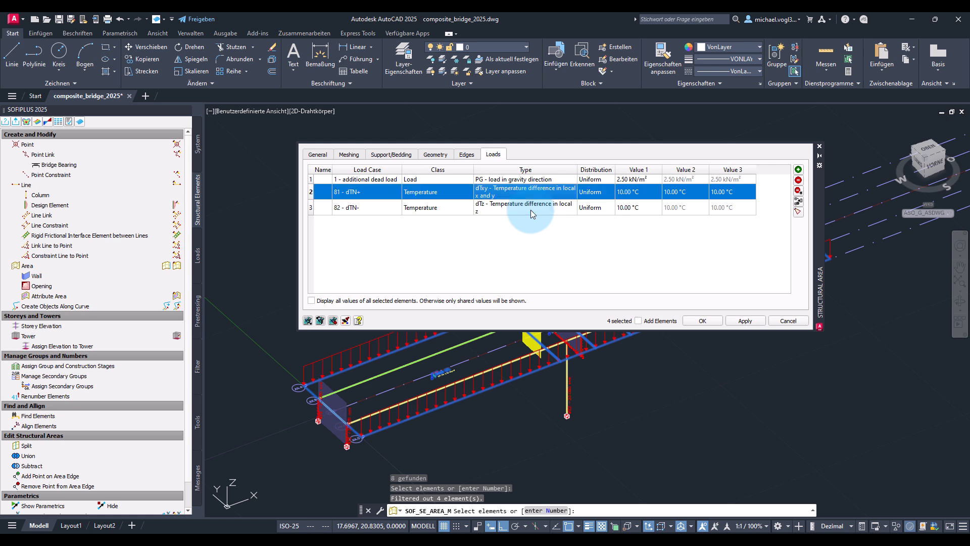
left_click(524, 207)
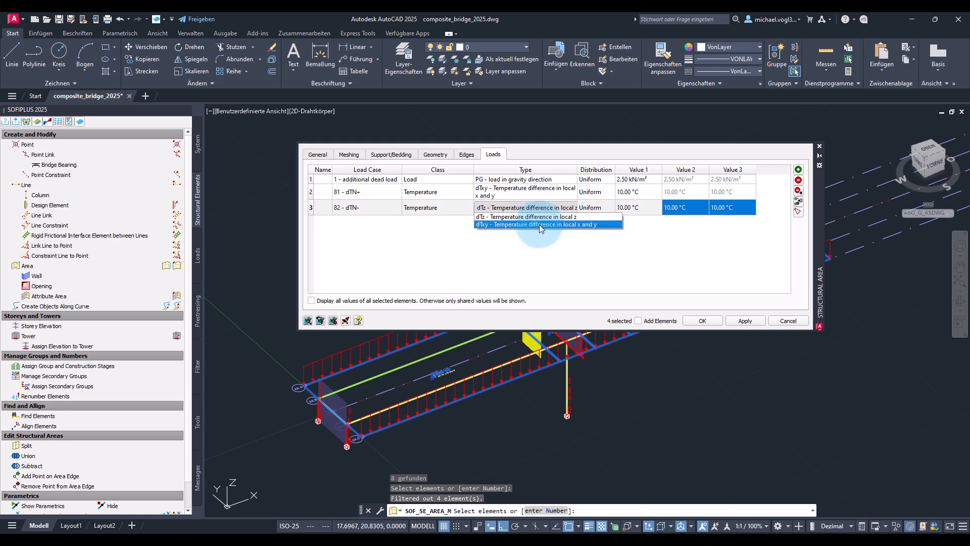
left_click(547, 224)
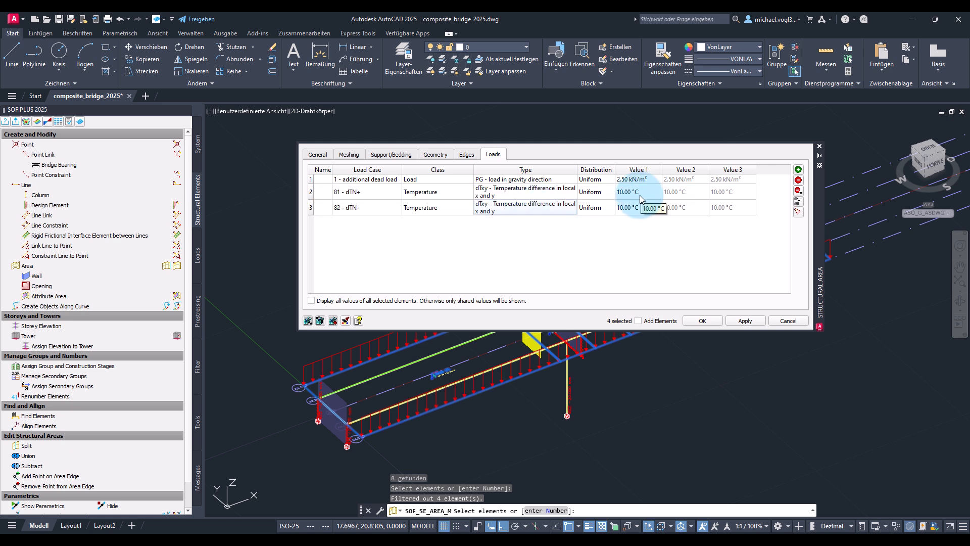
type("31")
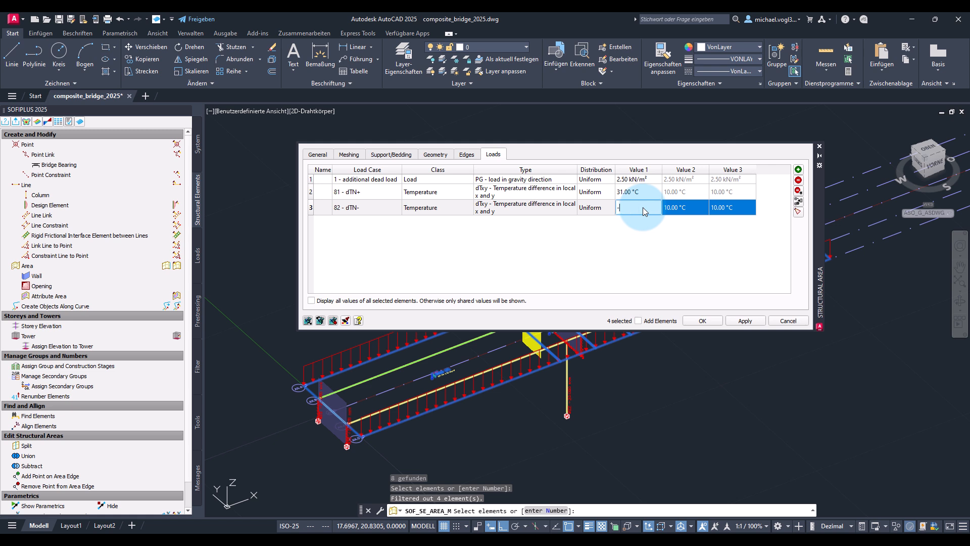
type("-30.00 °C")
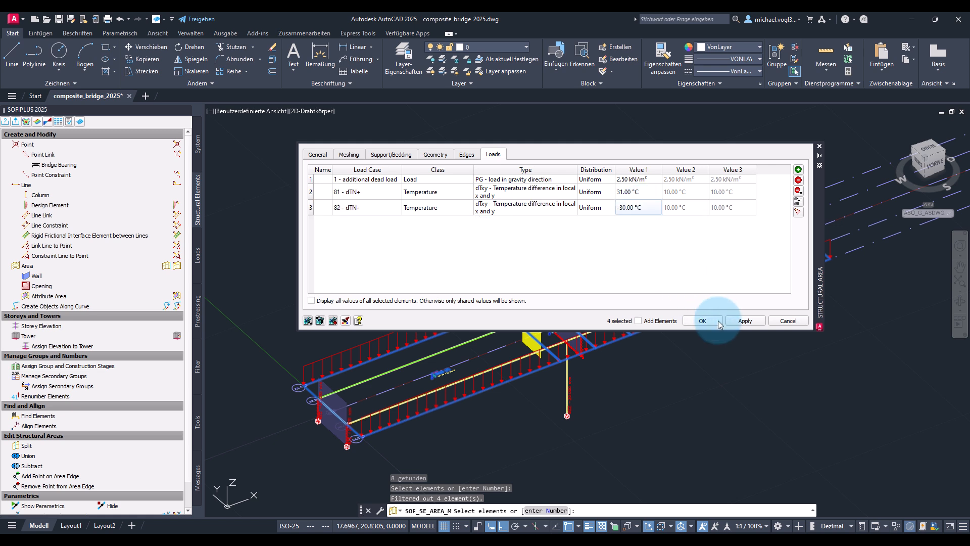
left_click(702, 323)
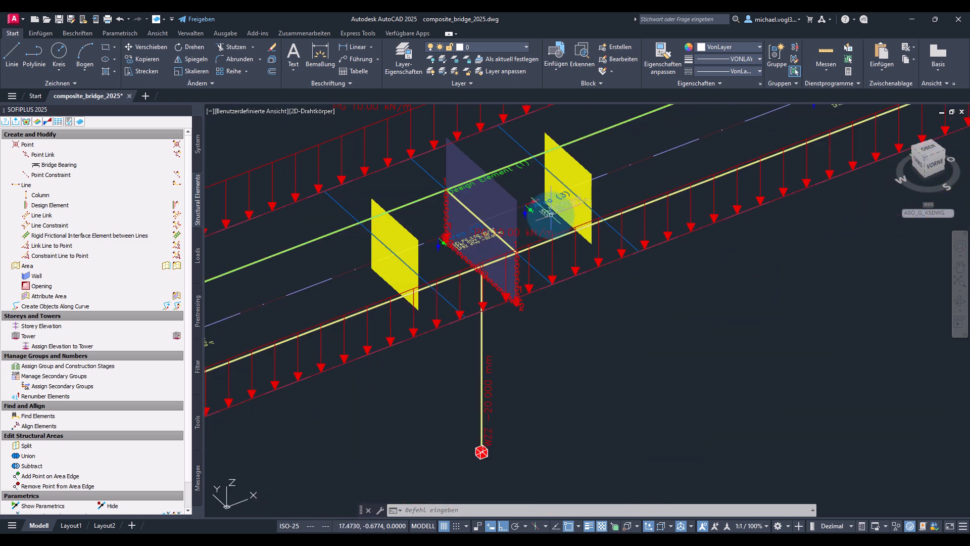
scroll("down", 3)
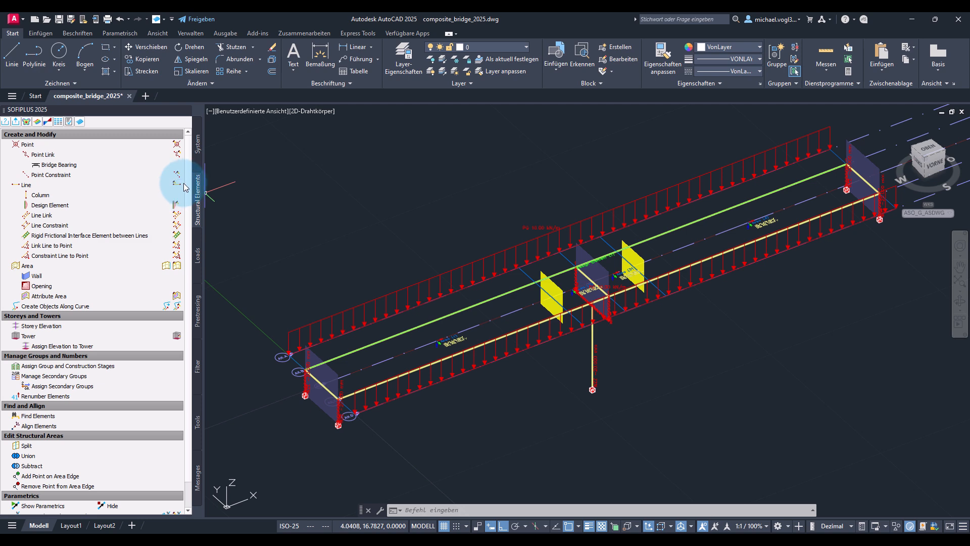
Start Modify Structural Lines to edit the beam lines' properties
left_click(42, 215)
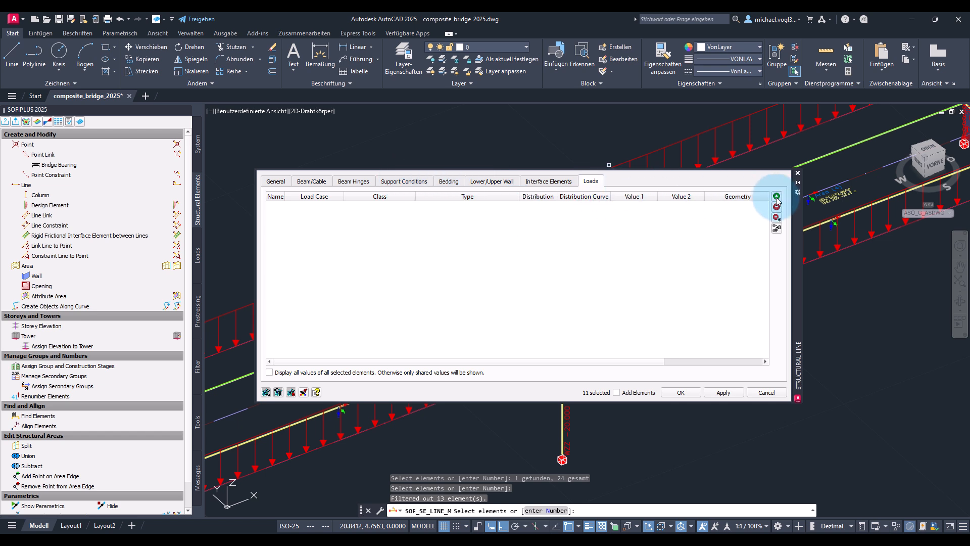
Give the eleven lines Temperature loads 81 dTN+ at 31 °C and 82 dTN- at -30 °C
left_click(776, 196)
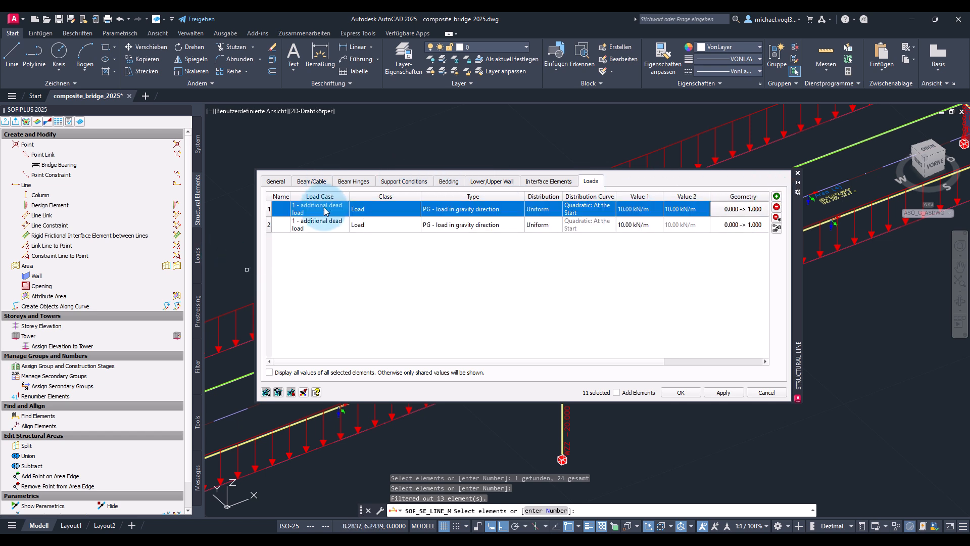
left_click(344, 208)
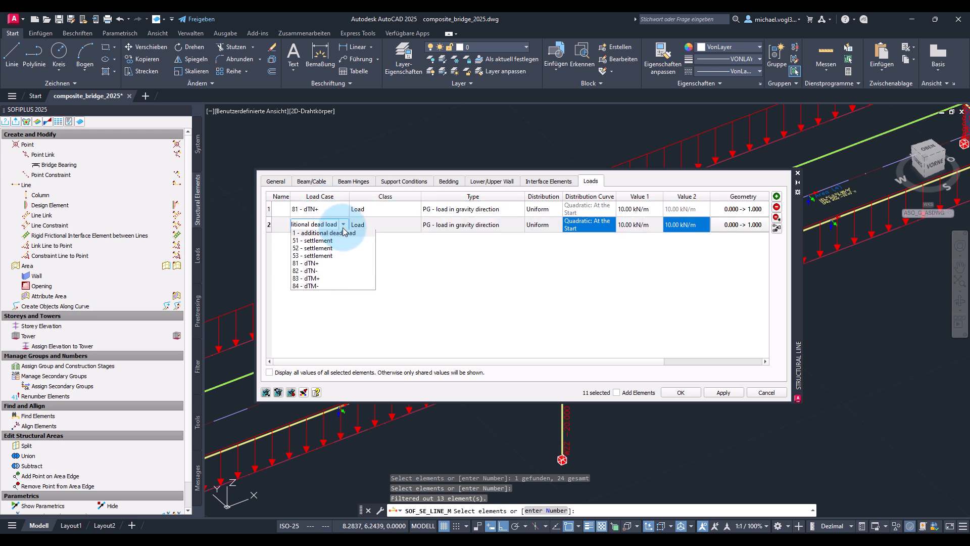
left_click(305, 270)
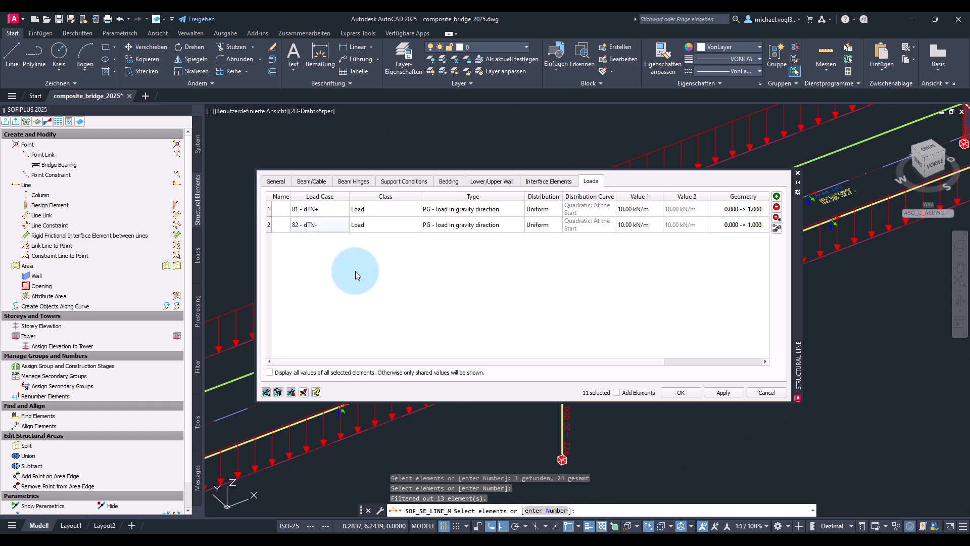
left_click(413, 209)
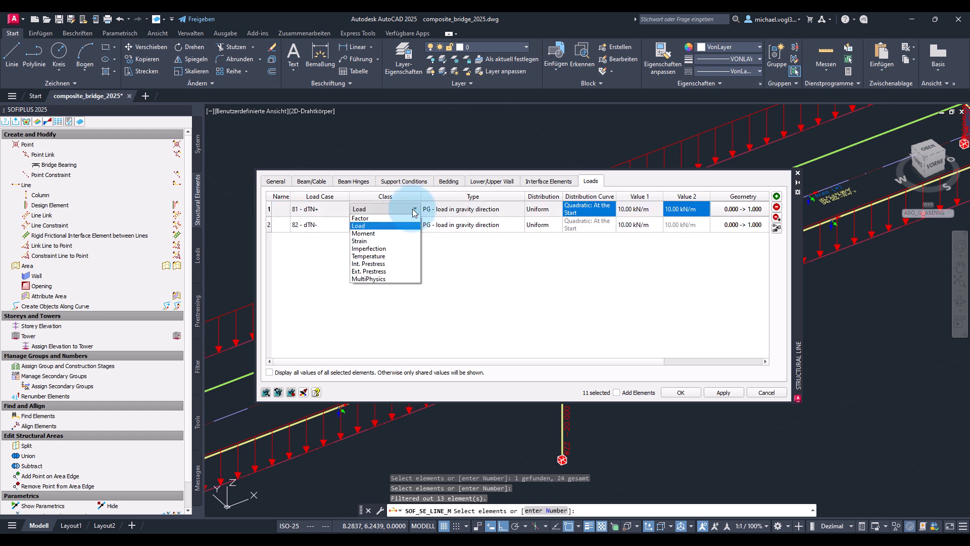
left_click(368, 256)
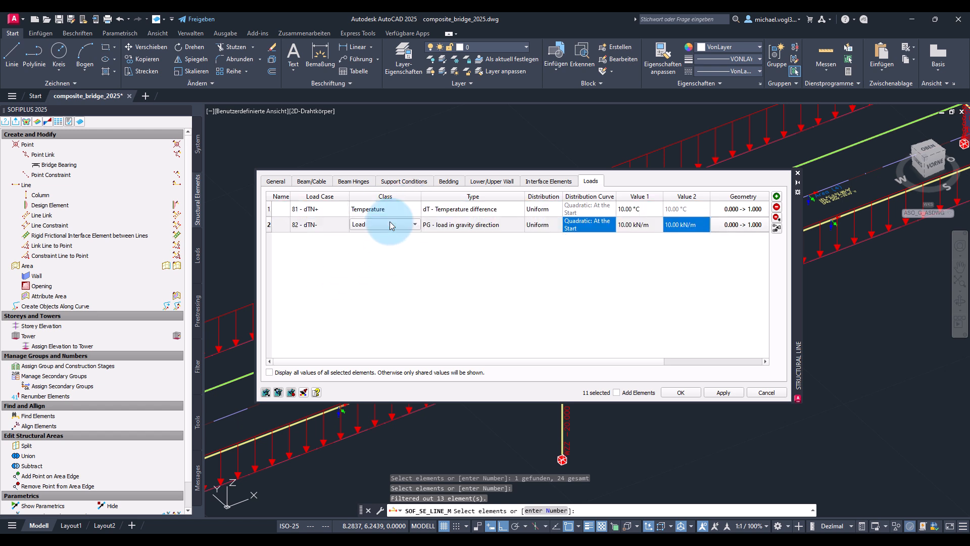
left_click(413, 223)
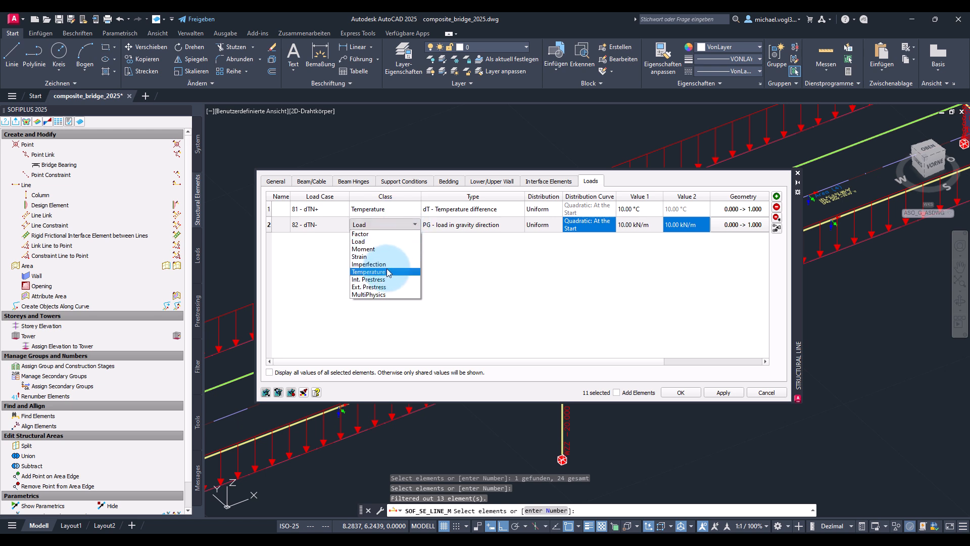
left_click(368, 272)
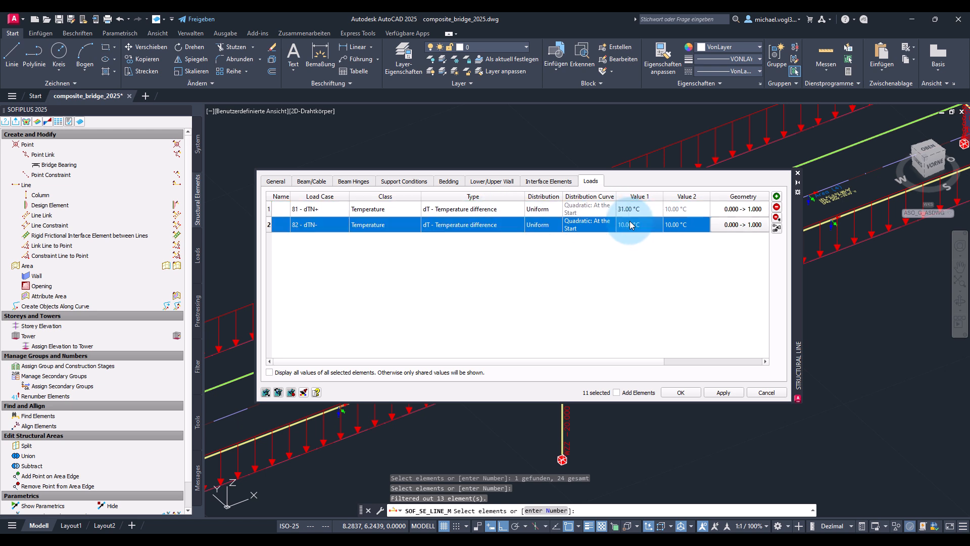
type("-30.00")
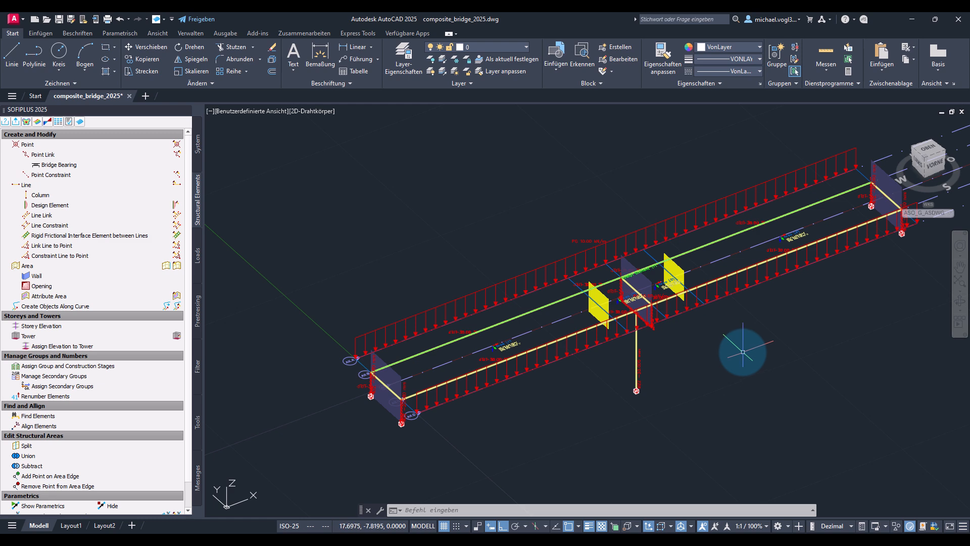
Reopen the structural line editor with only two lines selected
left_click(177, 185)
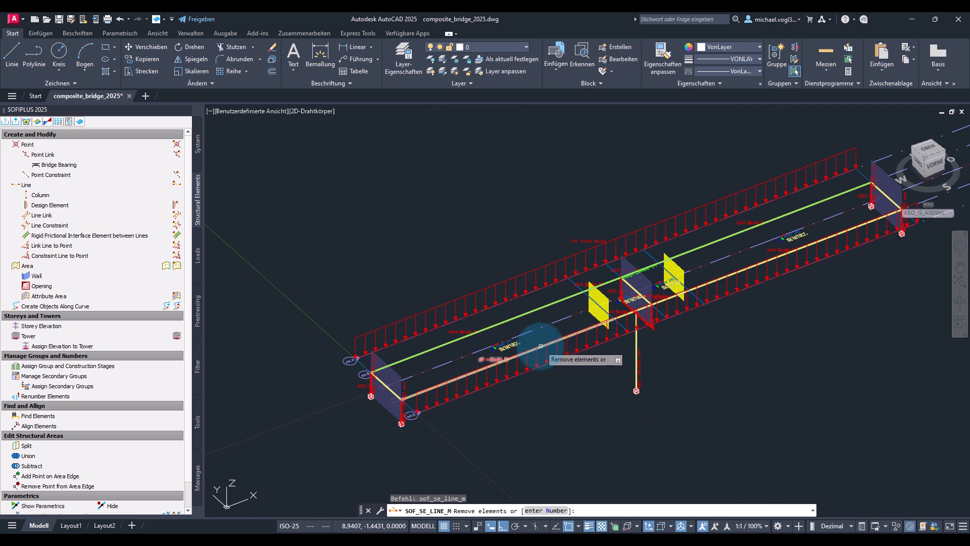
left_click(625, 325)
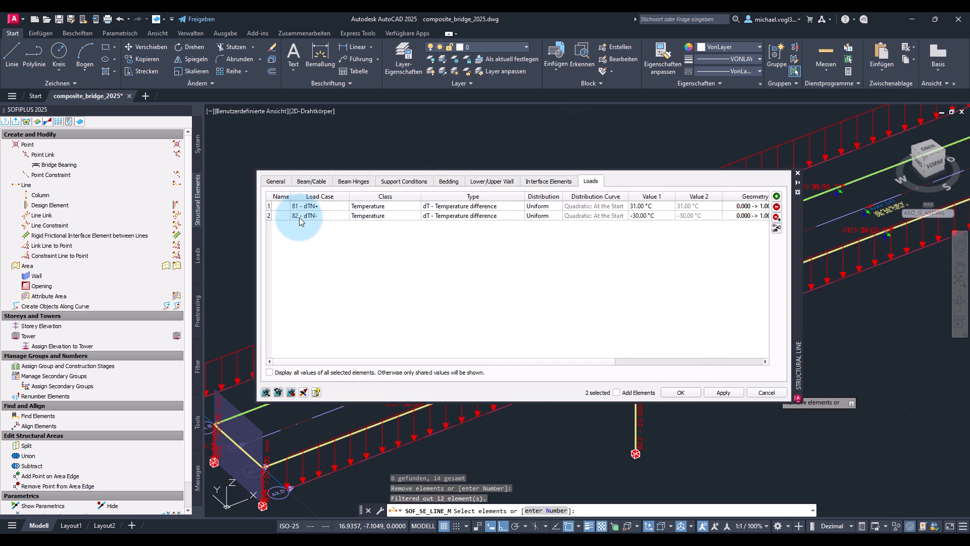
mouse_move(761, 193)
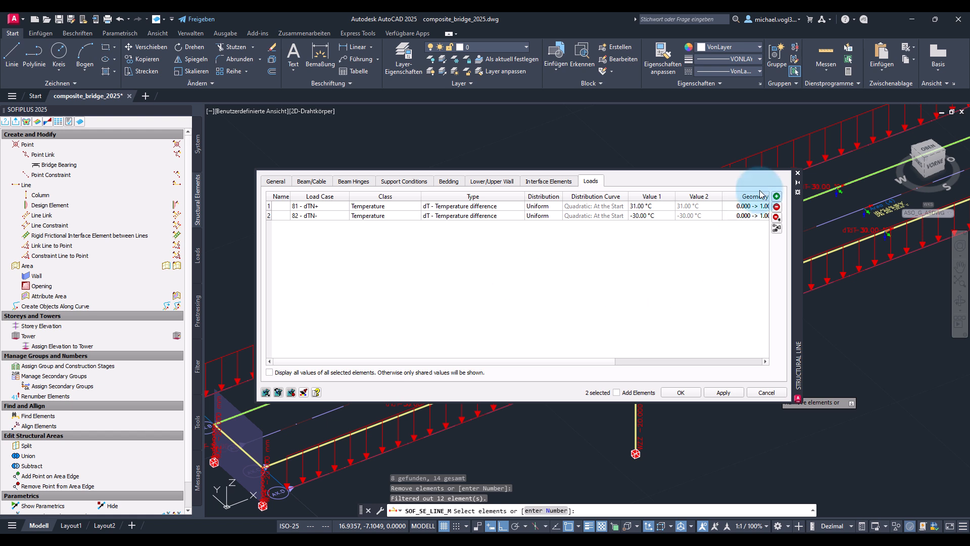
Add two load rows for load cases 83 dTM+ and 84 dTM-
left_click(776, 196)
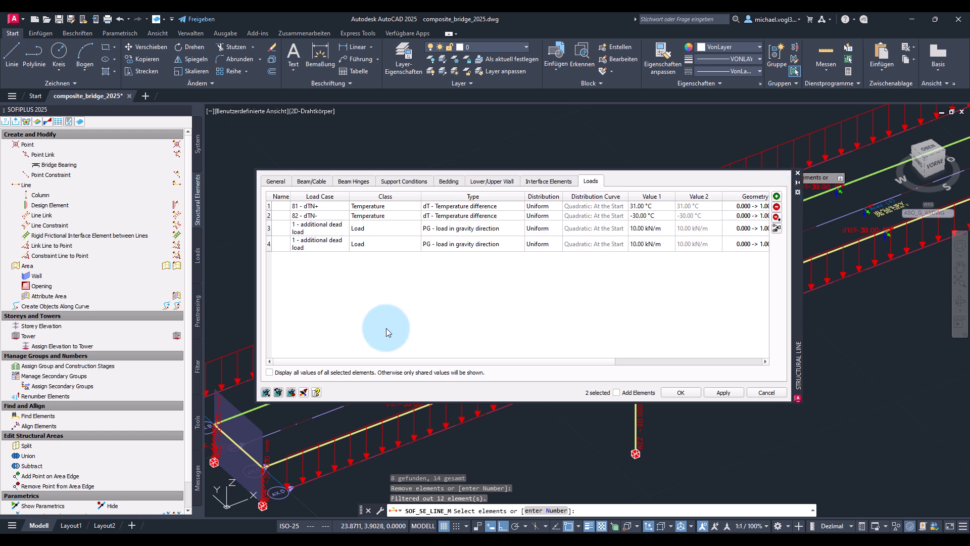
left_click(315, 228)
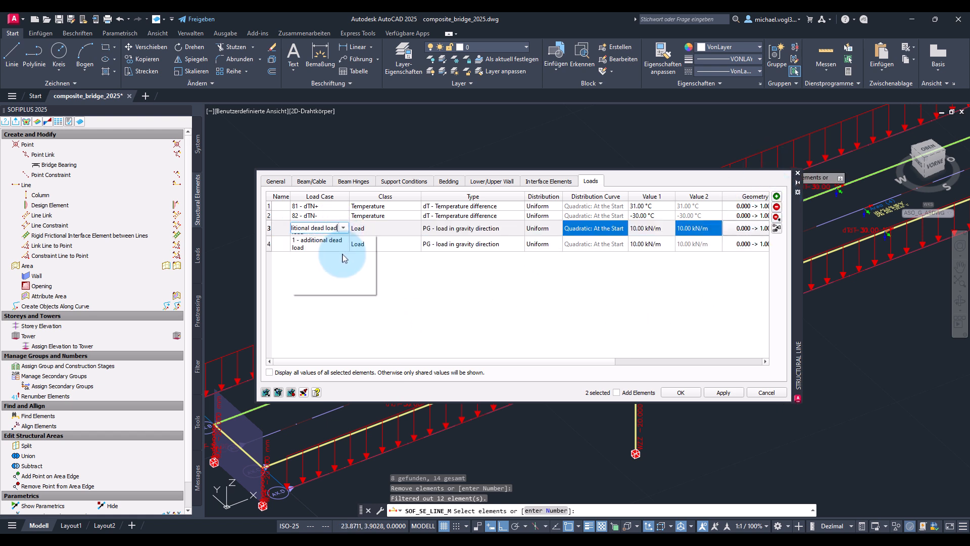
left_click(334, 244)
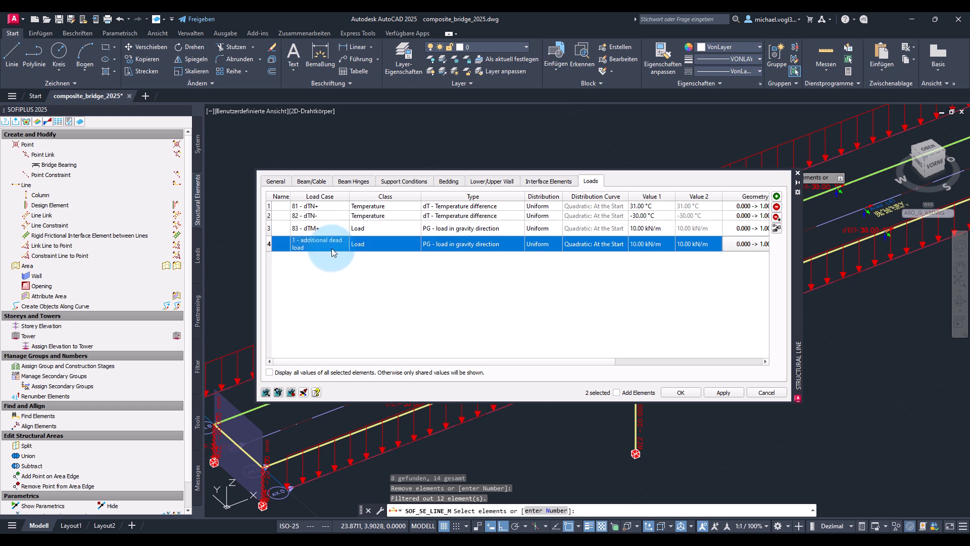
left_click(342, 243)
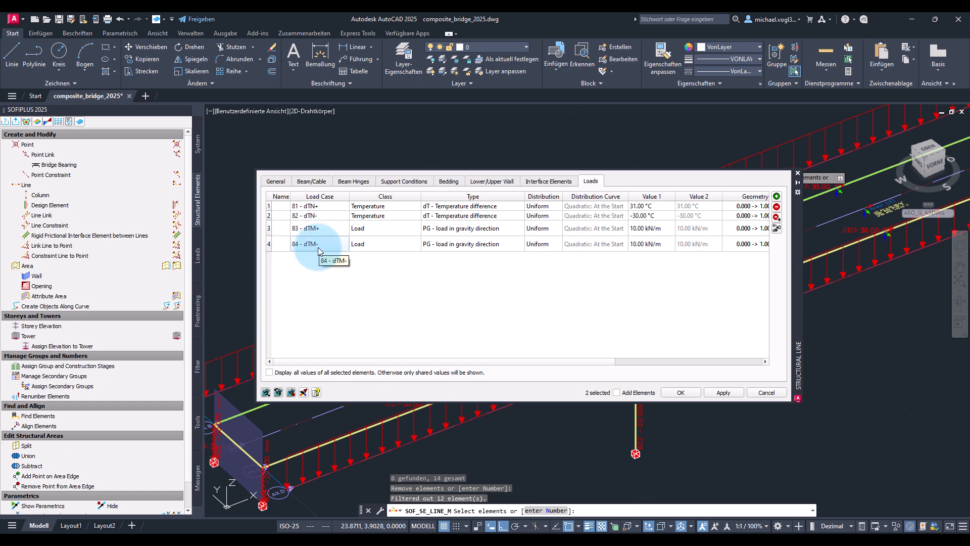
left_click(413, 228)
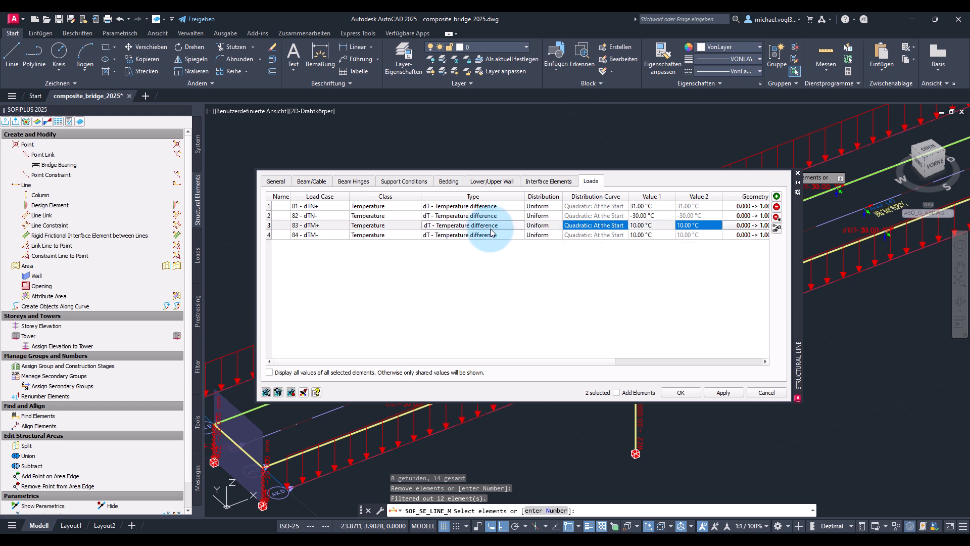
Make the rows dTz temperature differences of 18 °C and -15 °C
left_click(471, 224)
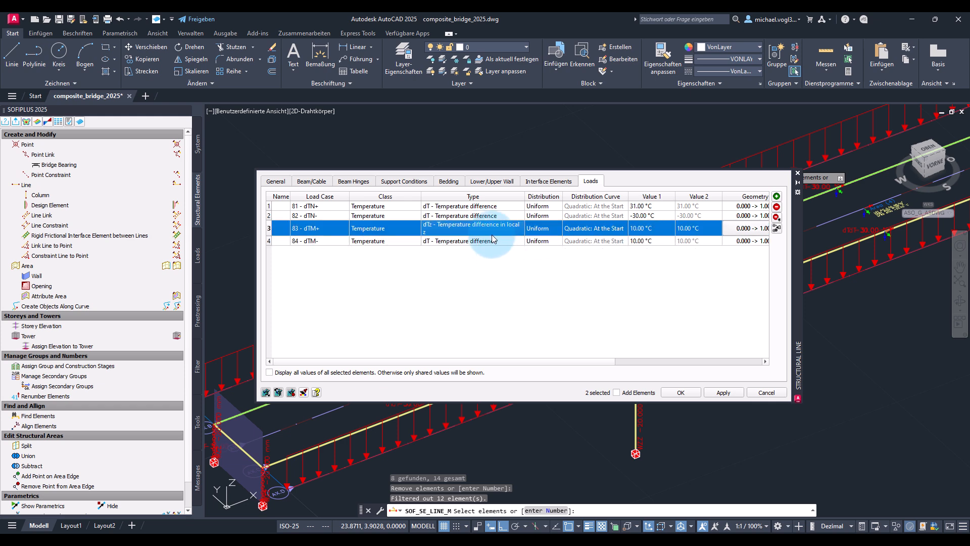
left_click(322, 244)
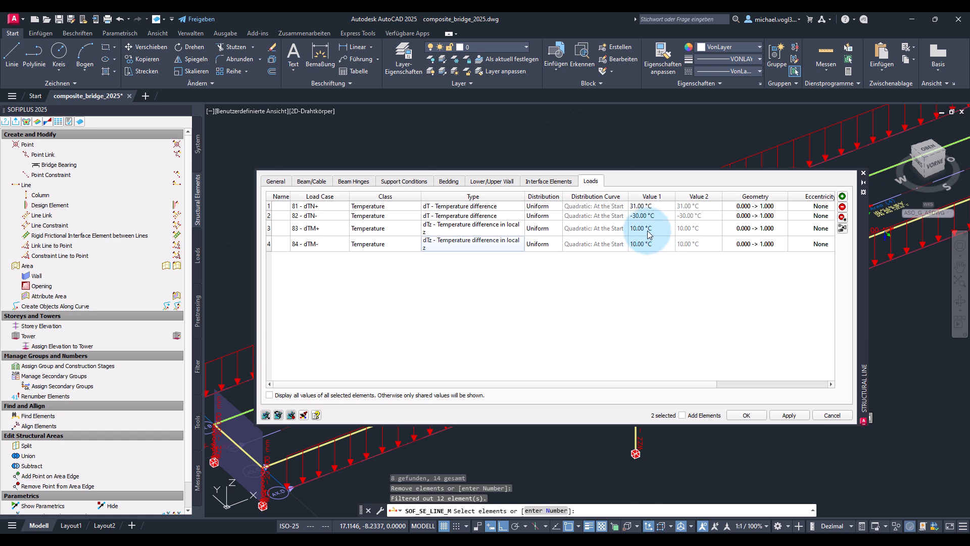
double_click(652, 243)
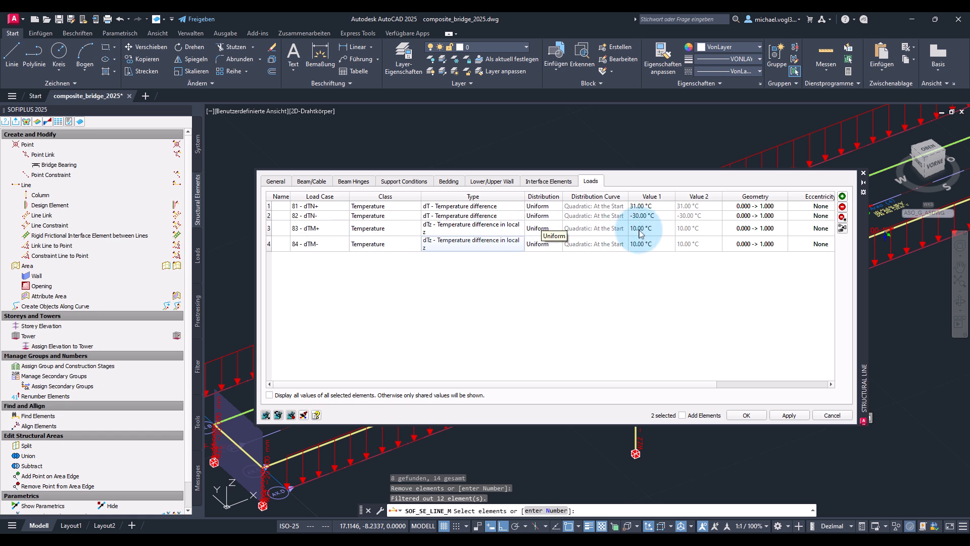
left_click(650, 228)
type("8")
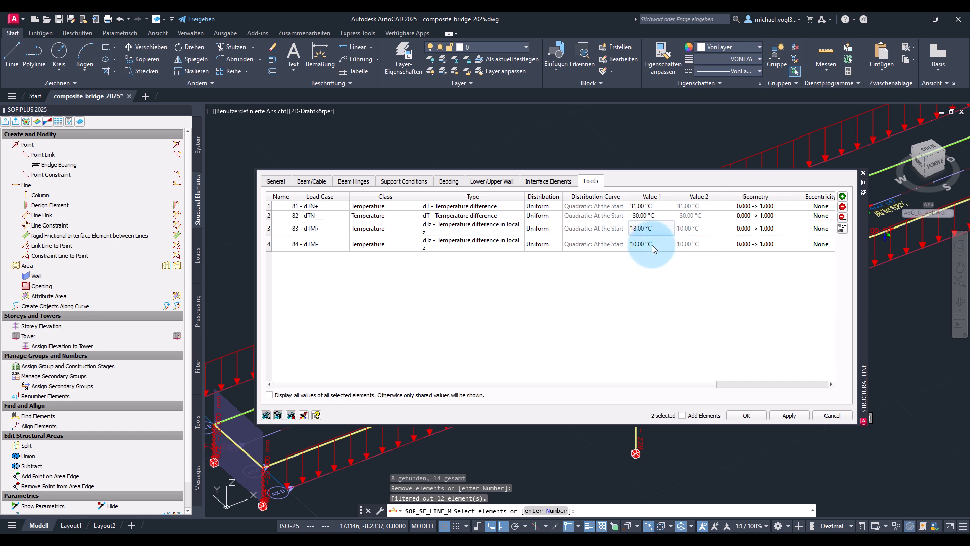
left_click(651, 243)
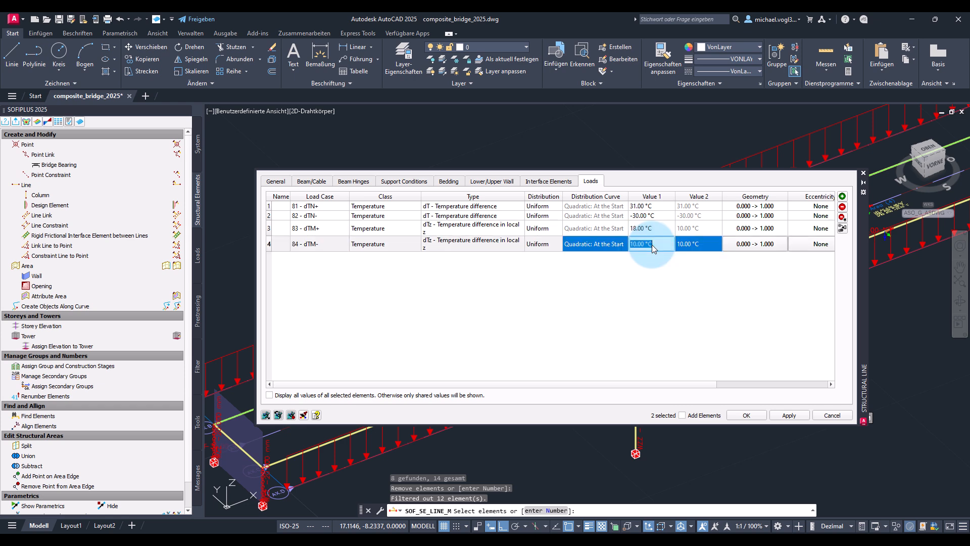
type("-15")
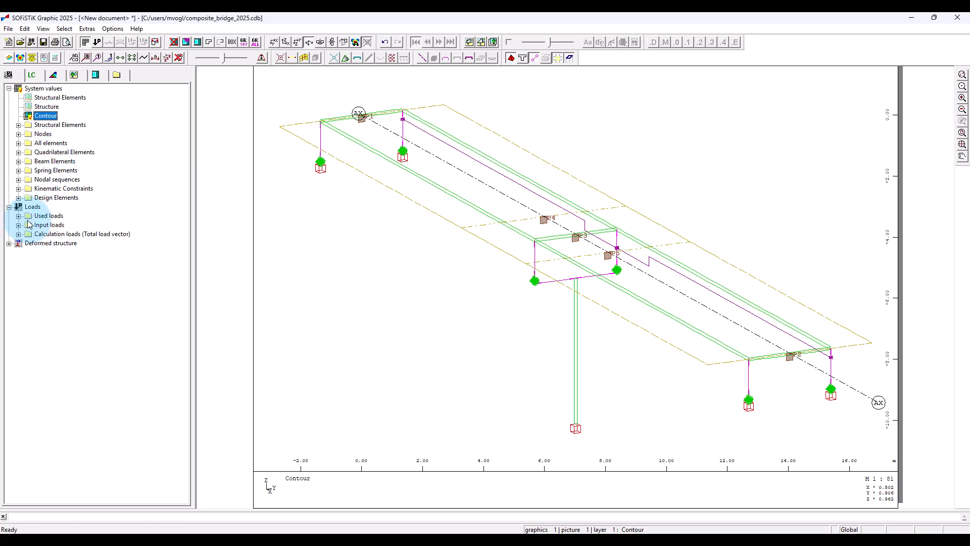
Display all used loads and step through load cases 81–84 to dTM- (minimum -15 °C)
left_click(19, 216)
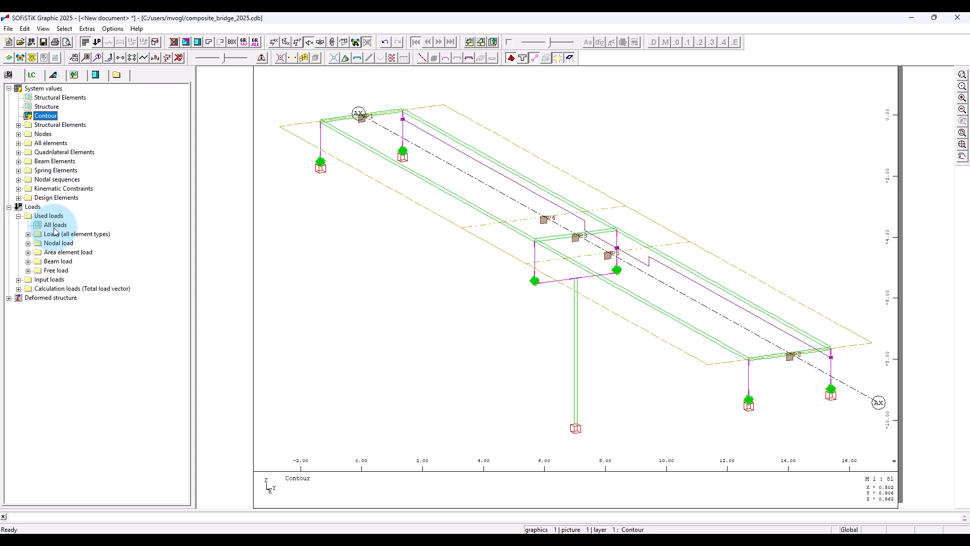
left_click(55, 224)
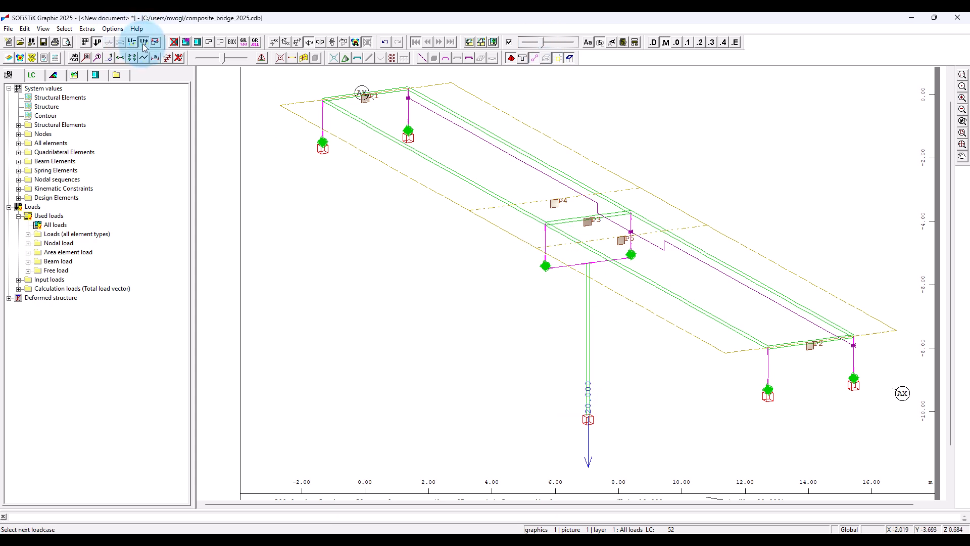
left_click(143, 42)
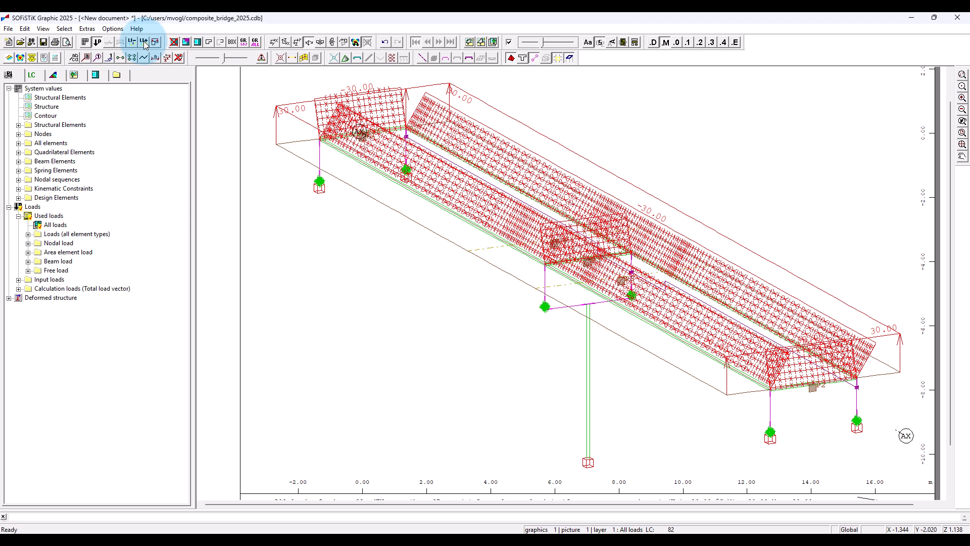
left_click(143, 42)
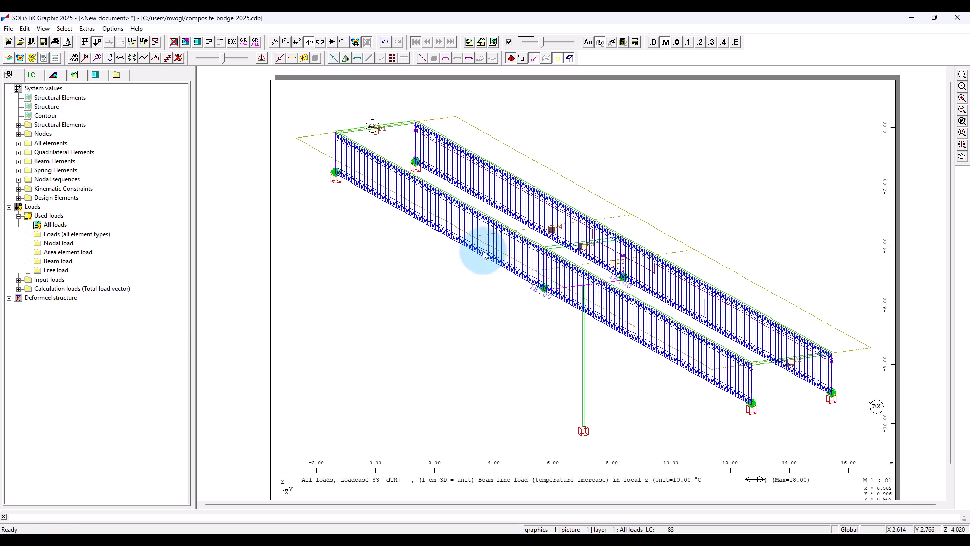
left_click(439, 42)
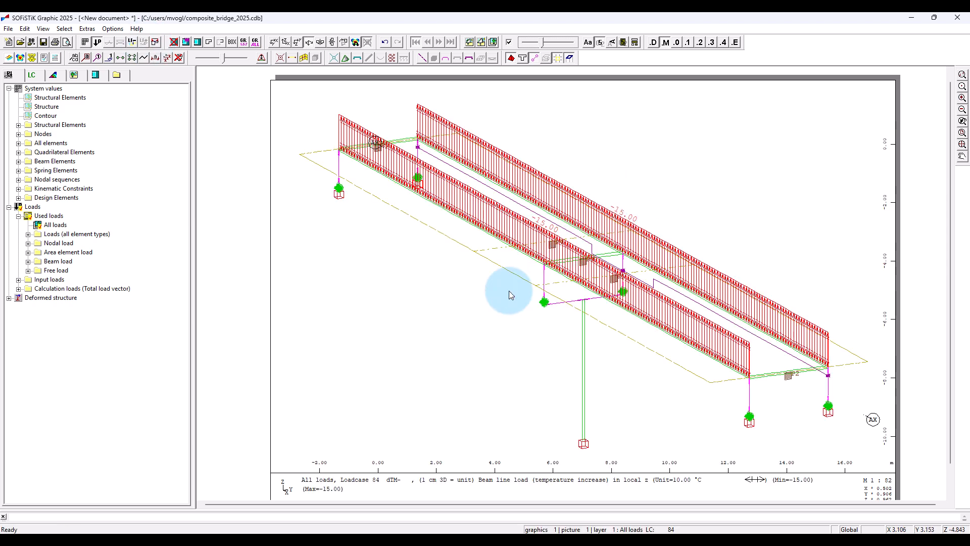
mouse_move(782, 202)
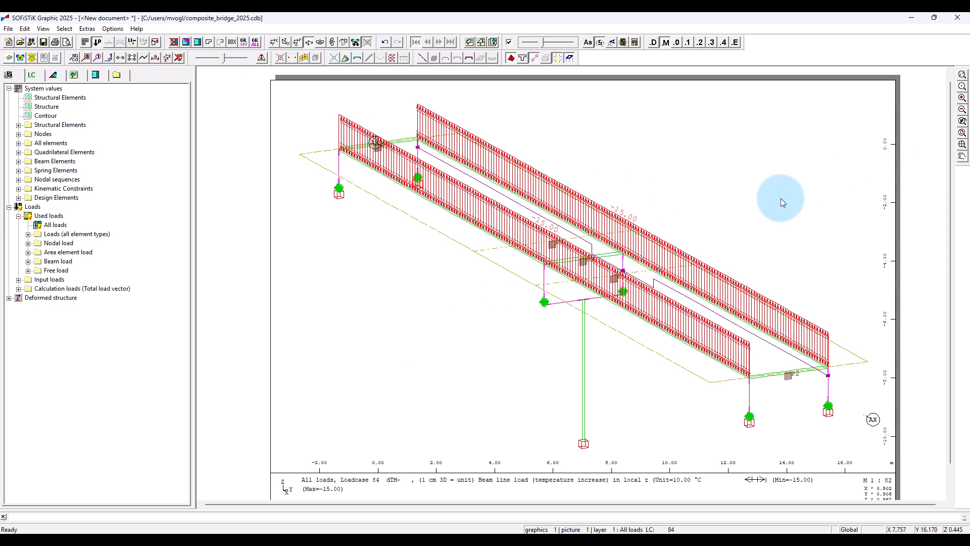
mouse_move(769, 210)
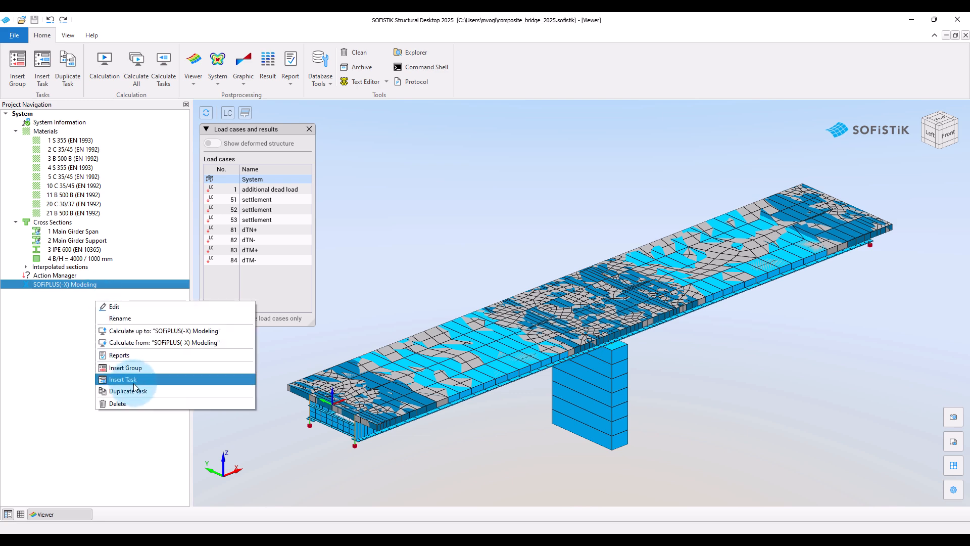
Insert a Combine Characteristic Loads task after SOFiPLUS(-X) Modeling
left_click(124, 380)
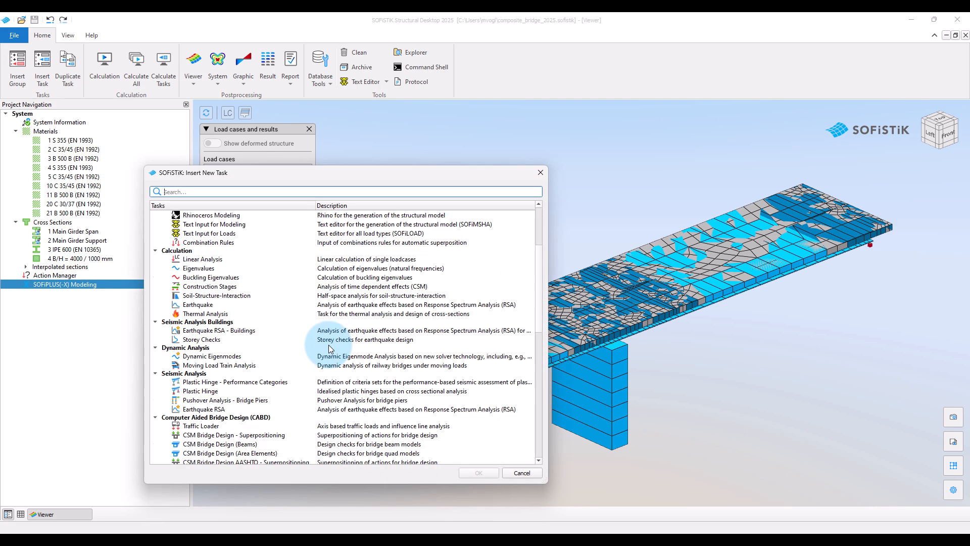
scroll("down", 3)
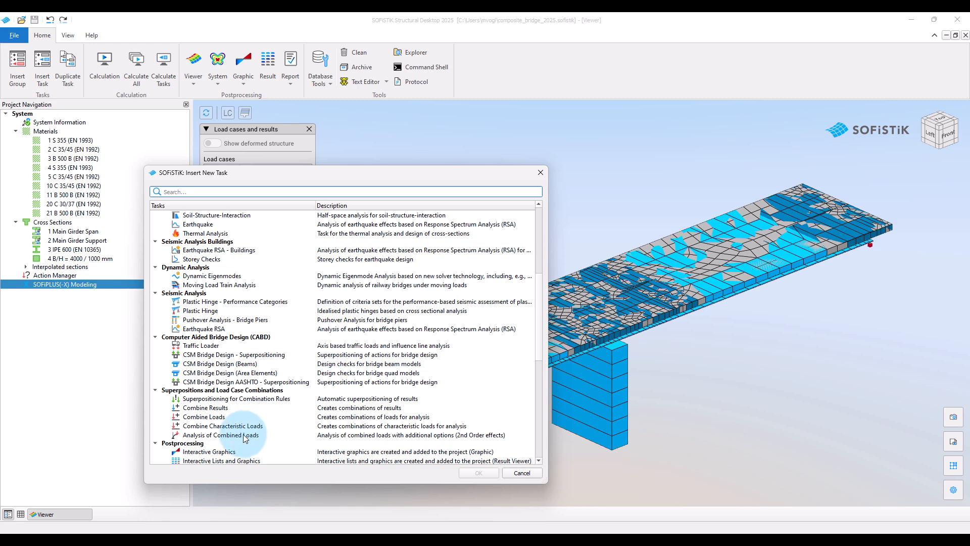
left_click(223, 426)
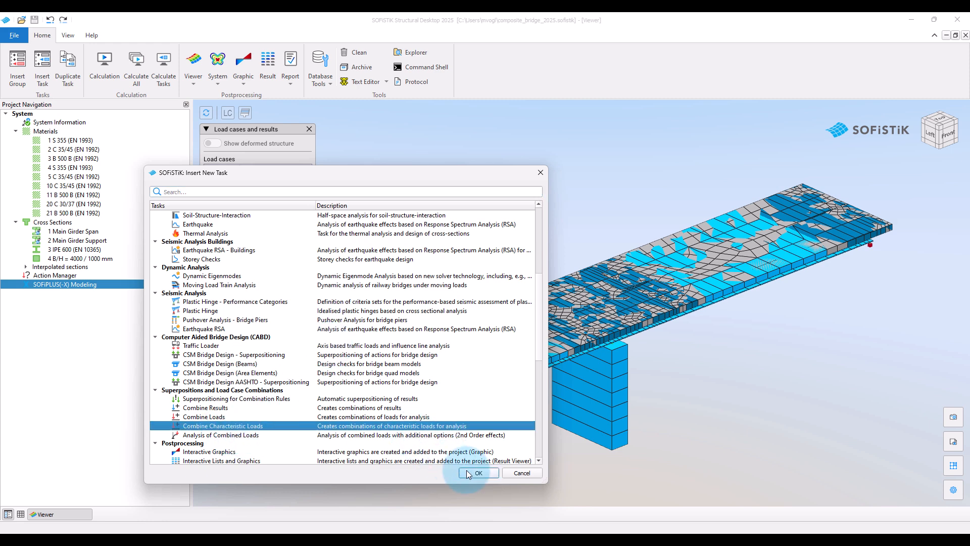
left_click(477, 473)
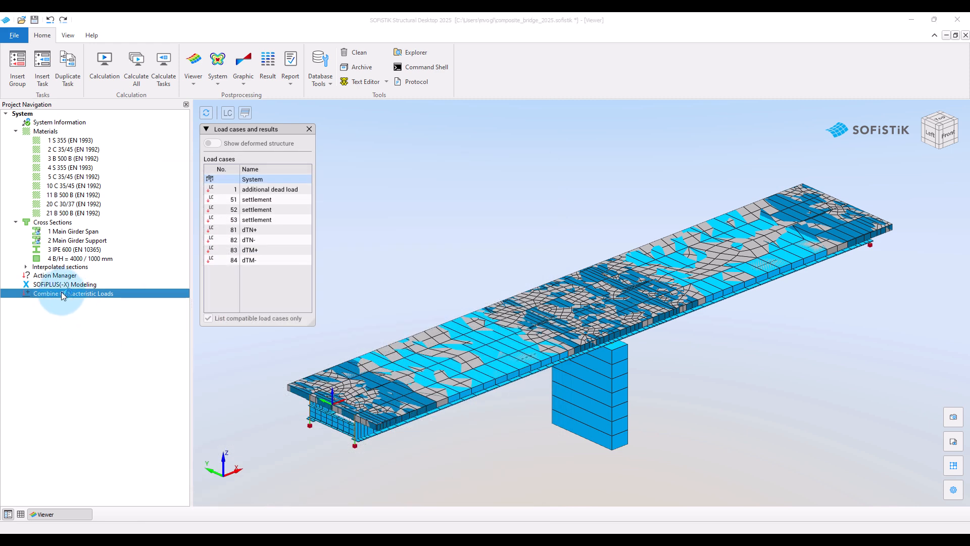
Create combination 91 with action T in the new task
double_click(72, 294)
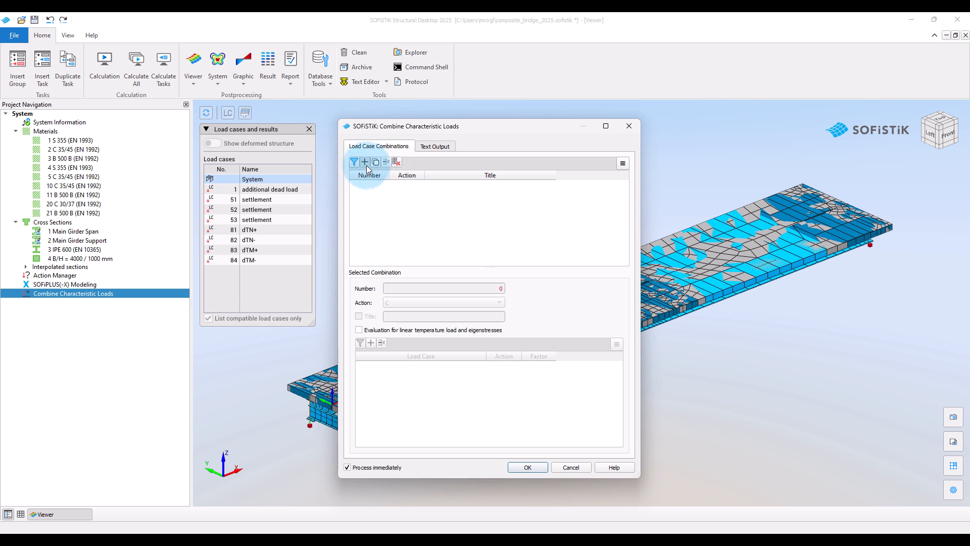
left_click(365, 163)
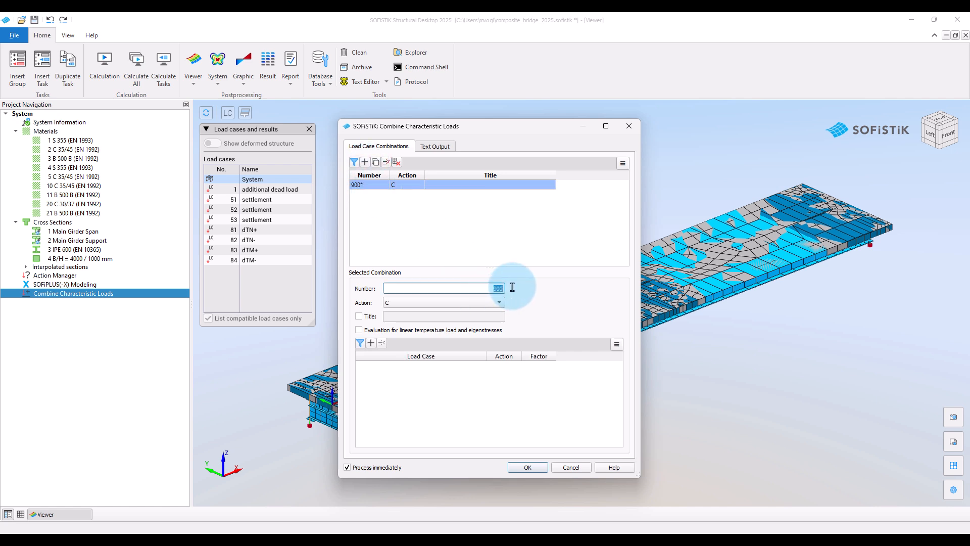
type("91")
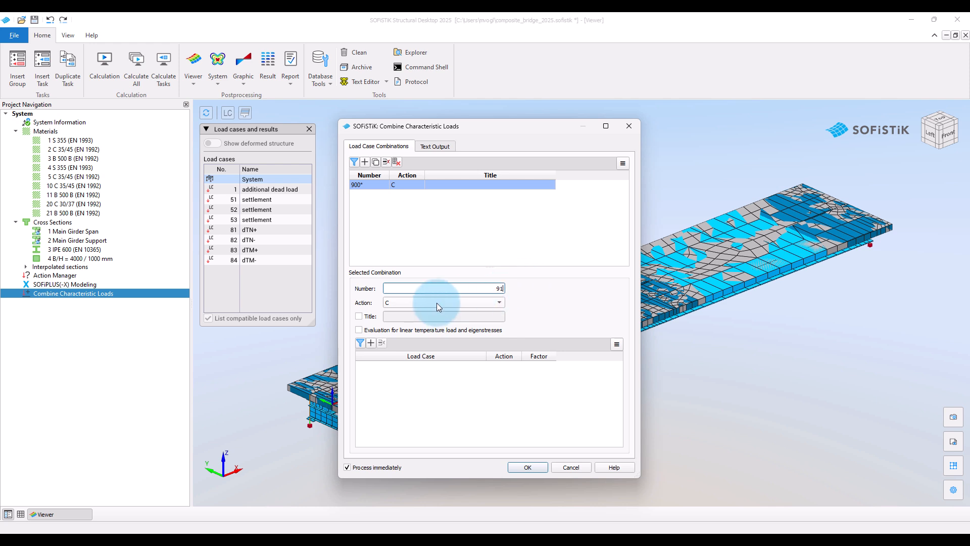
left_click(499, 303)
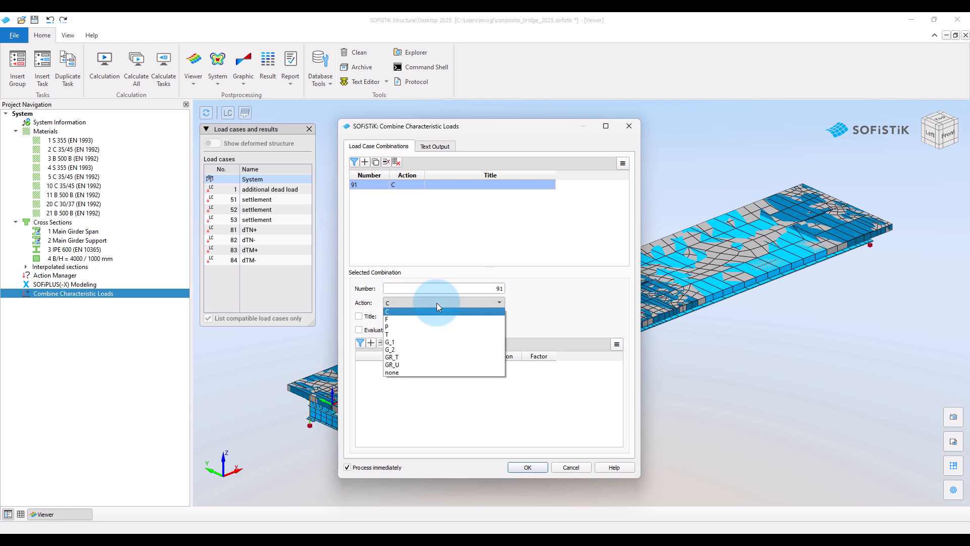
left_click(387, 335)
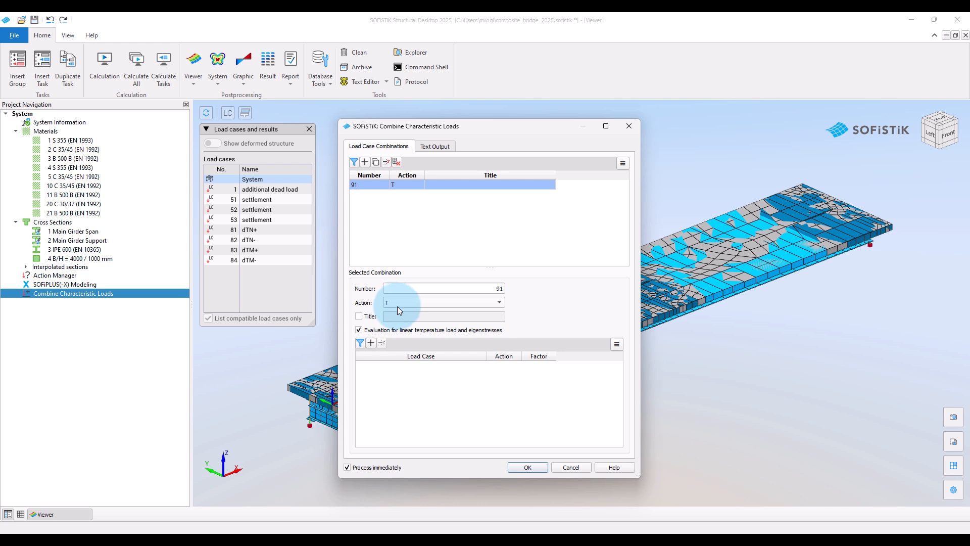
Title combination 91 and add load cases 81 dTN+ (1.0) and 83 dTM+ (0.75)
left_click(359, 316)
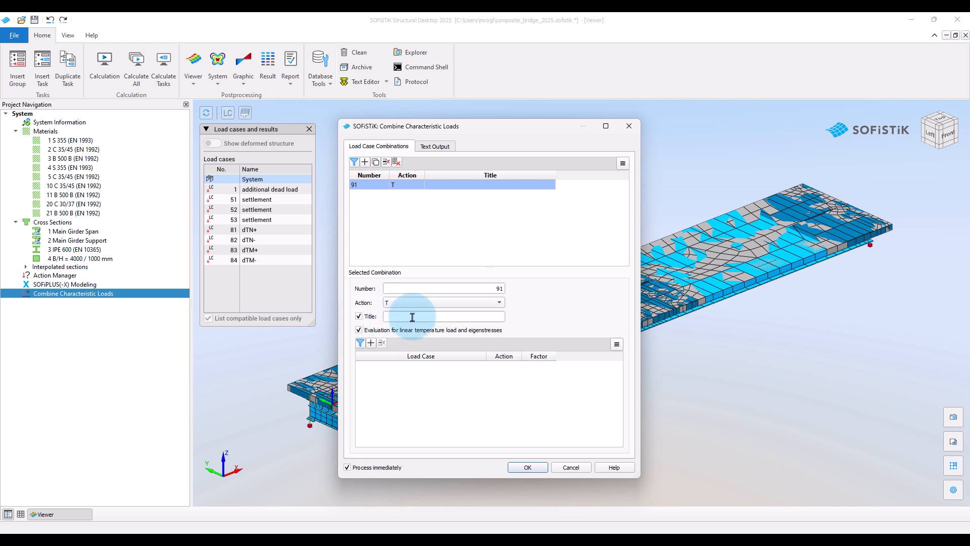
type("dTN+ & 0.75")
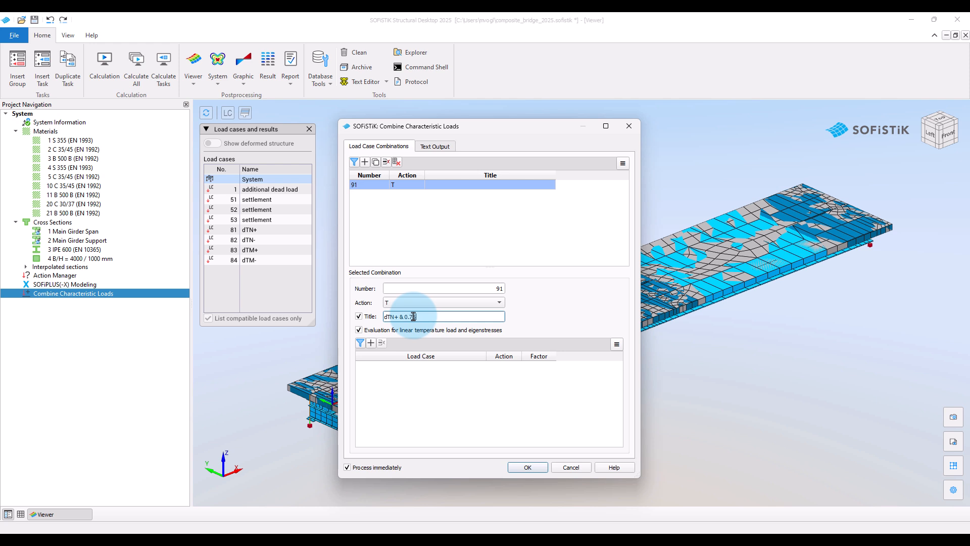
type("dTM+")
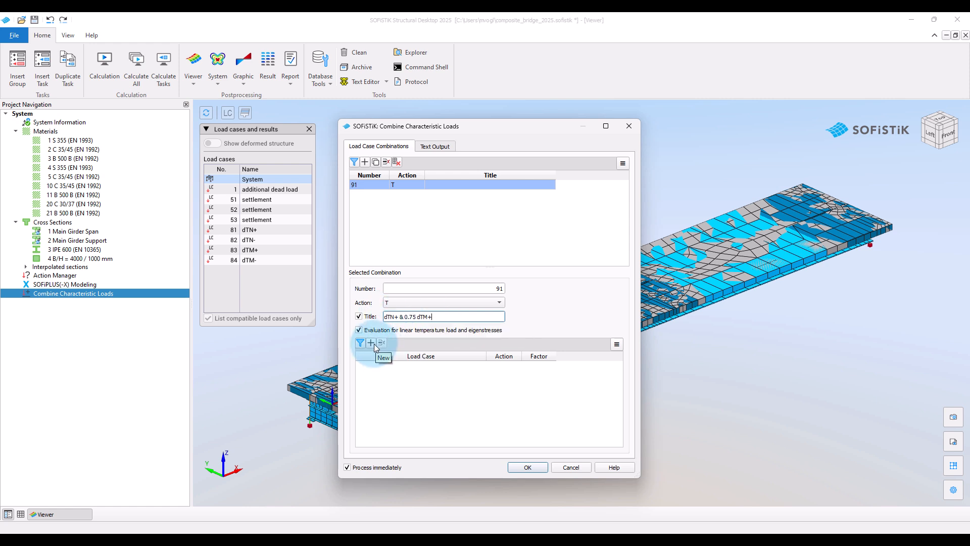
left_click(370, 343)
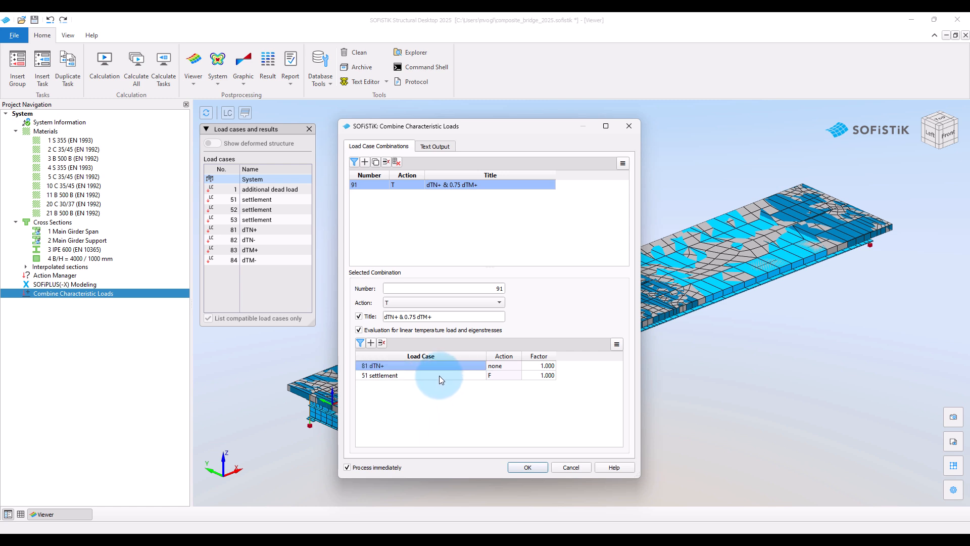
left_click(421, 375)
type("0.750")
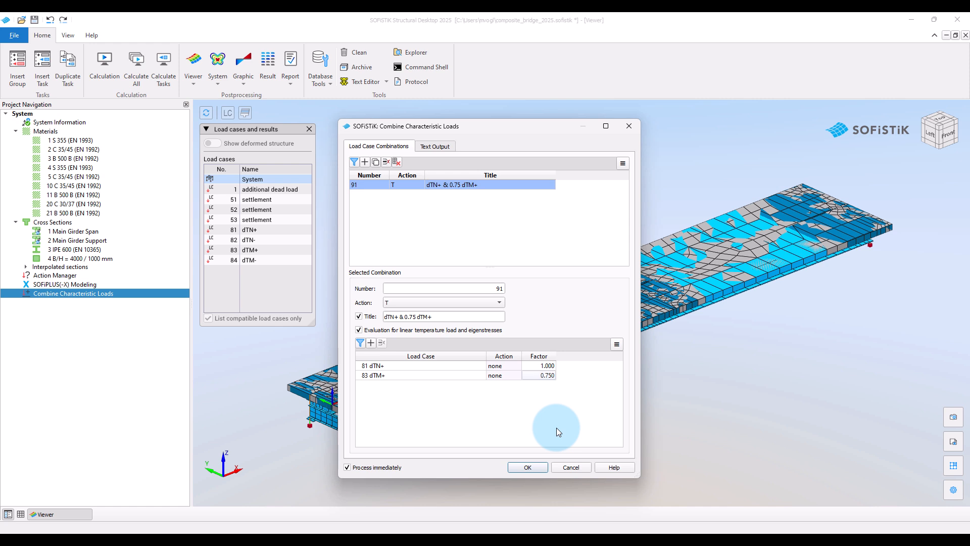
Create combination 92 with its second load case set to 84 dTM-
left_click(364, 161)
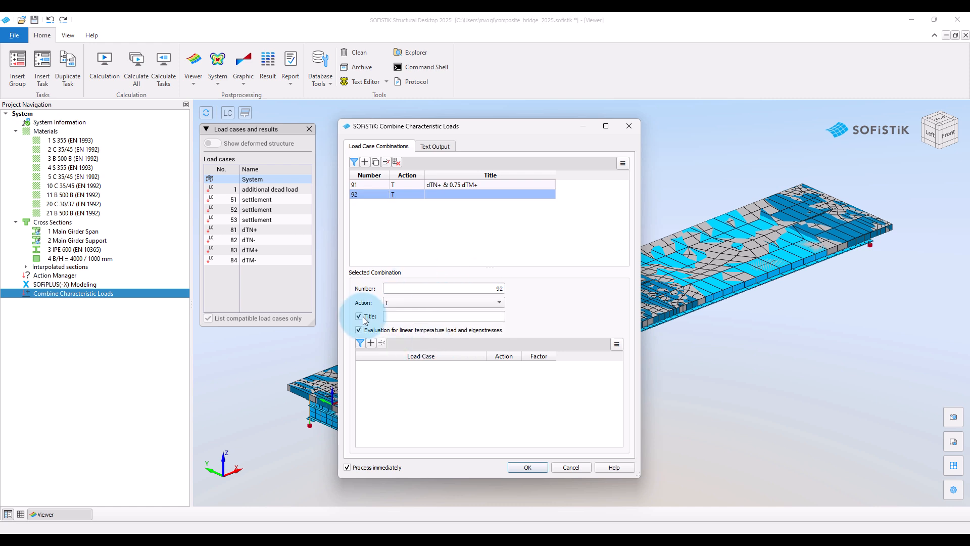
type("dTN+ & 0.75 dTM+")
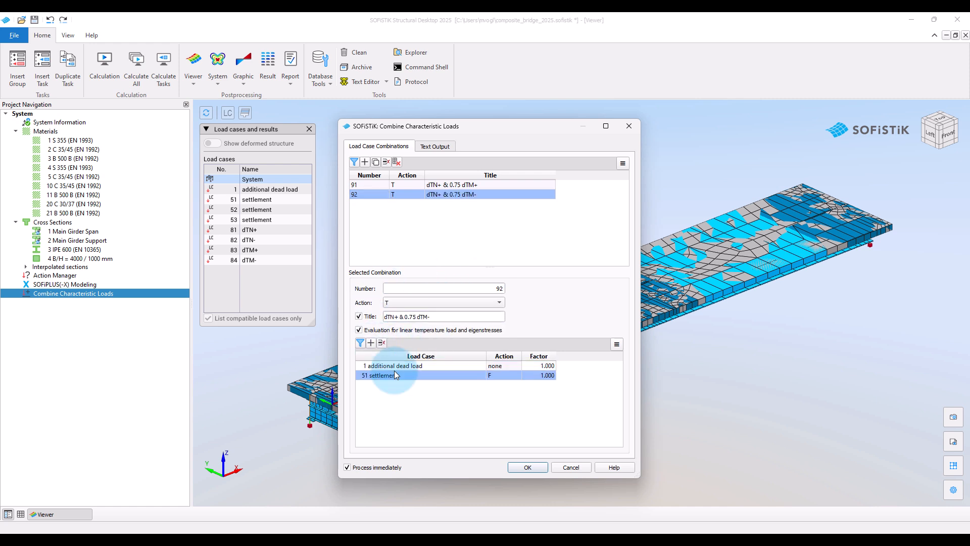
left_click(479, 375)
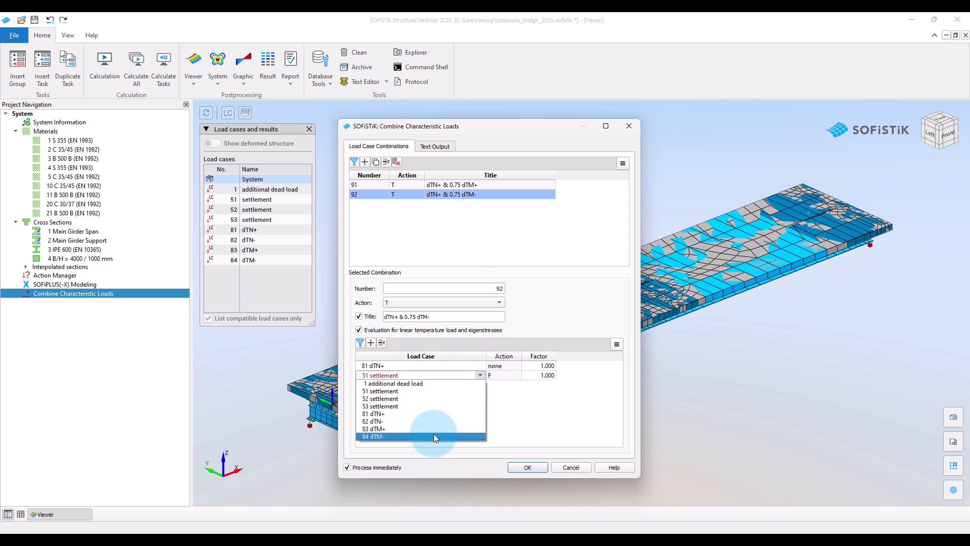
left_click(373, 436)
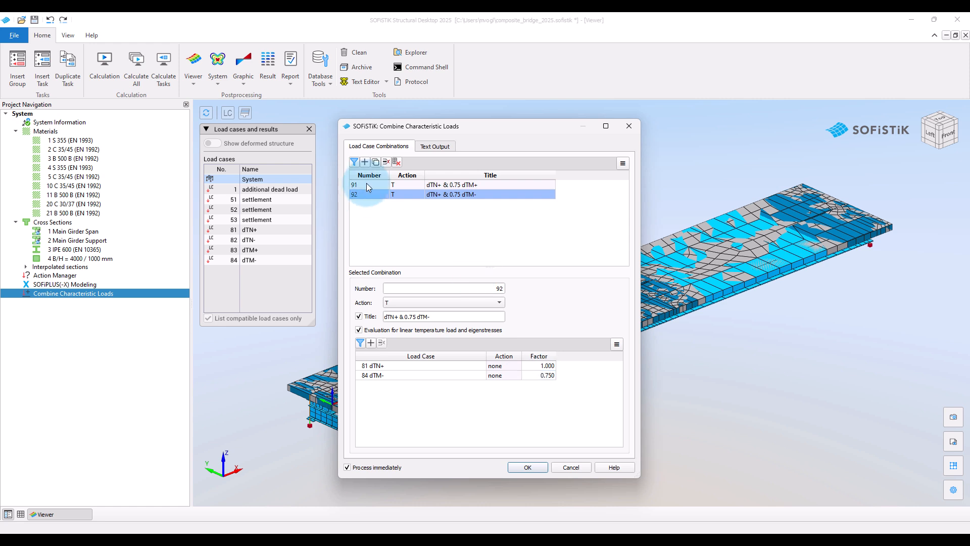
Add combination 93 'dTM+ & 0.35 dTN+' and the rest, then calculate all eight
left_click(365, 162)
type("-")
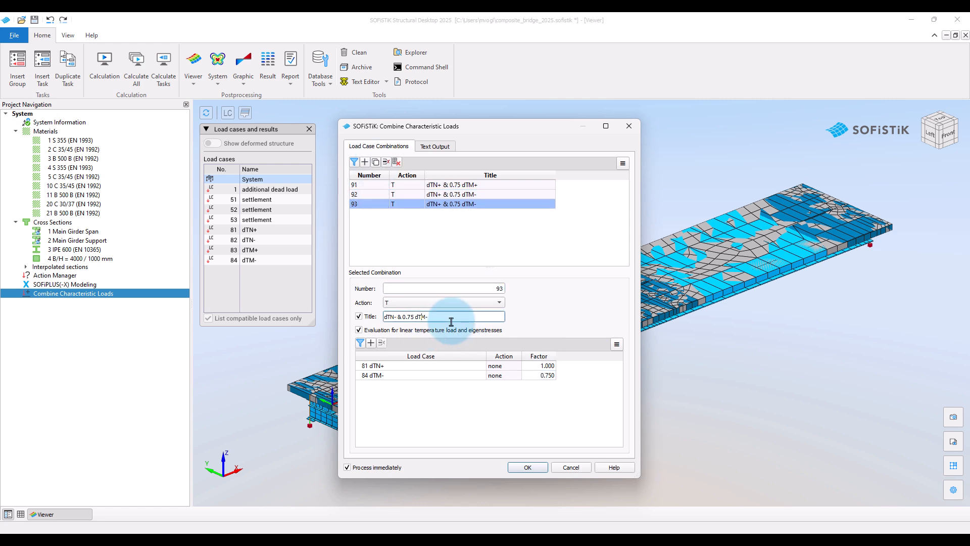
left_click(480, 366)
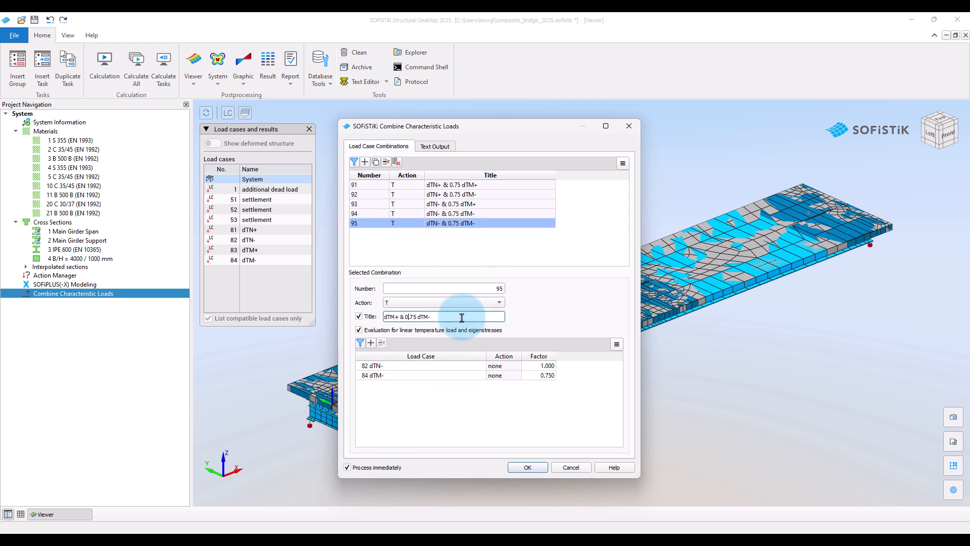
type("dTM+ & 0.35 dTN+")
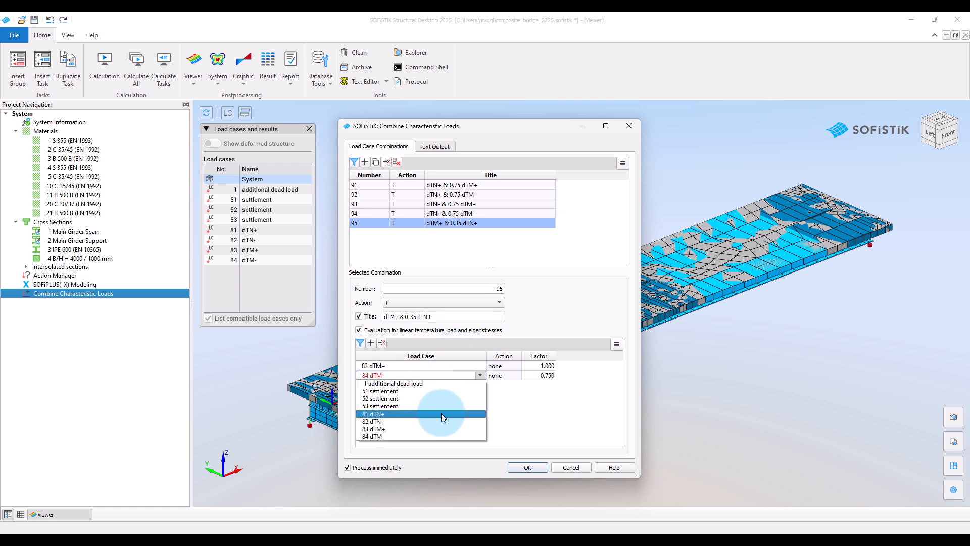
left_click(374, 414)
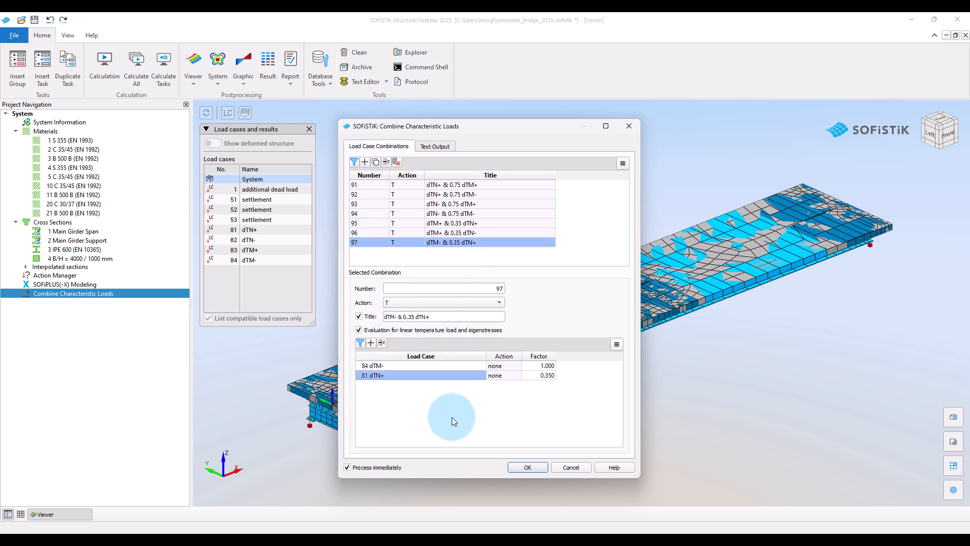
left_click(365, 162)
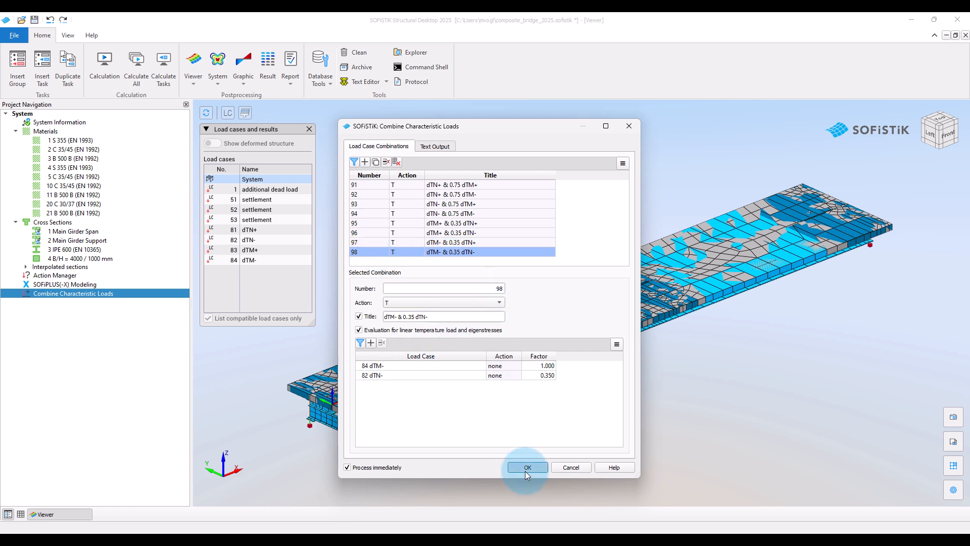
left_click(526, 467)
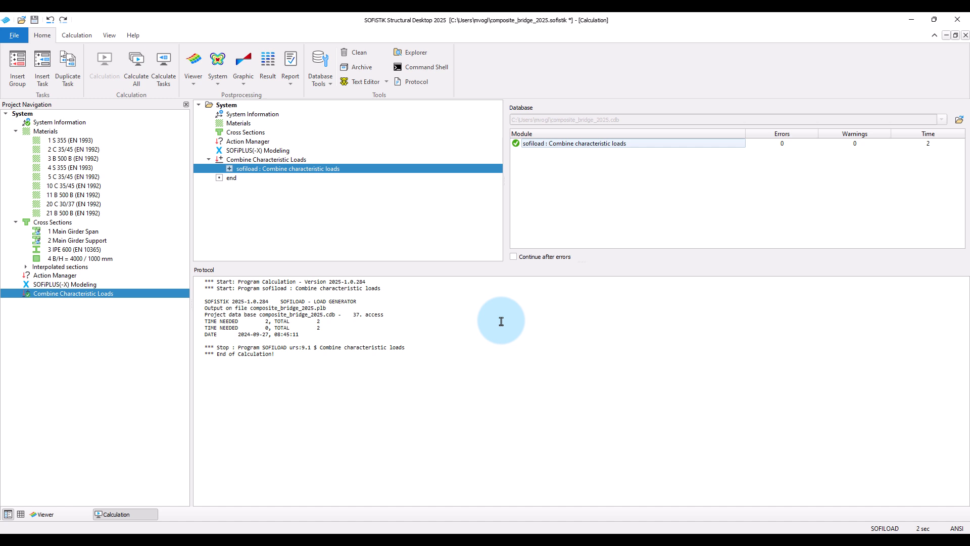
mouse_move(556, 340)
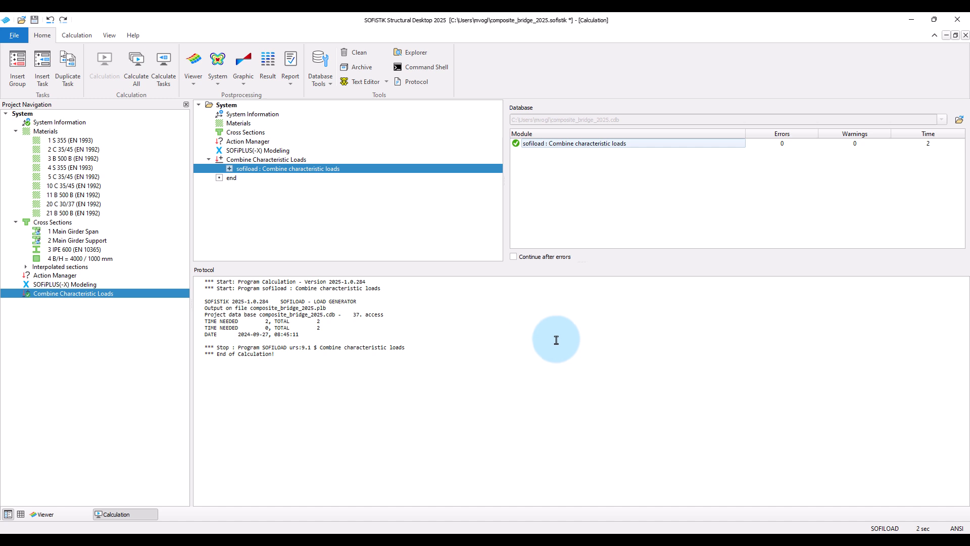